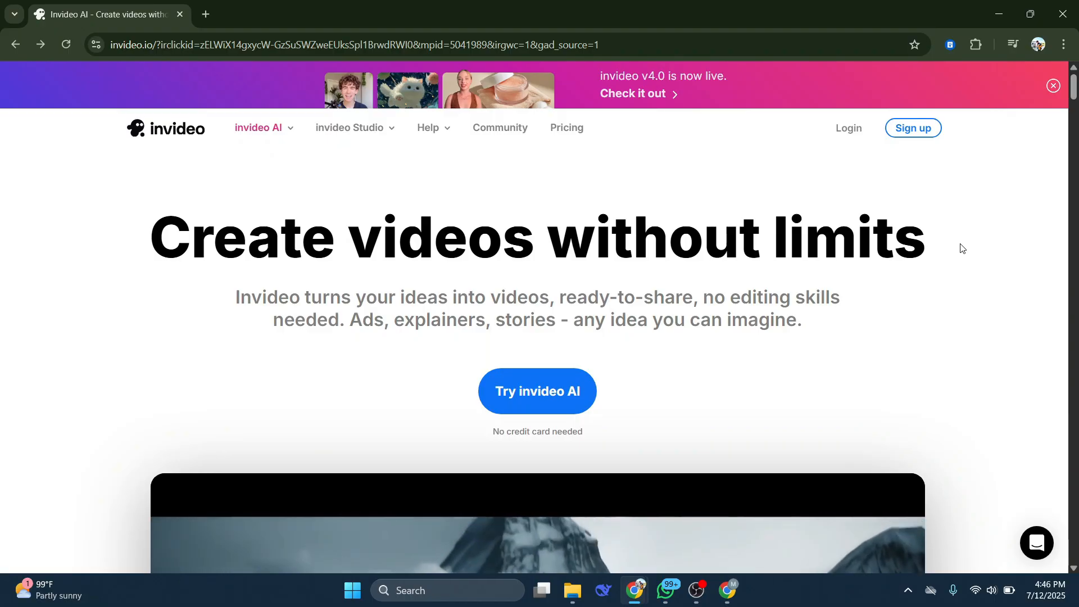
Scroll the landing page and log in to the invideo AI workspace
scroll("down", 3)
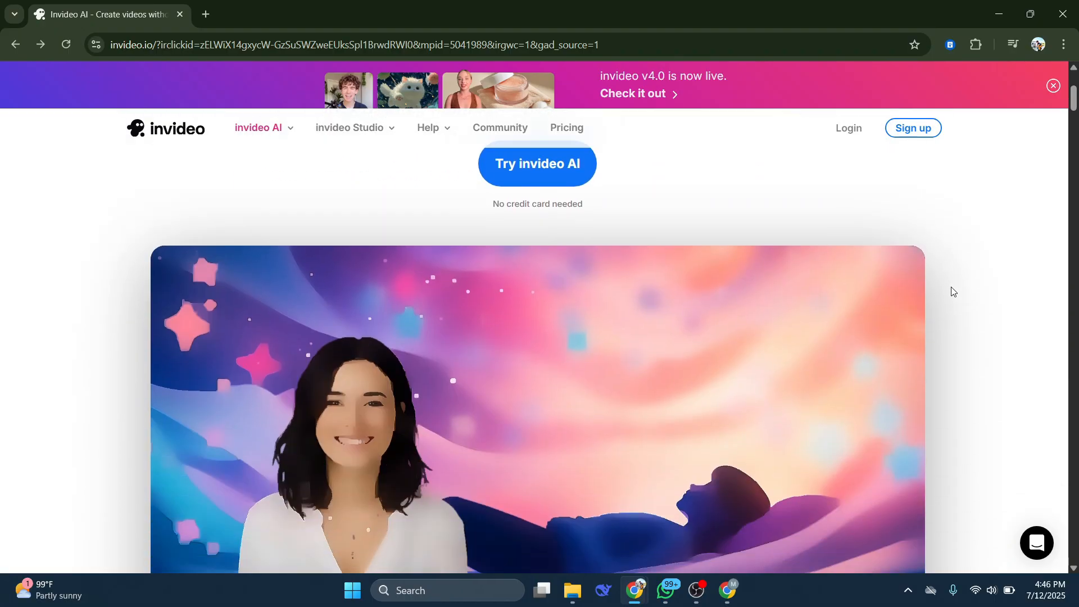
scroll("down", 3)
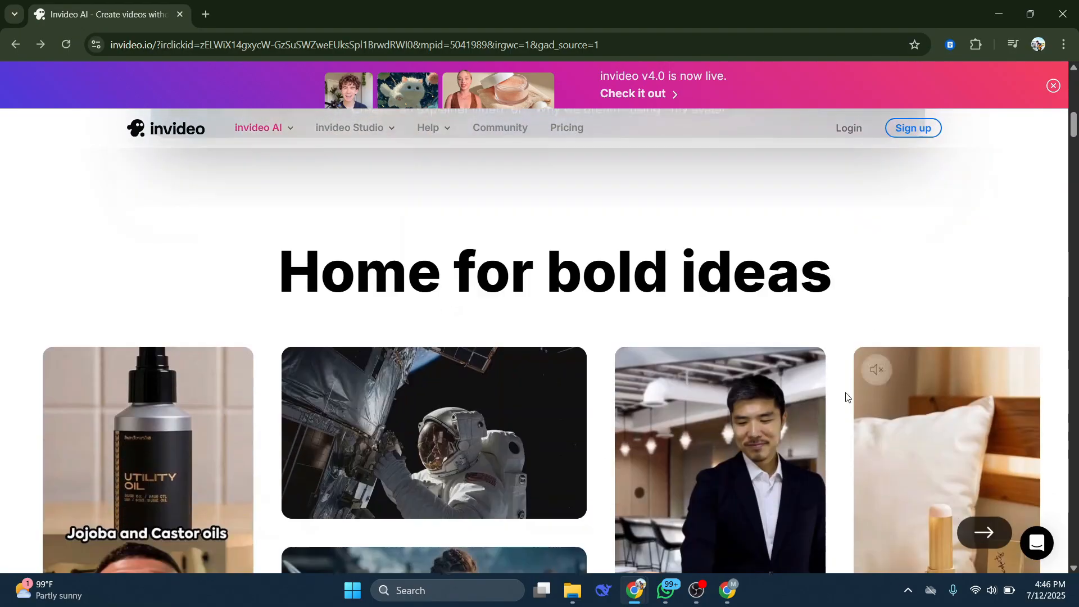
scroll("down", 3)
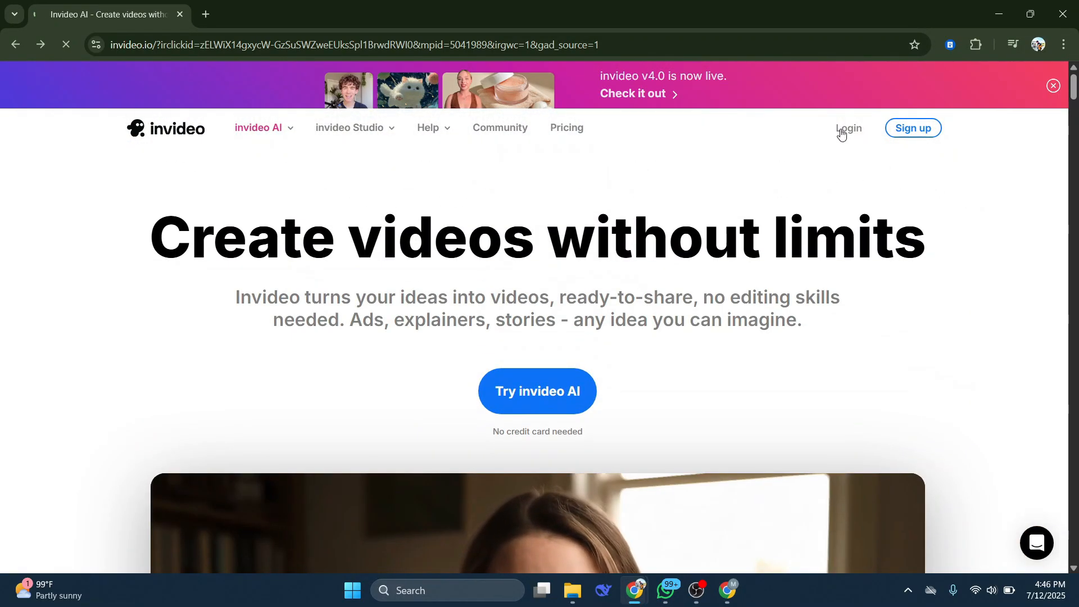
left_click(847, 128)
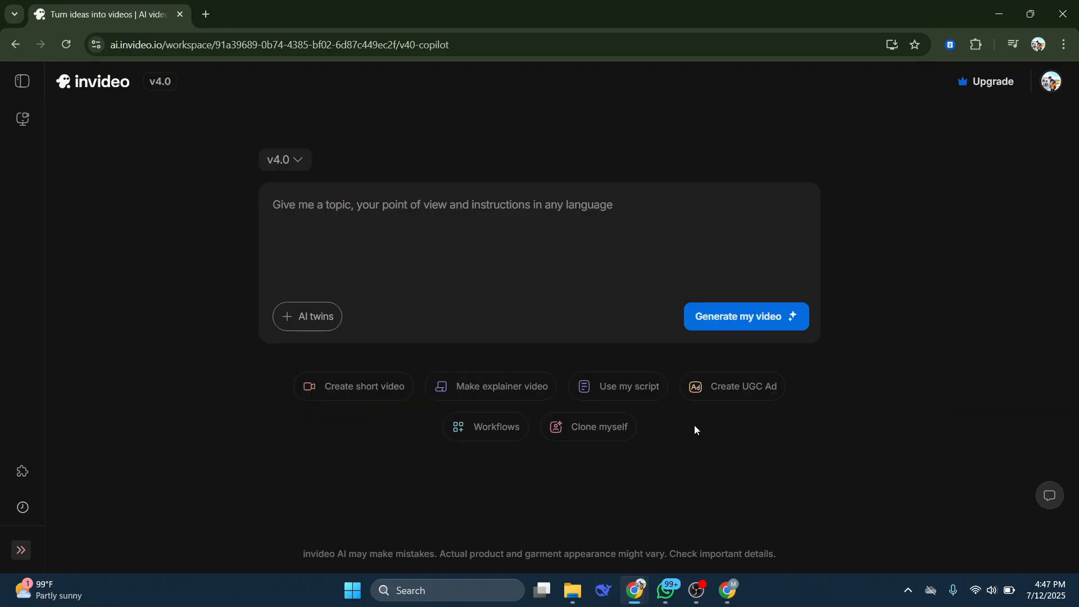
mouse_move(580, 468)
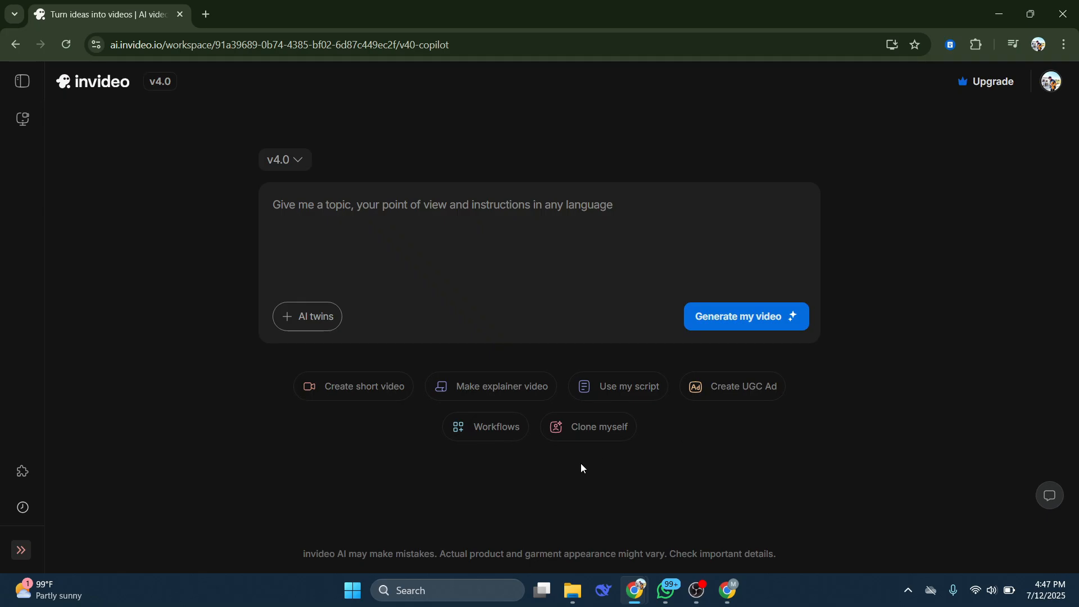
Open and scroll through the Staff picks gallery of example videos
left_click(23, 118)
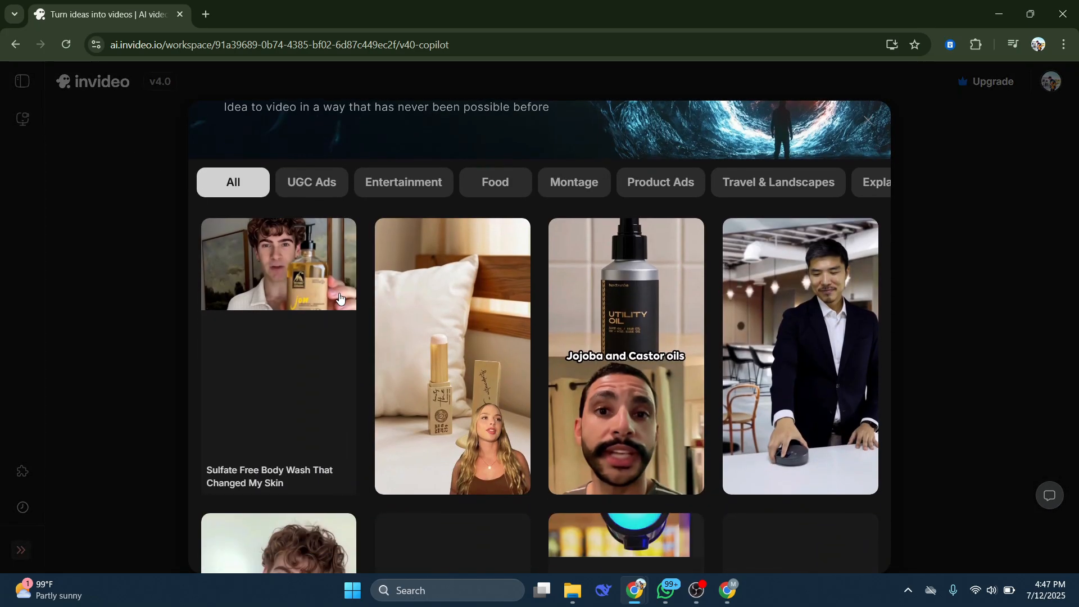
scroll("down", 3)
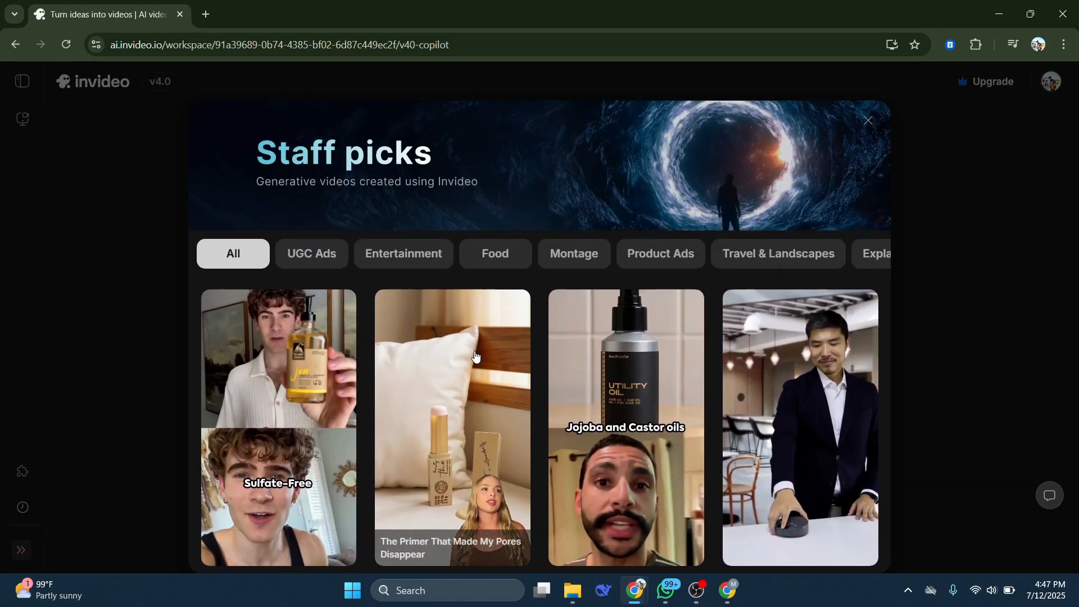
scroll("down", 3)
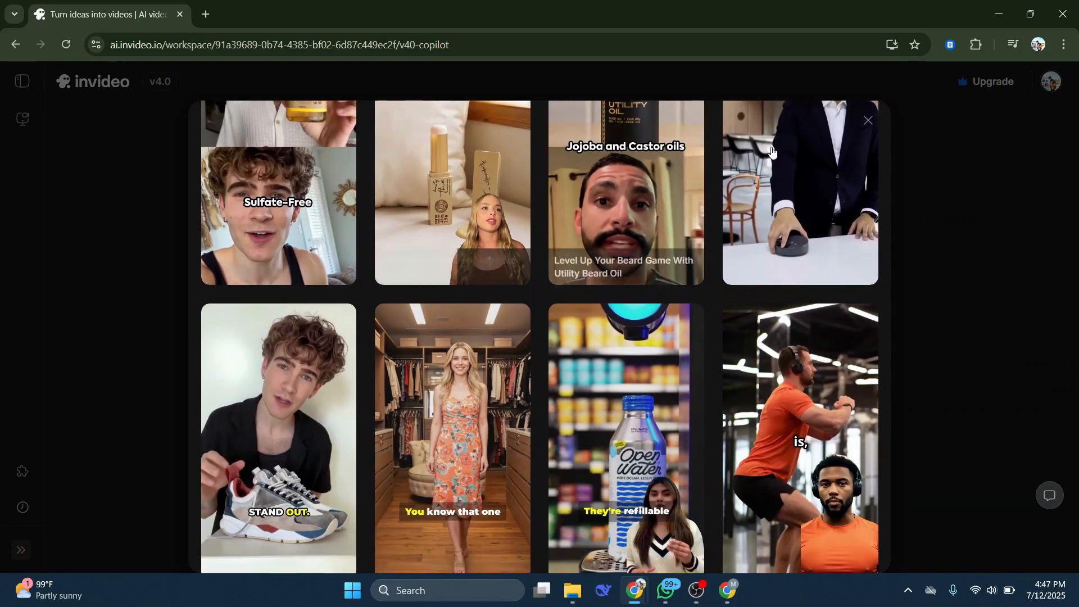
scroll("down", 3)
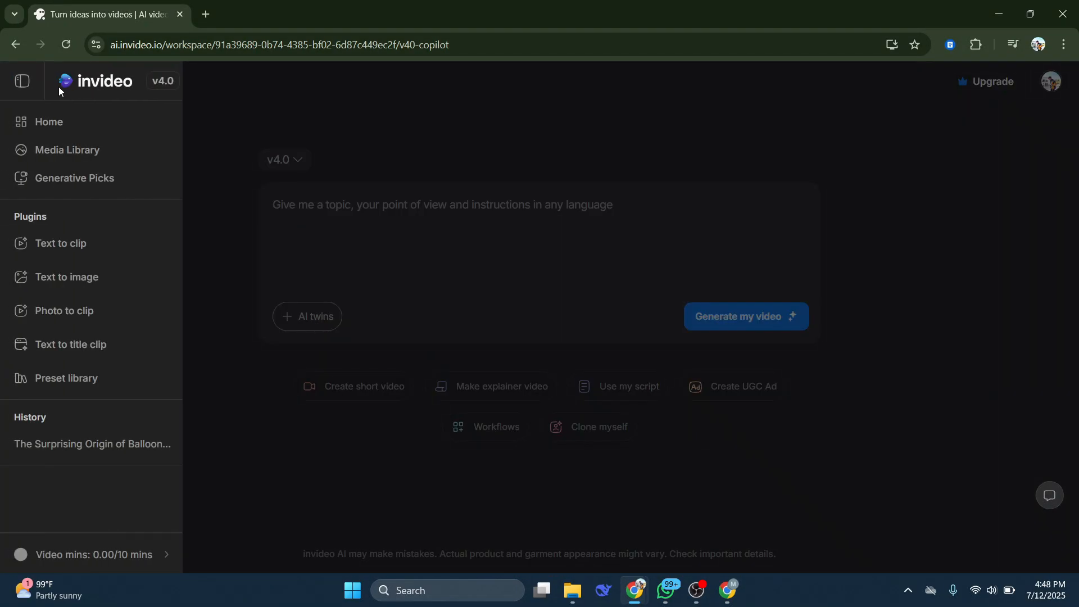
In Text to Clip, write the prompt 'a woman walking in her room'
left_click(62, 243)
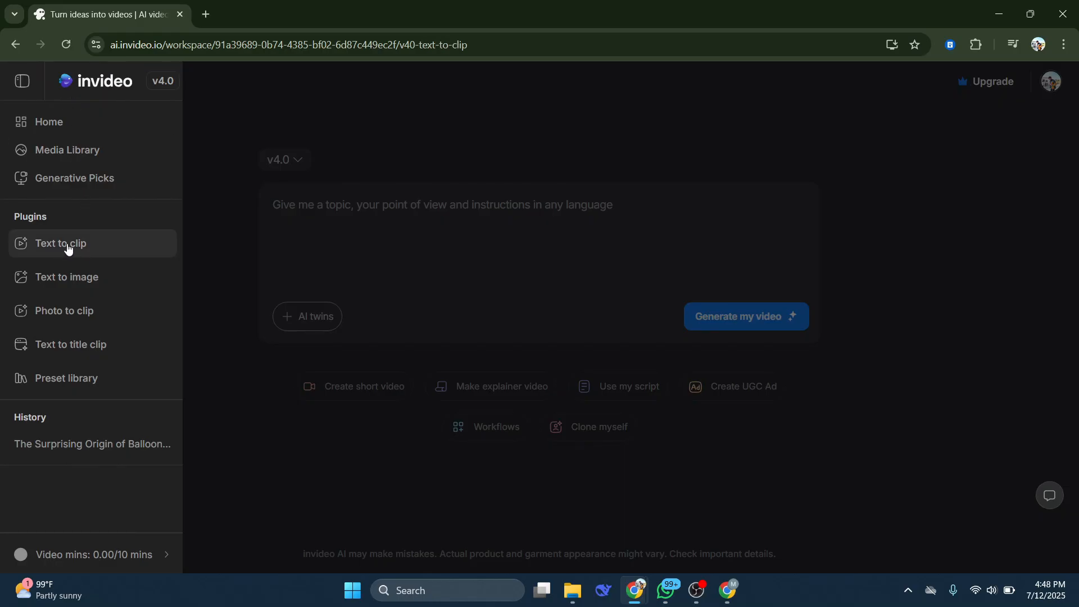
left_click(61, 244)
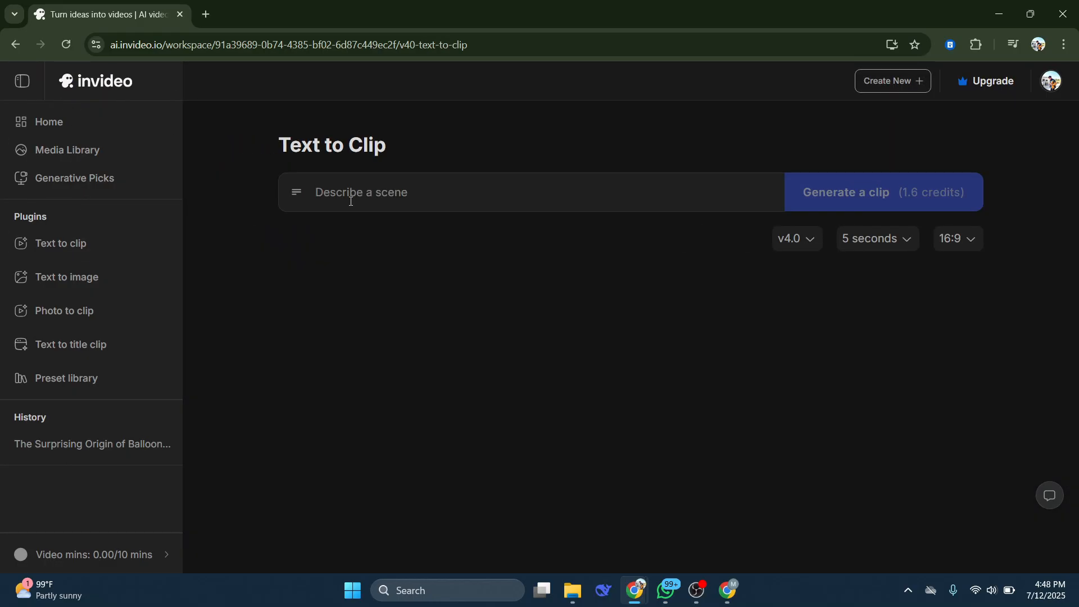
type("a woman walk")
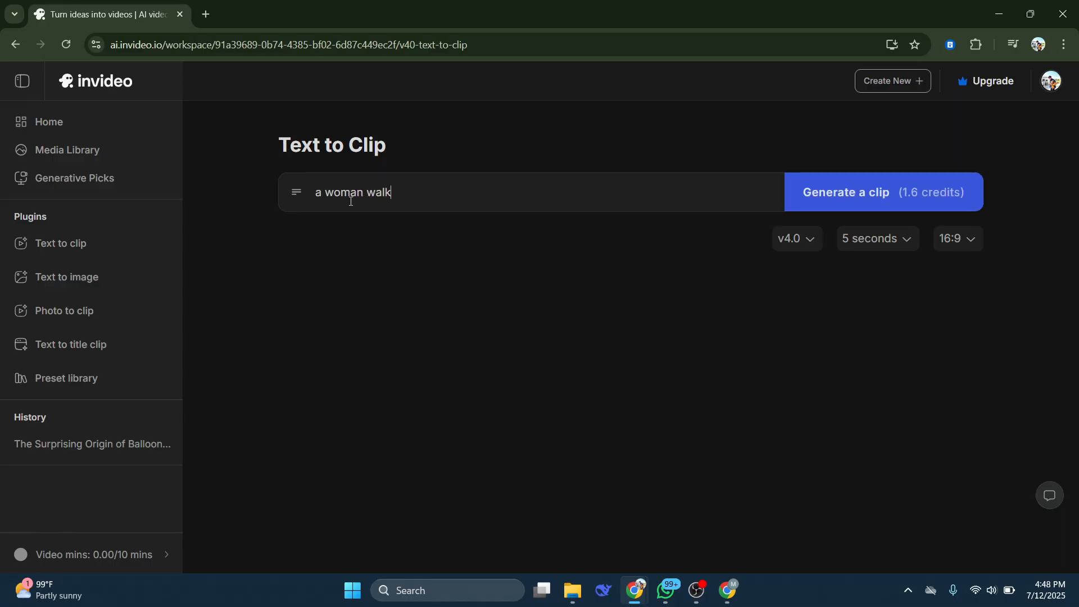
type("ing in")
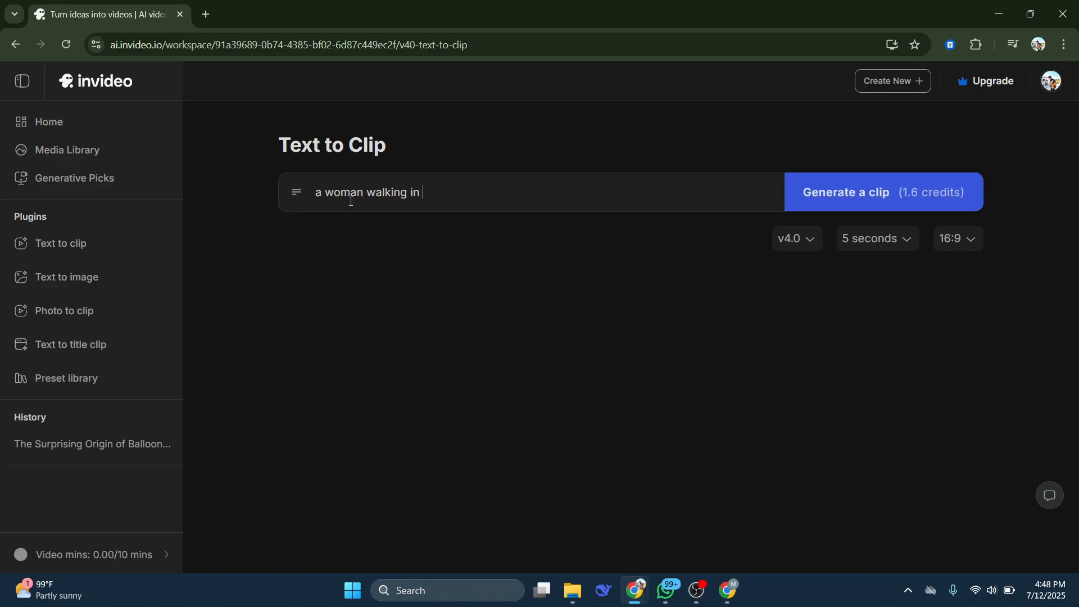
type("her room")
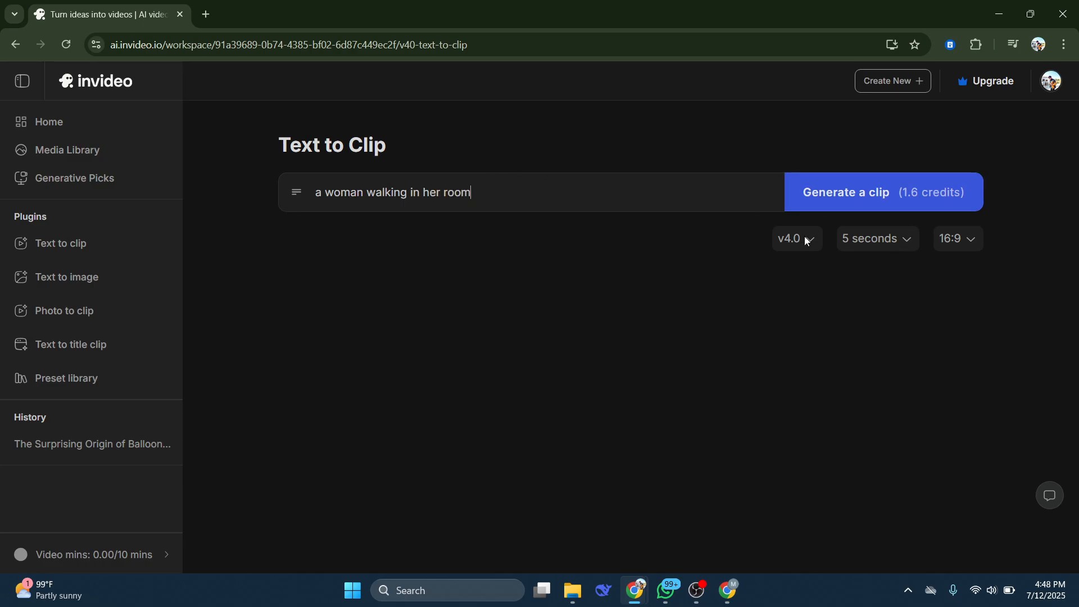
Set the clip to the v3.0 model, 3 seconds and 9:16 ratio
left_click(792, 239)
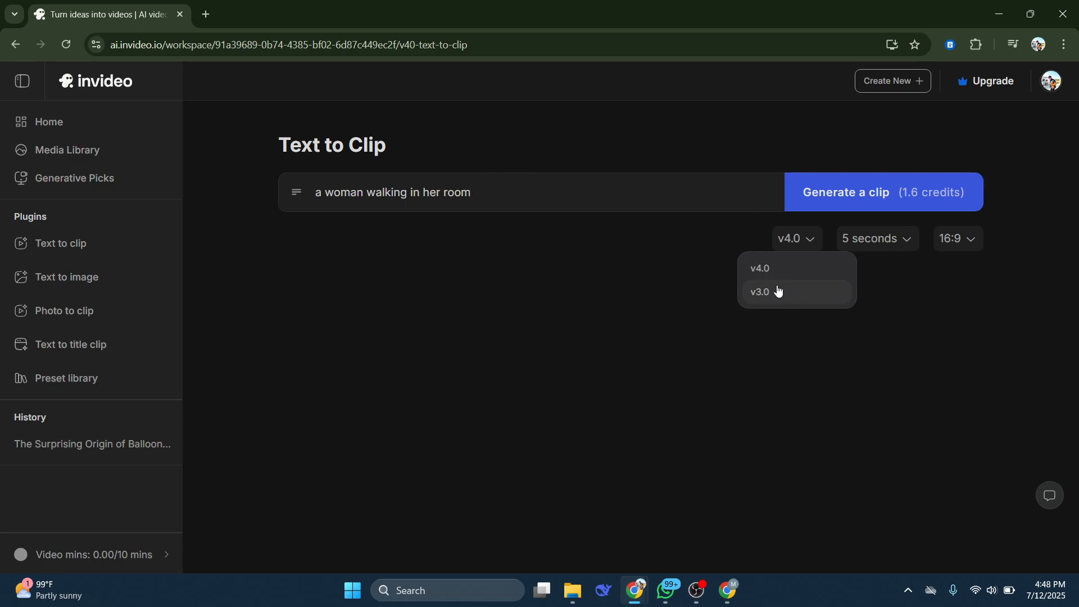
left_click(759, 291)
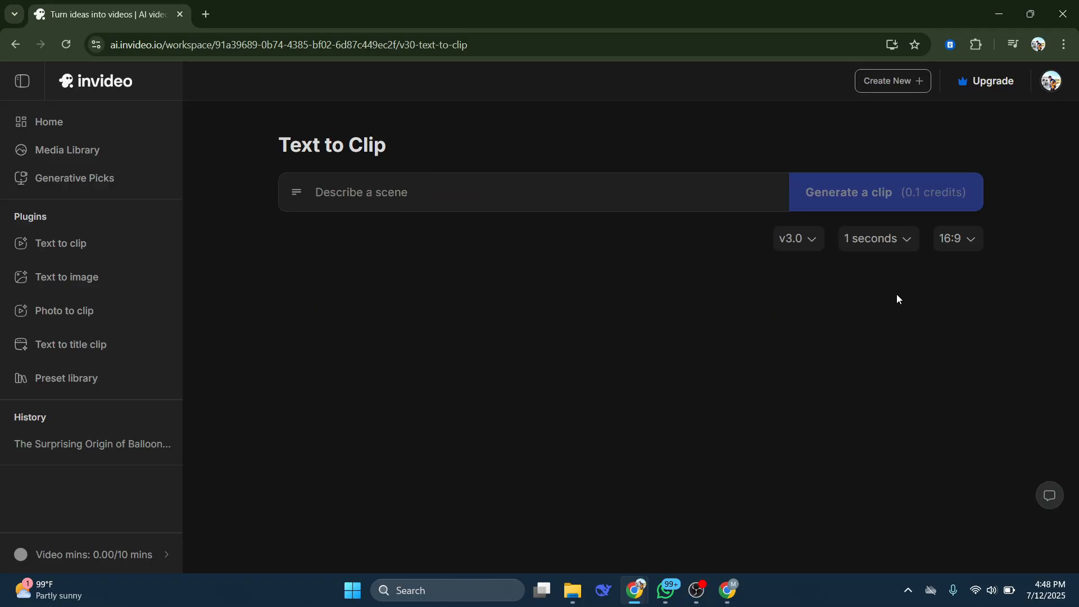
left_click(876, 239)
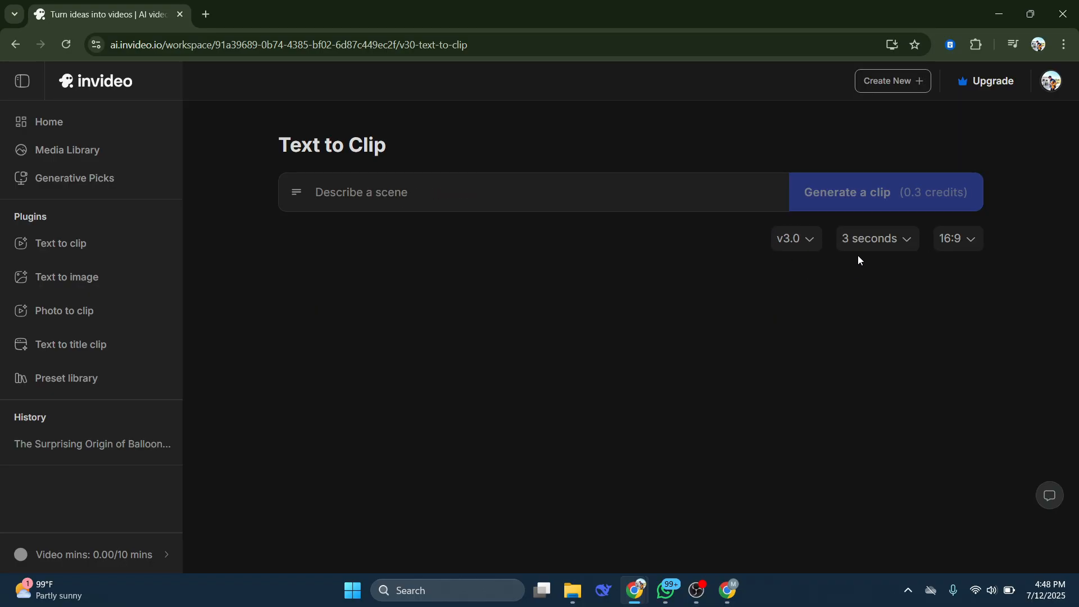
left_click(956, 239)
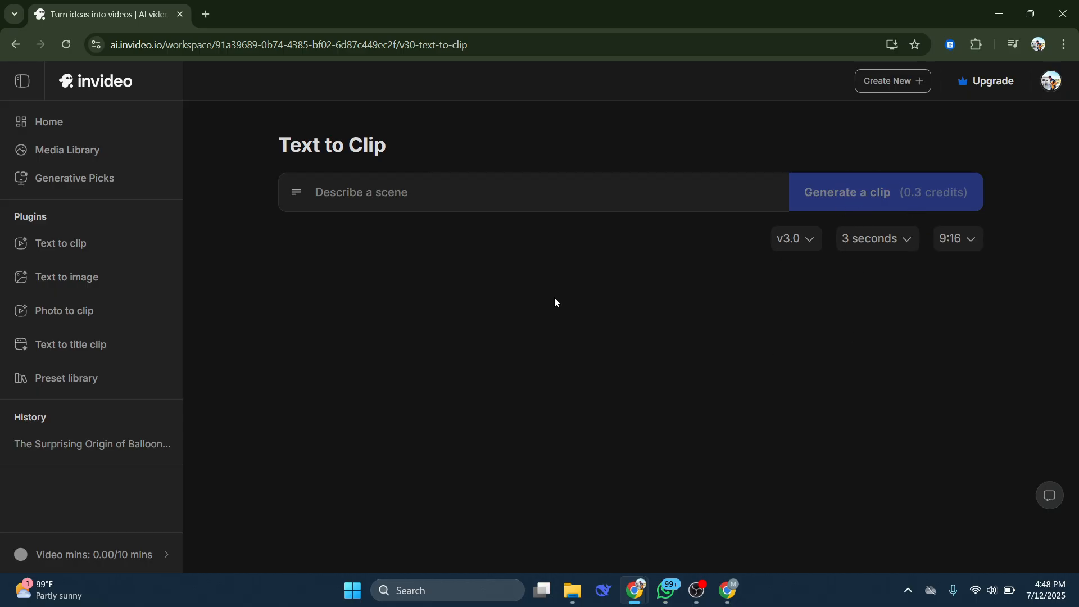
type("a woman")
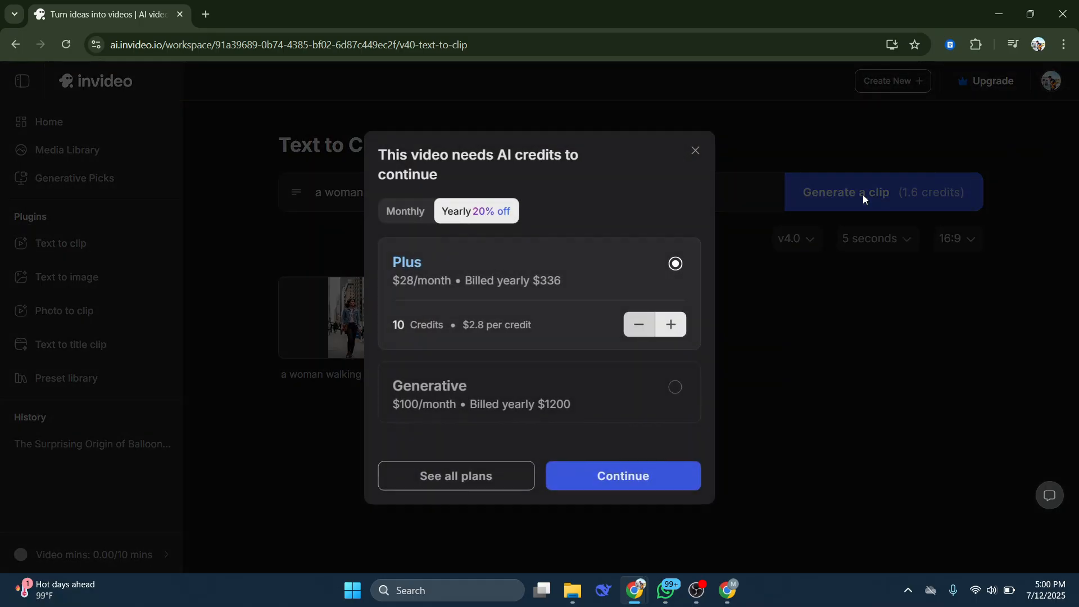
mouse_move(420, 224)
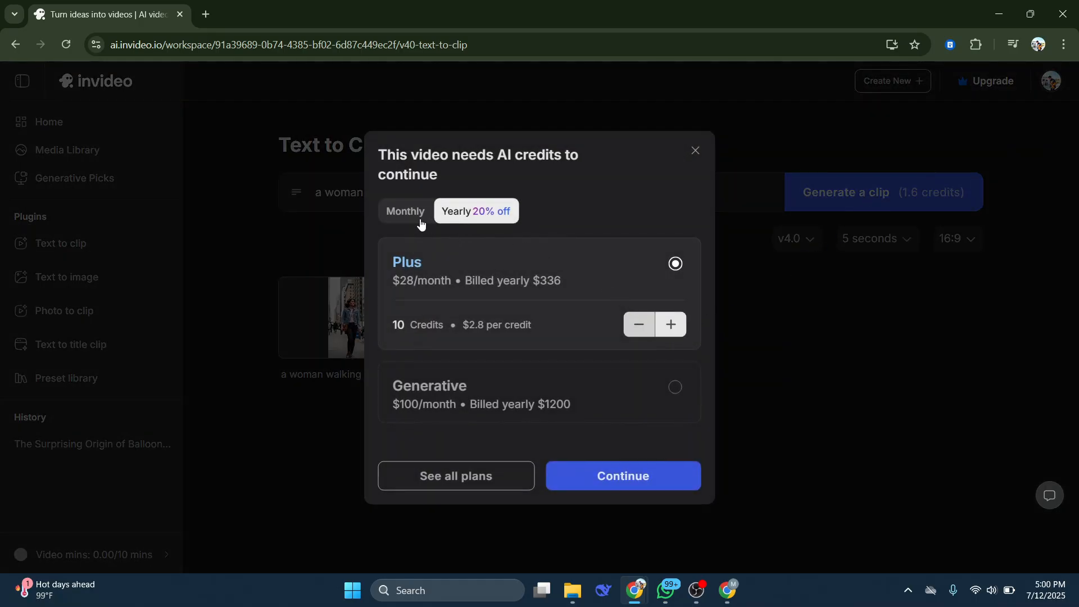
Show Monthly pricing in the AI-credits offer: Plus $35, Generative $120
left_click(405, 211)
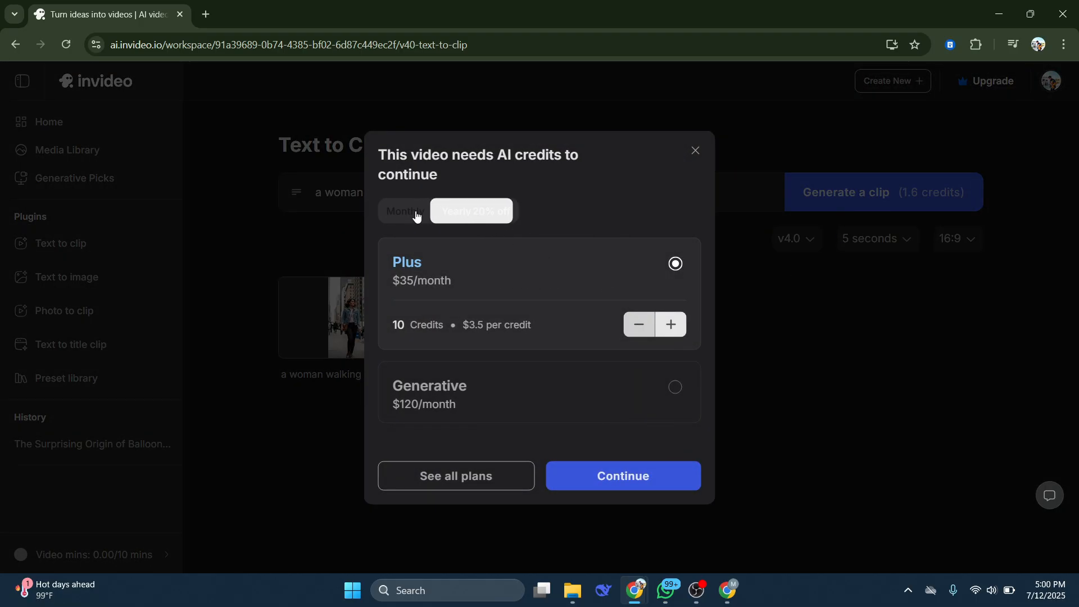
left_click(404, 211)
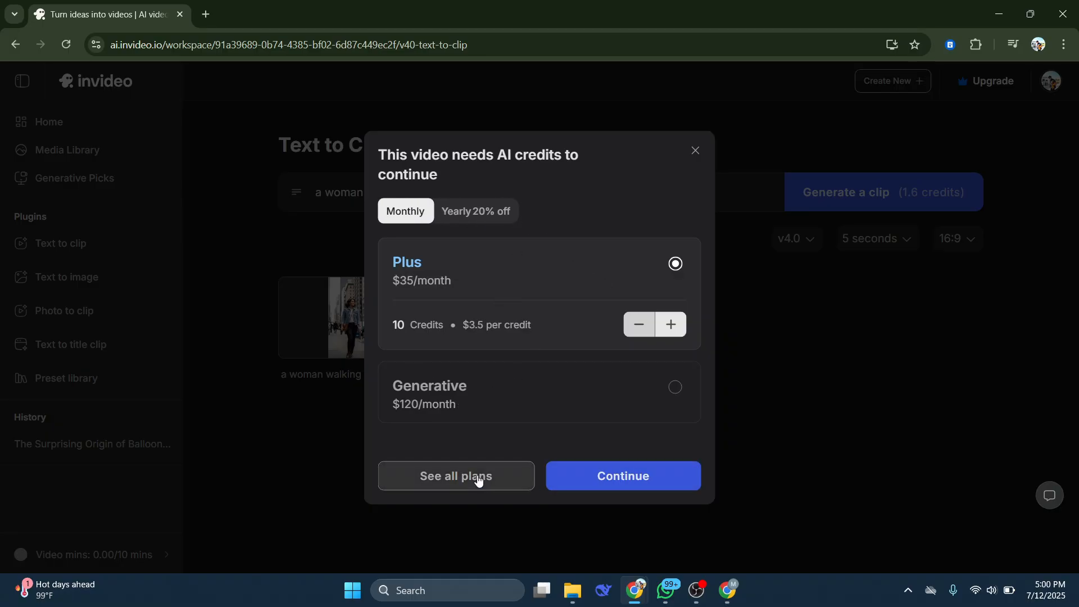
Open all plans and toggle annual versus monthly billing to compare prices
left_click(456, 475)
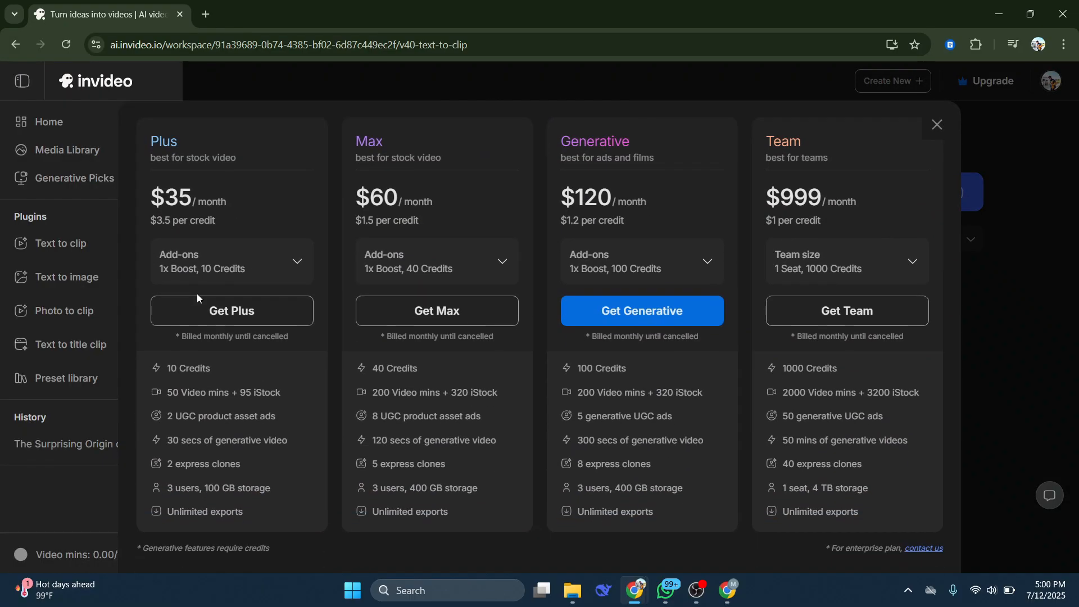
mouse_move(470, 289)
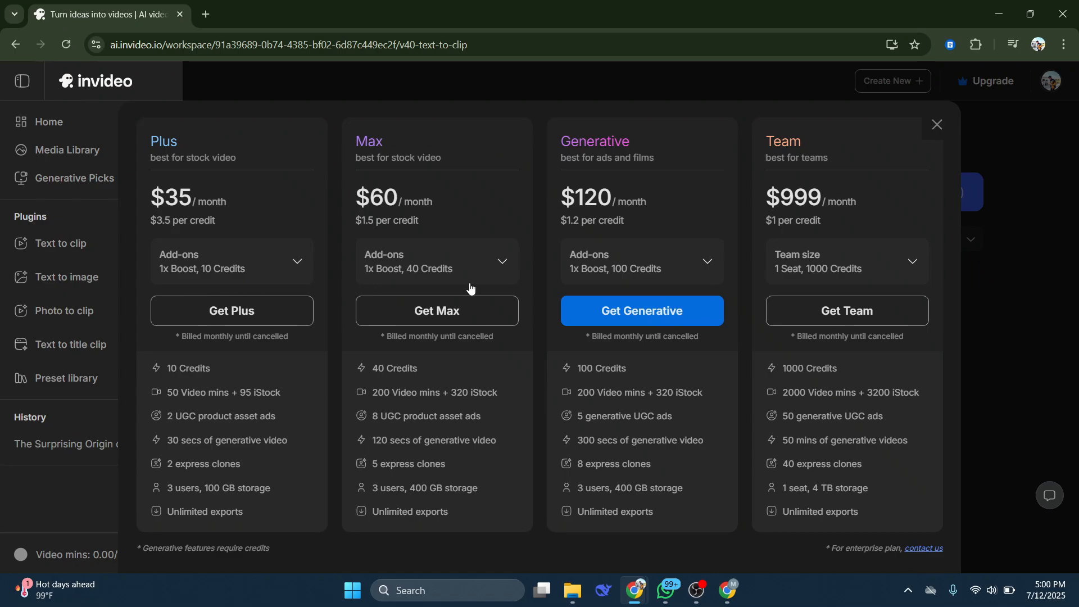
mouse_move(457, 286)
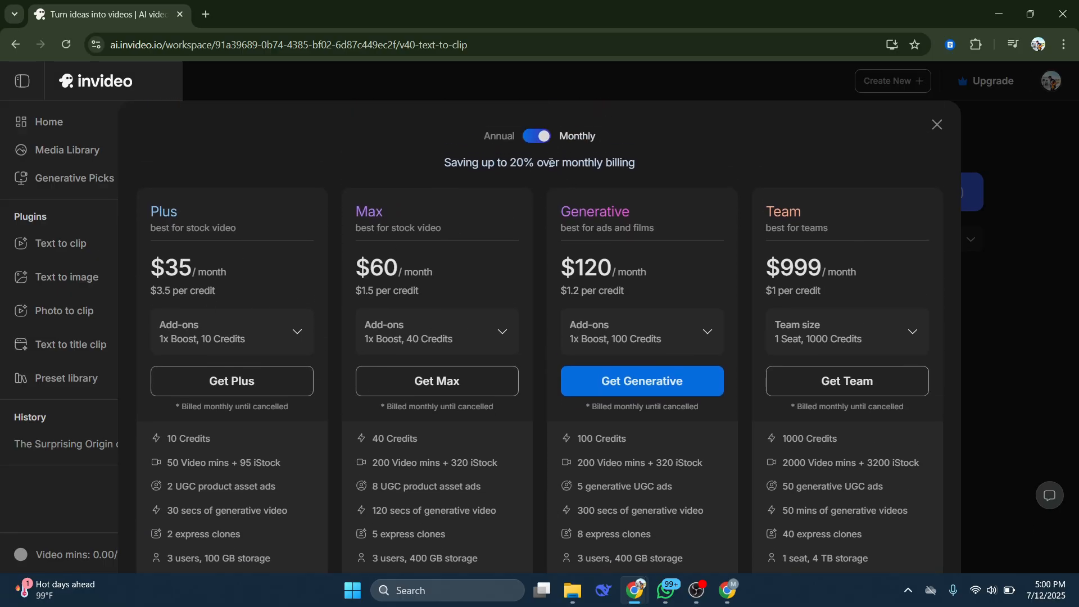
left_click(536, 136)
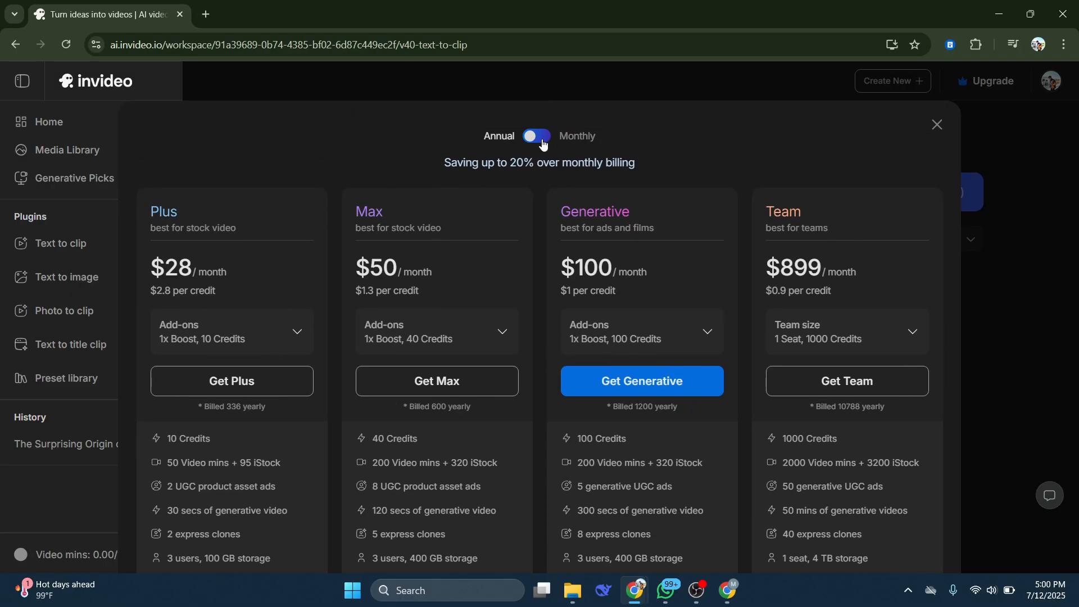
left_click(536, 135)
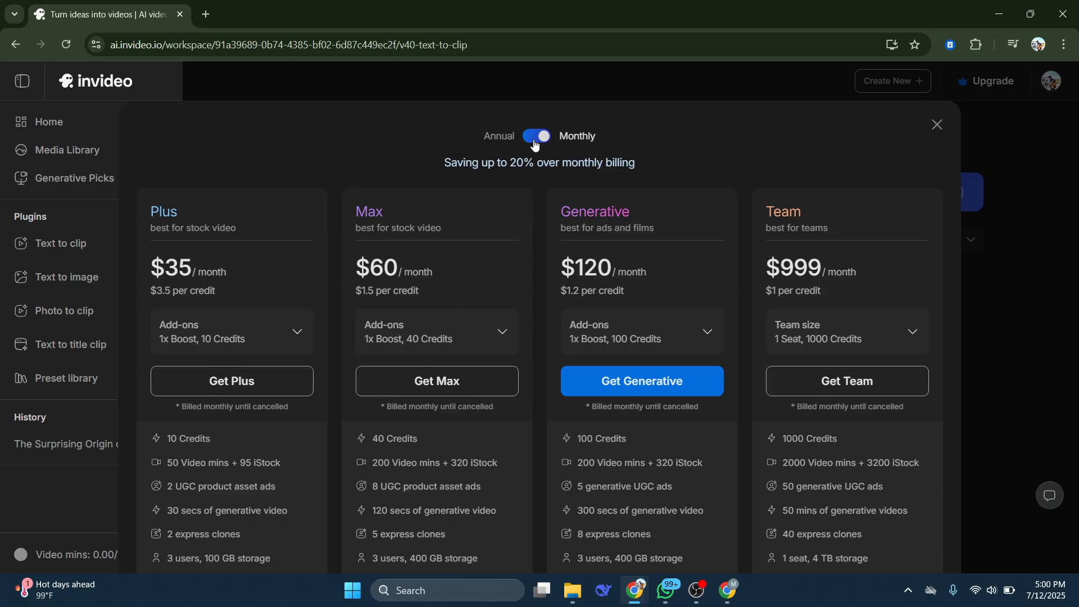
left_click(537, 136)
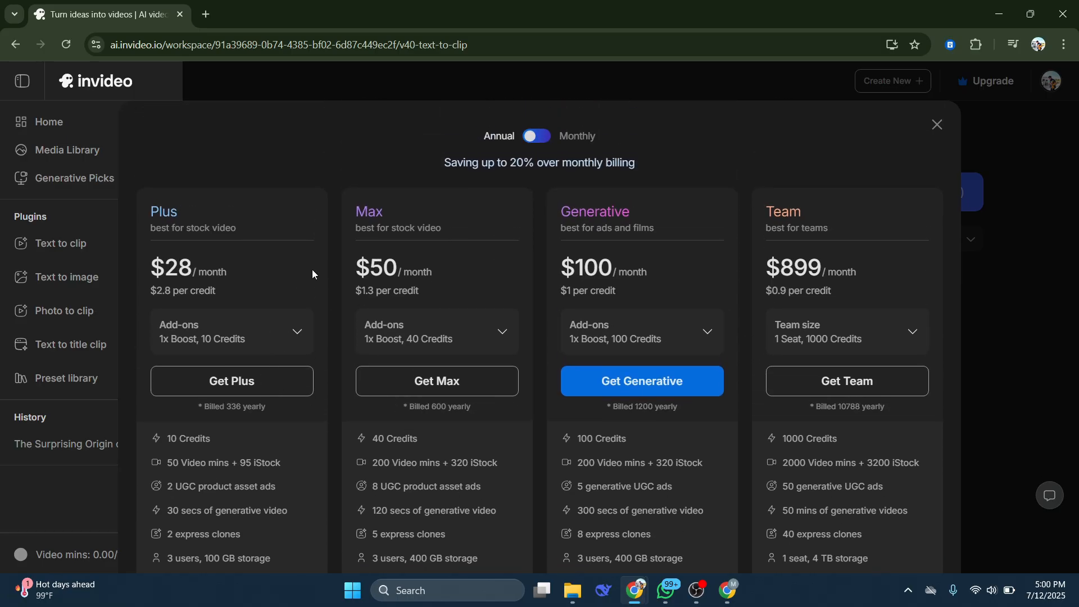
left_click(536, 136)
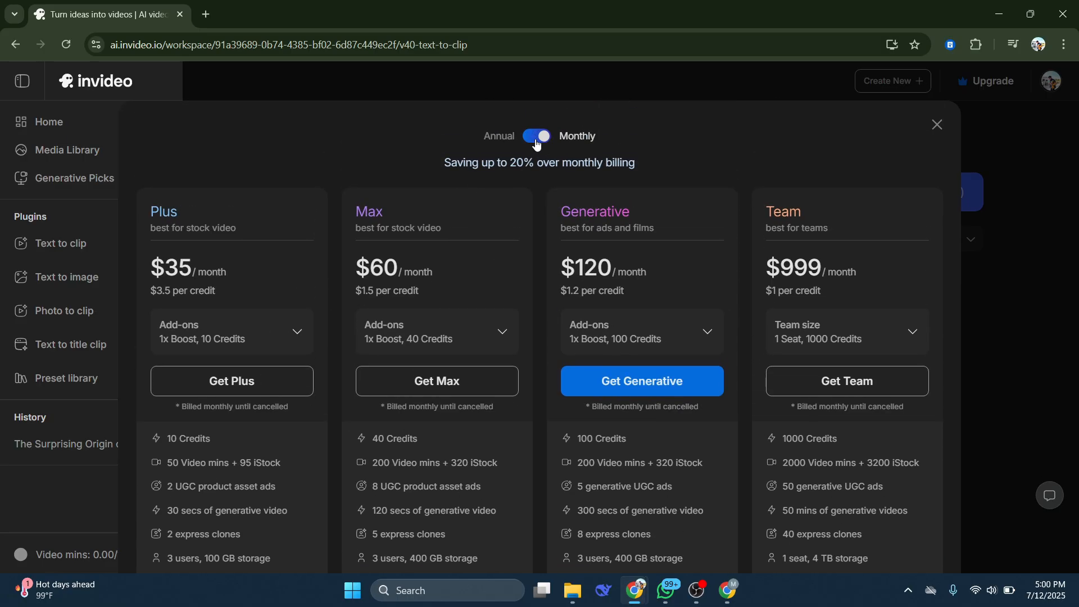
left_click(536, 135)
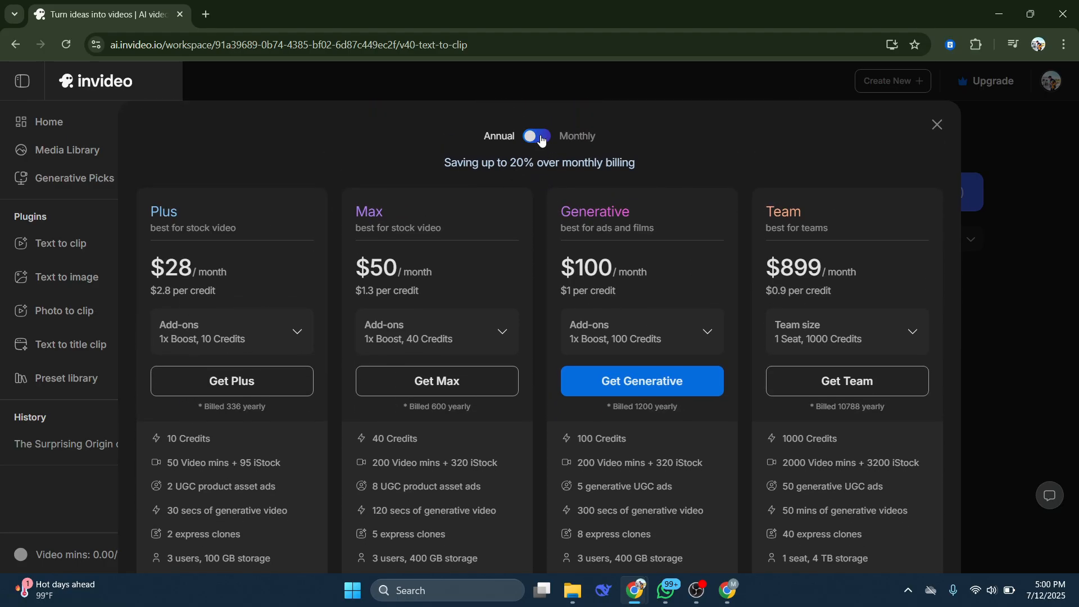
left_click(537, 136)
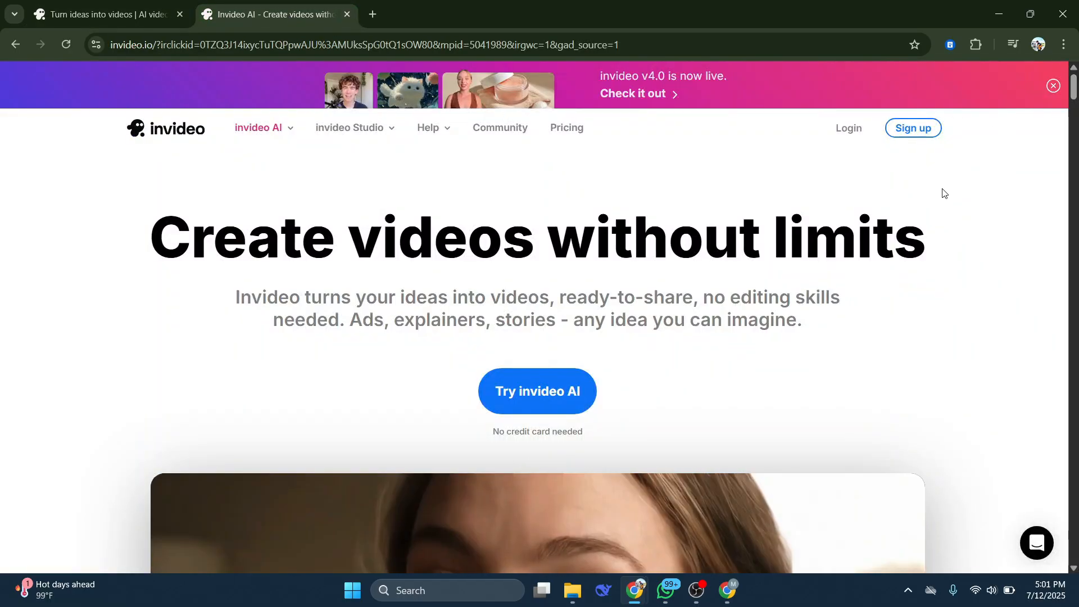
Scroll the invideo homepage down to its footer links
scroll("down", 3)
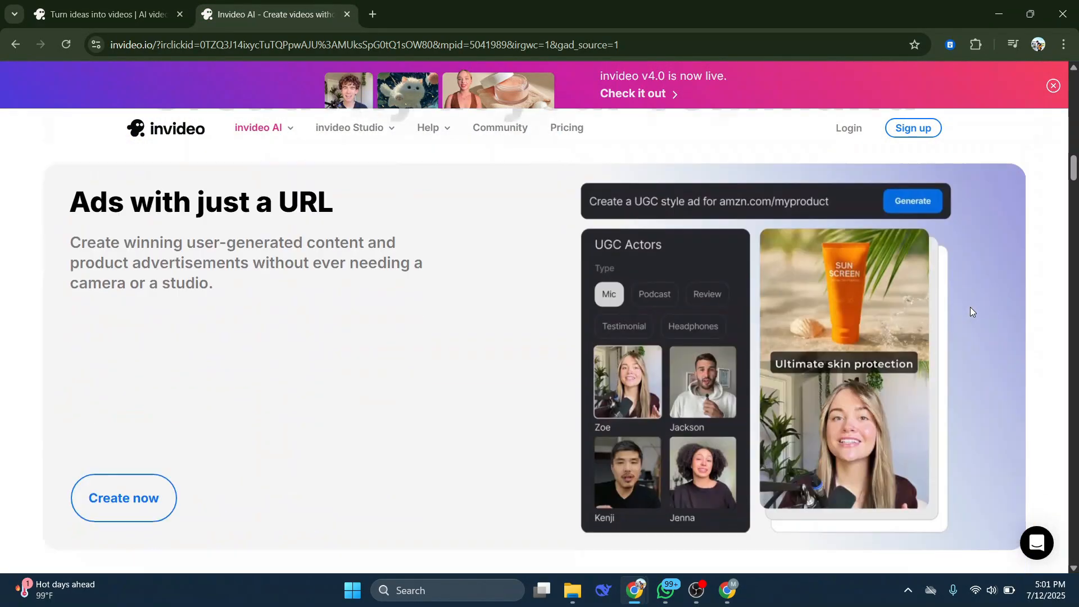
scroll("down", 3)
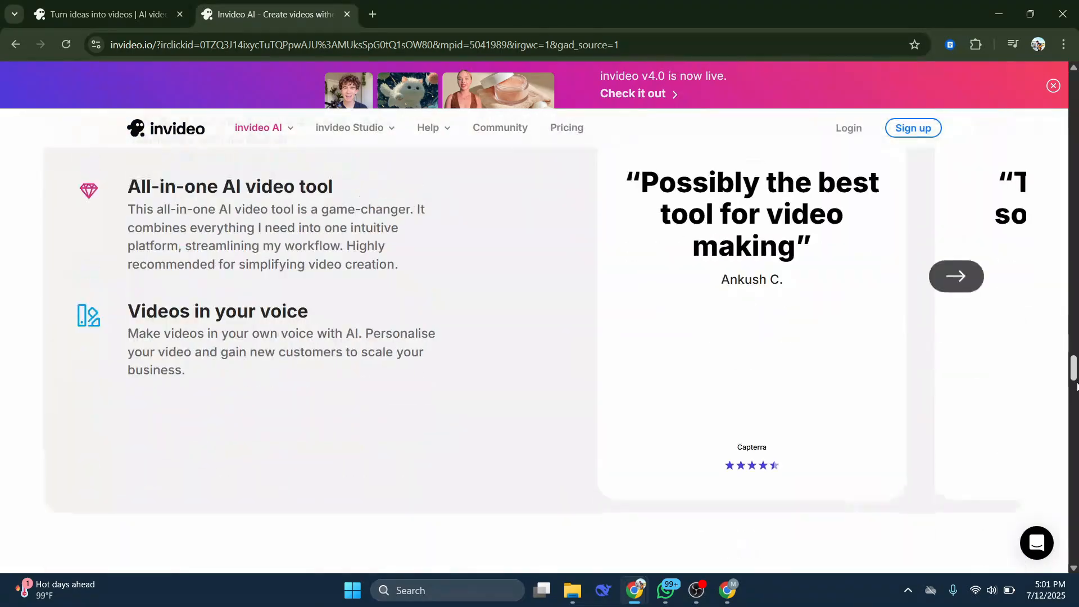
scroll("down", 3)
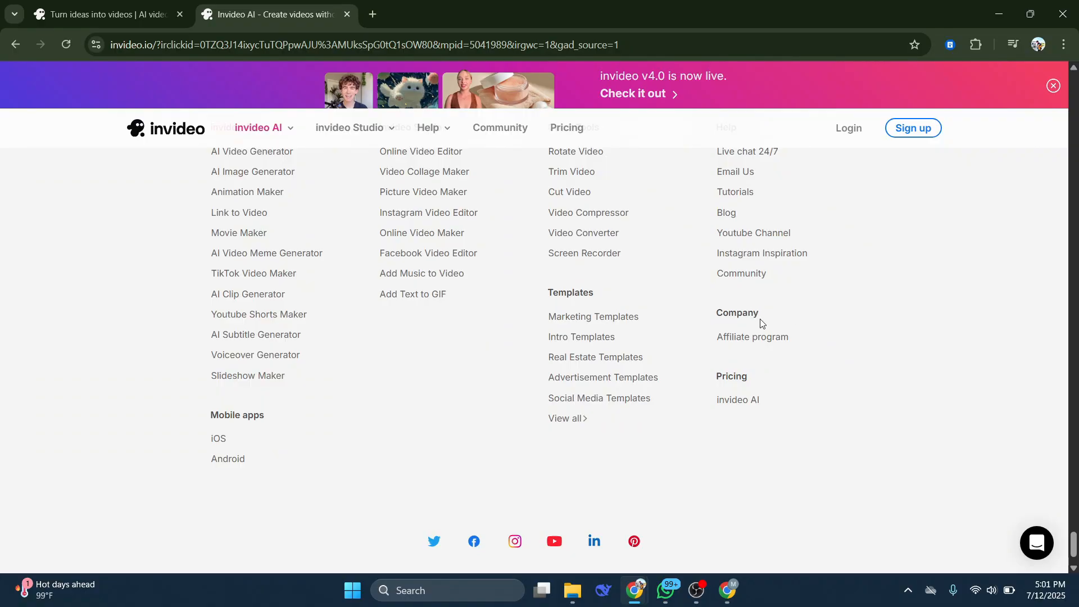
mouse_move(752, 337)
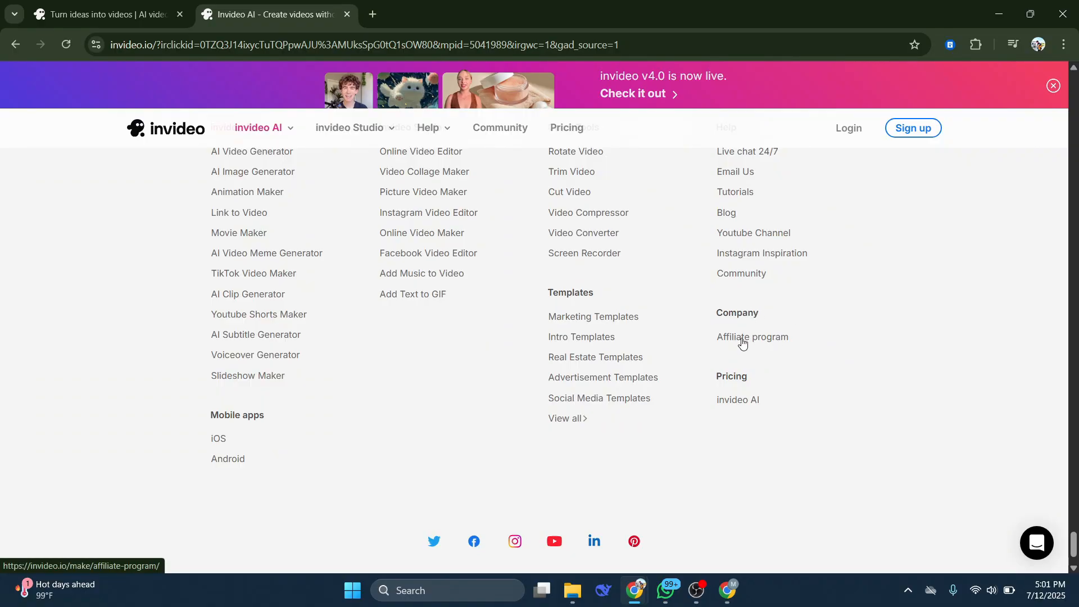
Open the Affiliate program page, read its hero text, and choose Become an affiliate
left_click(752, 337)
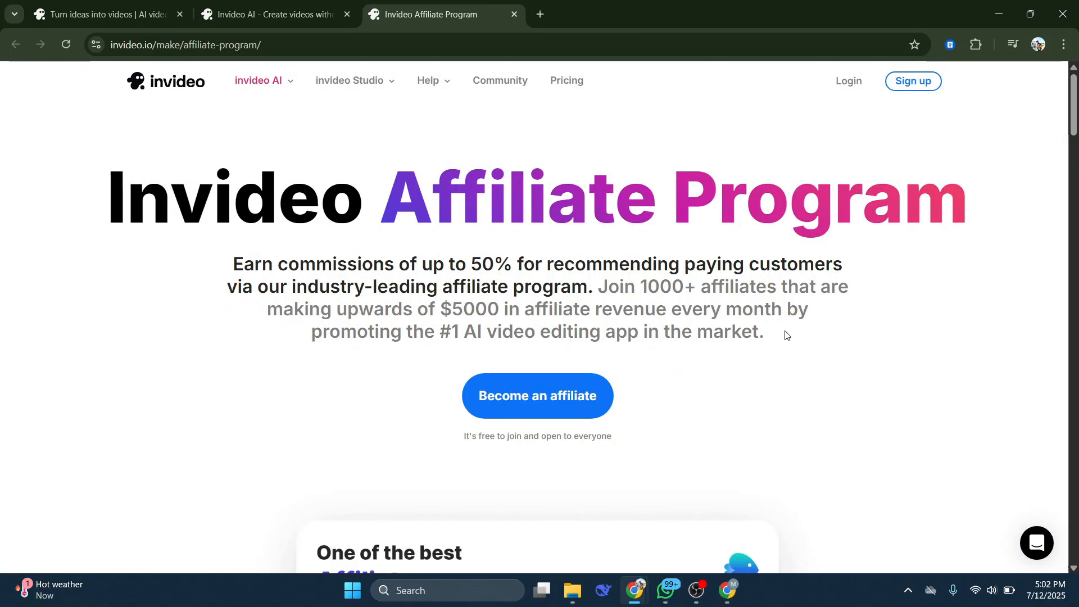
left_click_drag(241, 264, 445, 264)
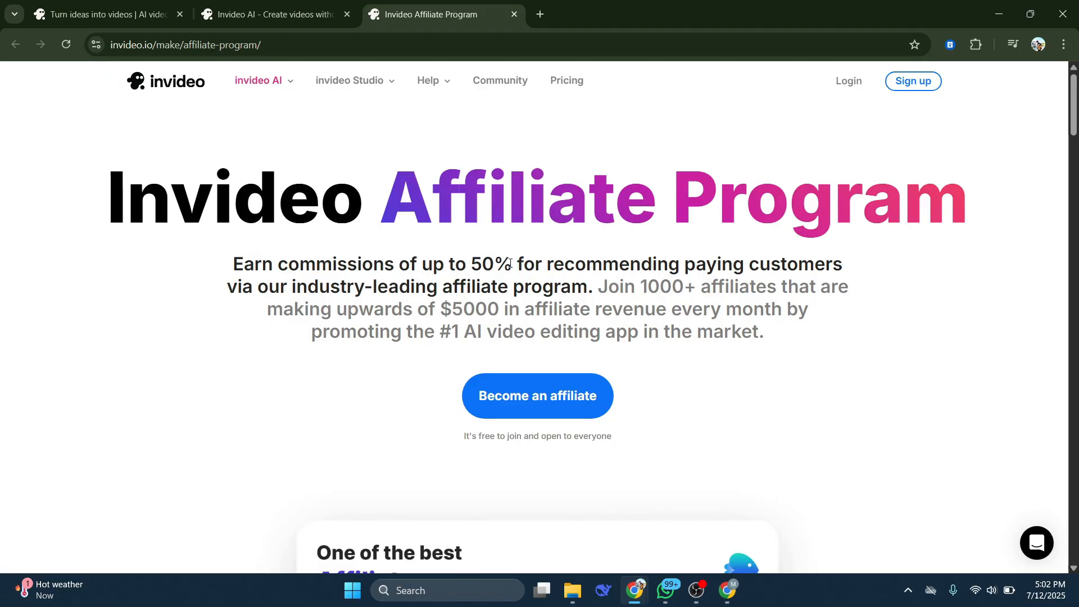
left_click_drag(516, 263, 784, 286)
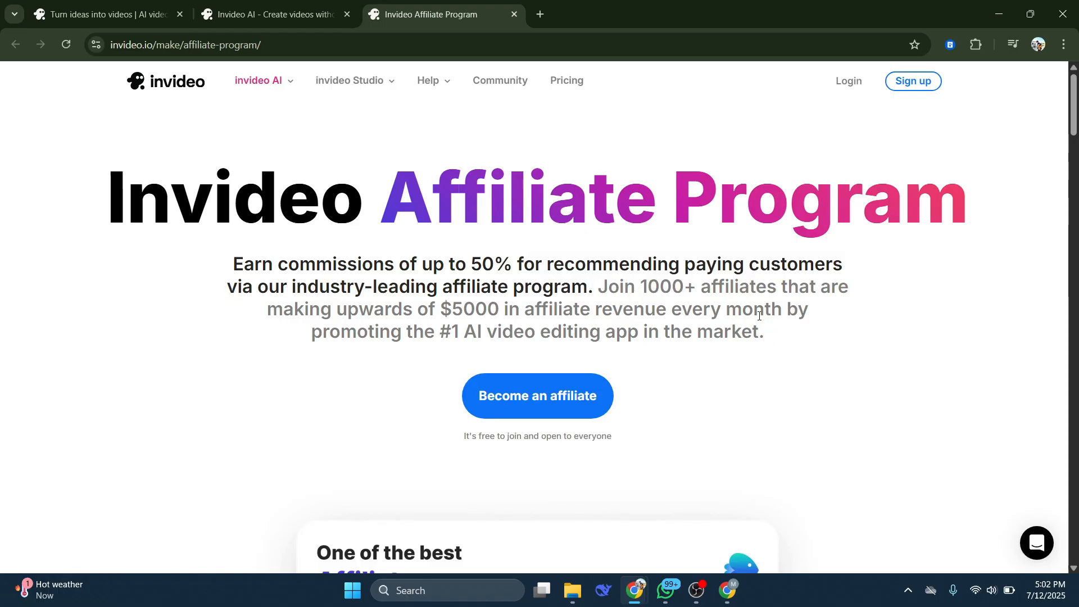
mouse_move(784, 314)
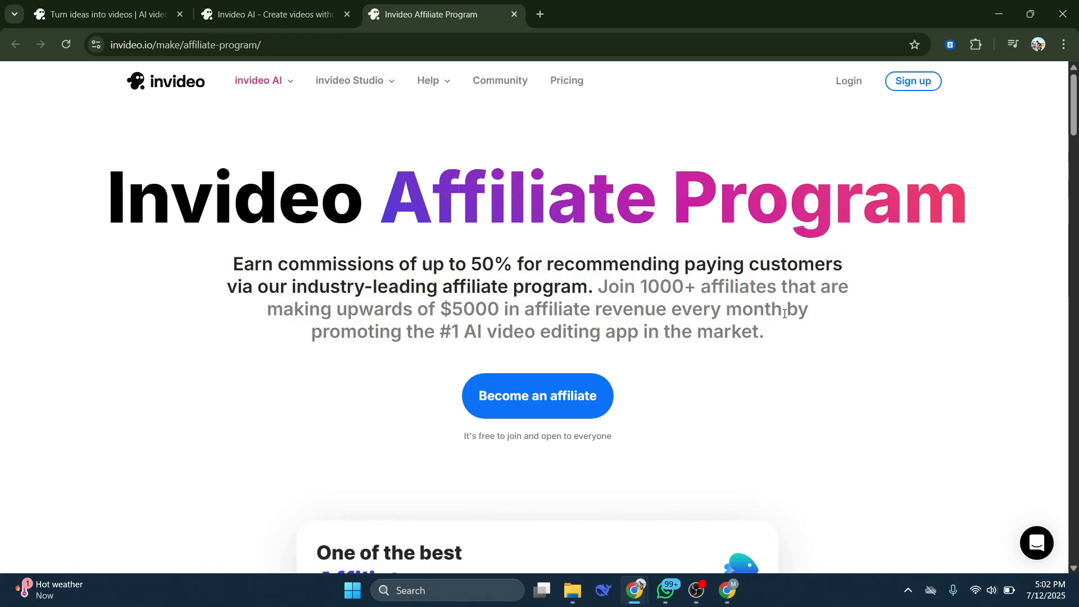
scroll("down", 3)
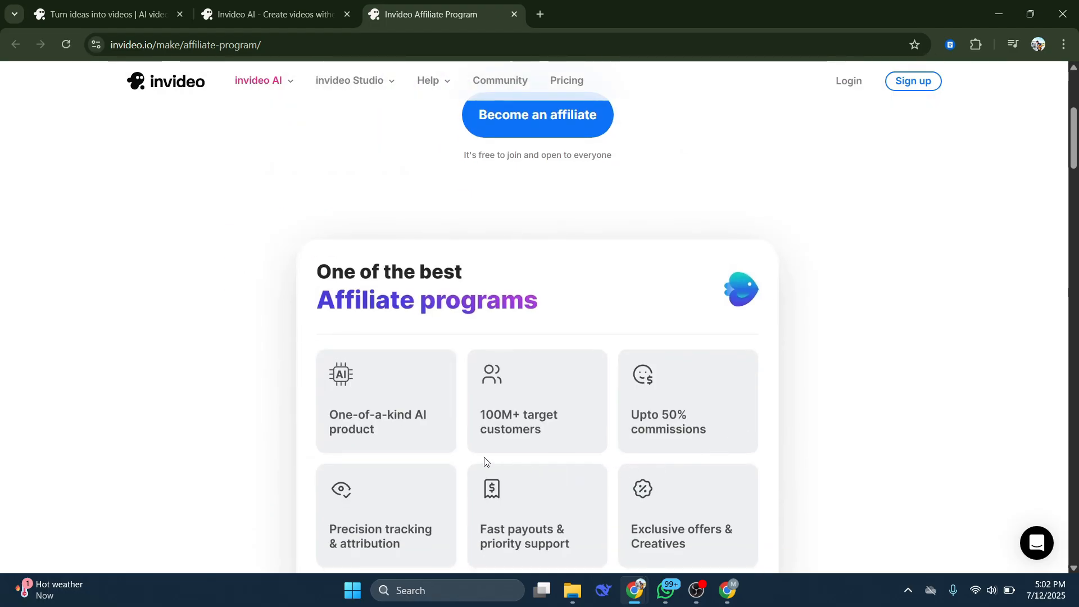
scroll("up", 3)
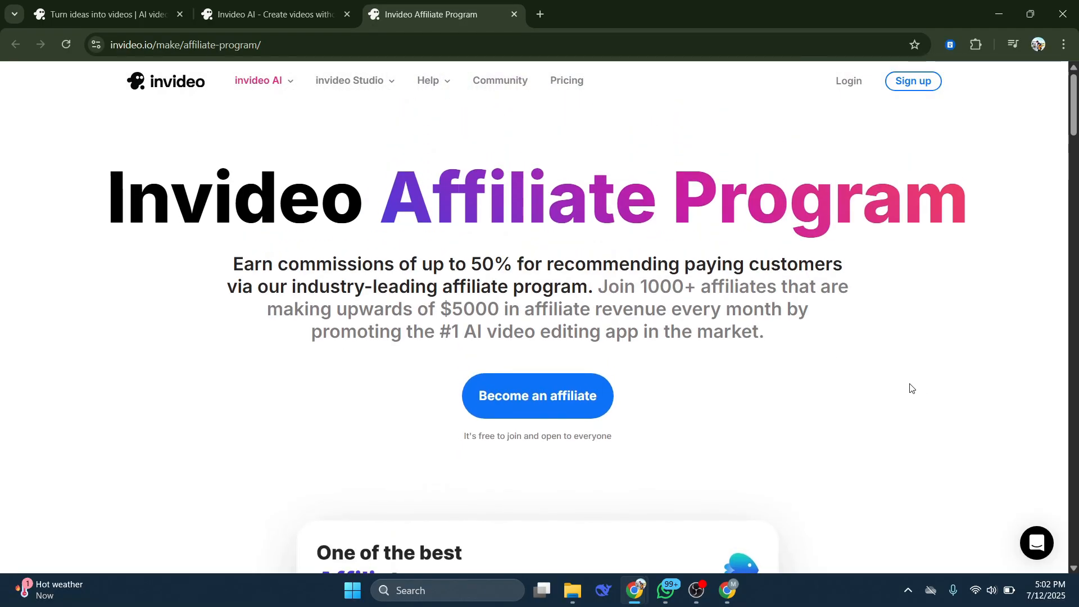
mouse_move(537, 405)
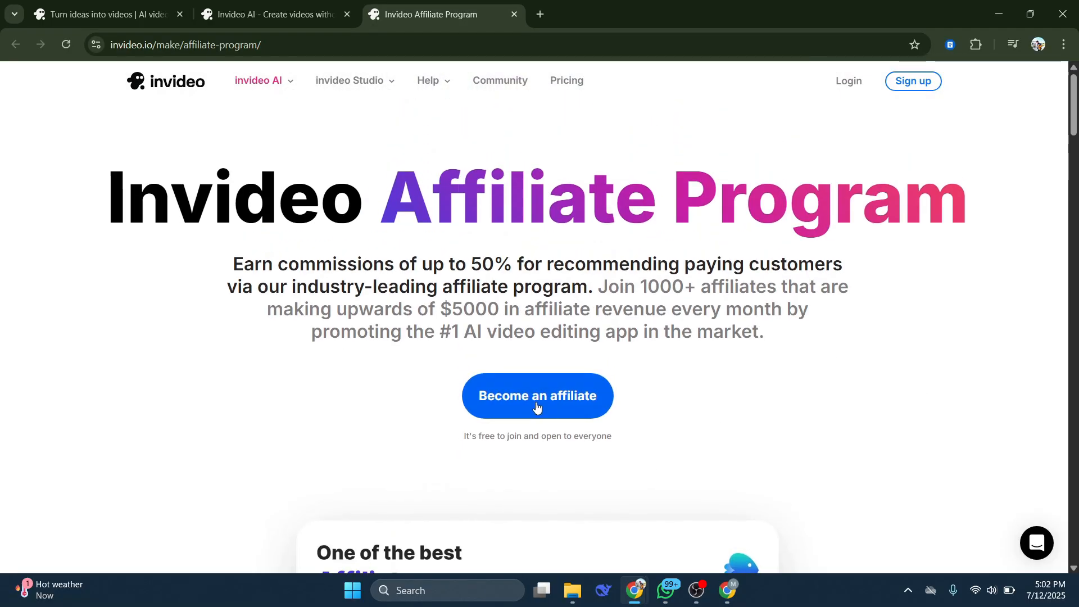
left_click(536, 396)
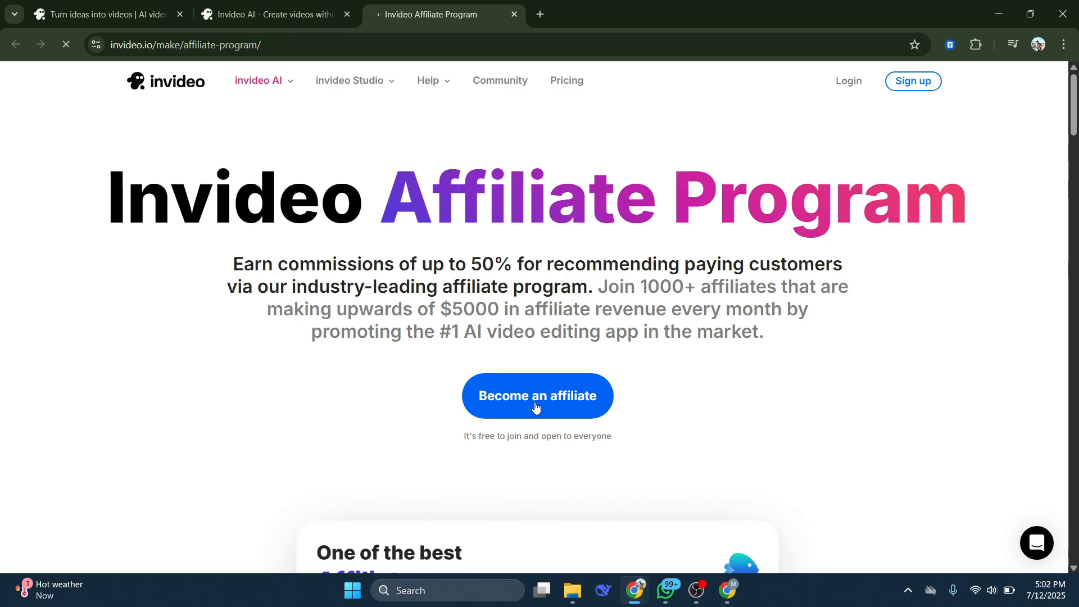
left_click(536, 396)
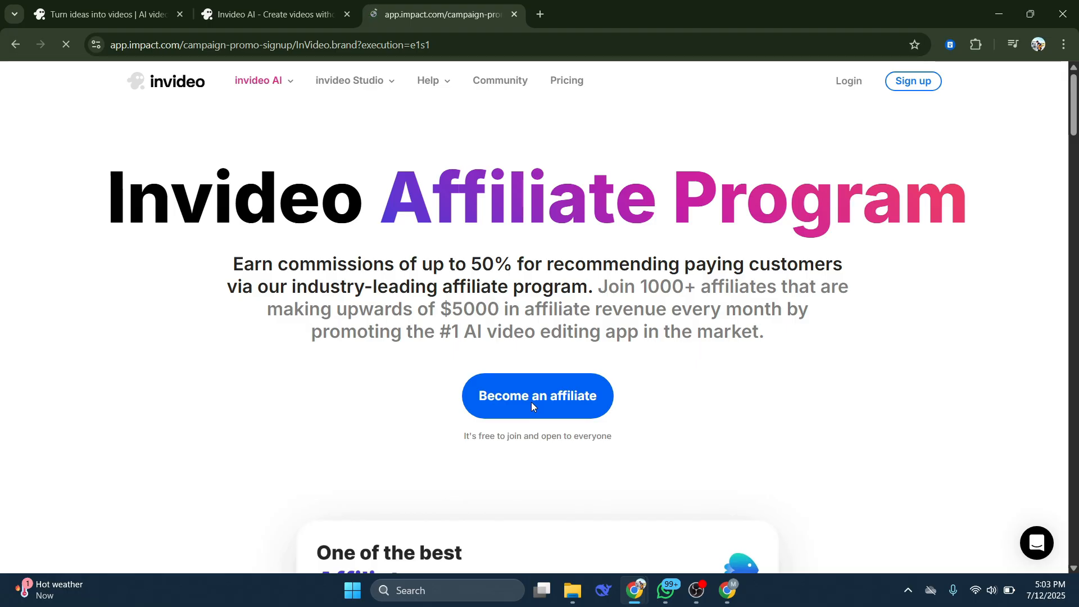
Scroll the signup form to Agreements and highlight the 25%-50% USD subscription commission
left_click(537, 396)
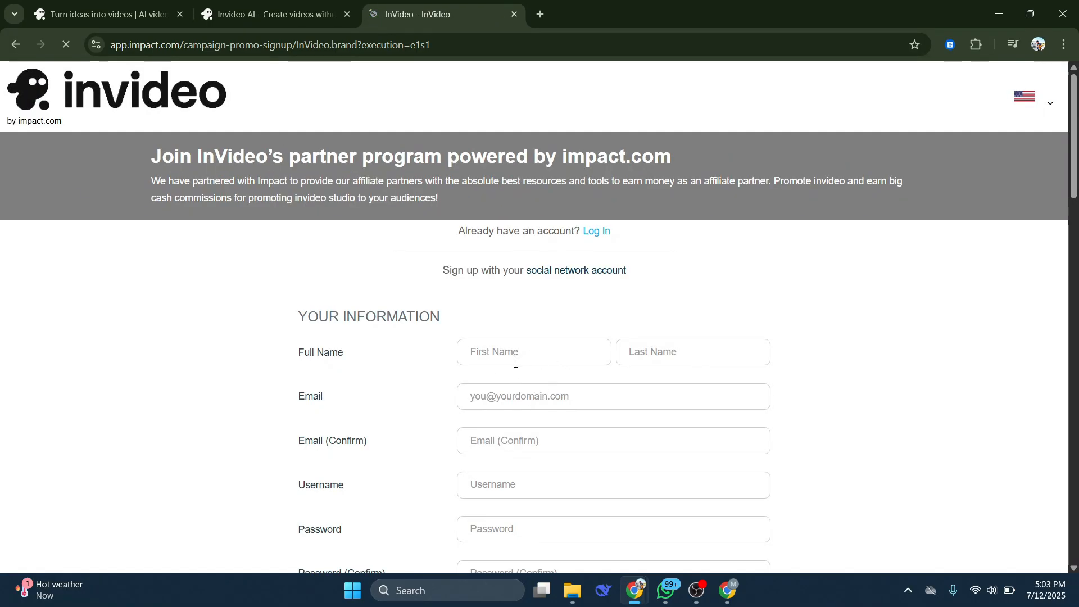
scroll("down", 3)
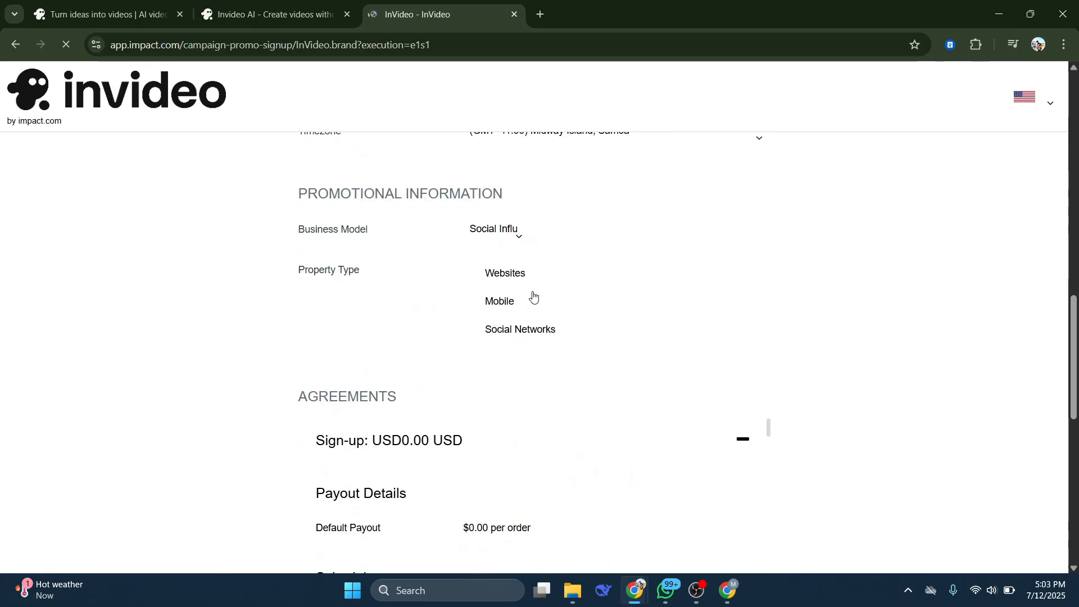
scroll("down", 3)
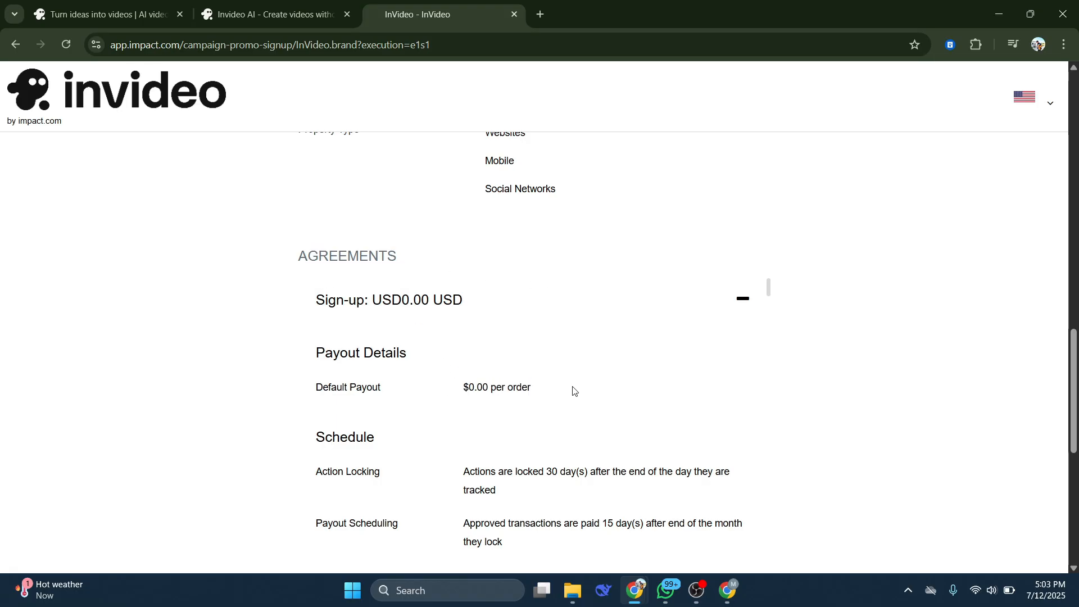
scroll("down", 3)
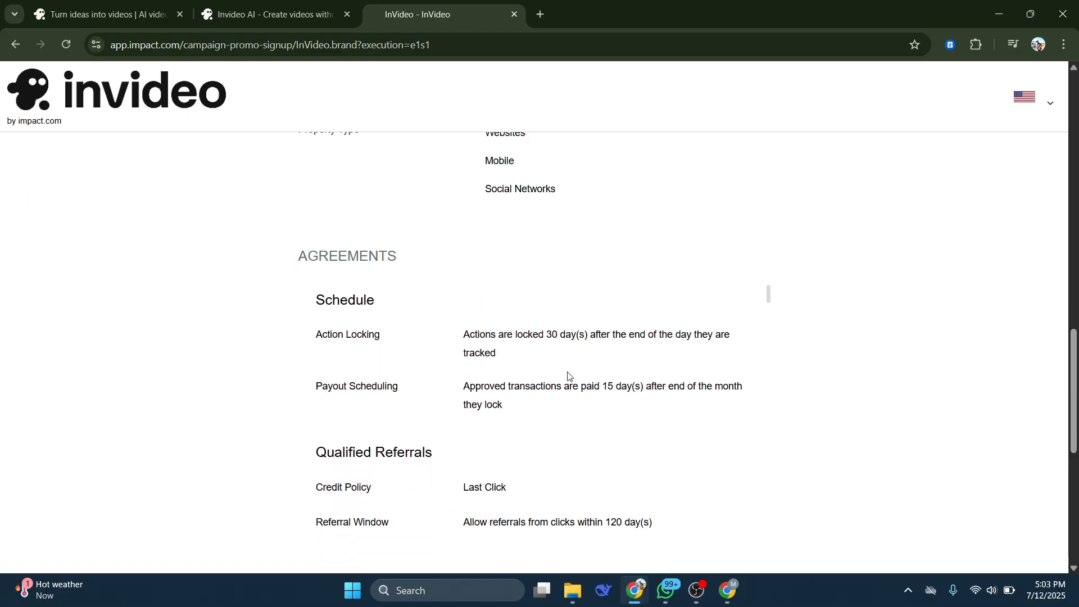
scroll("down", 3)
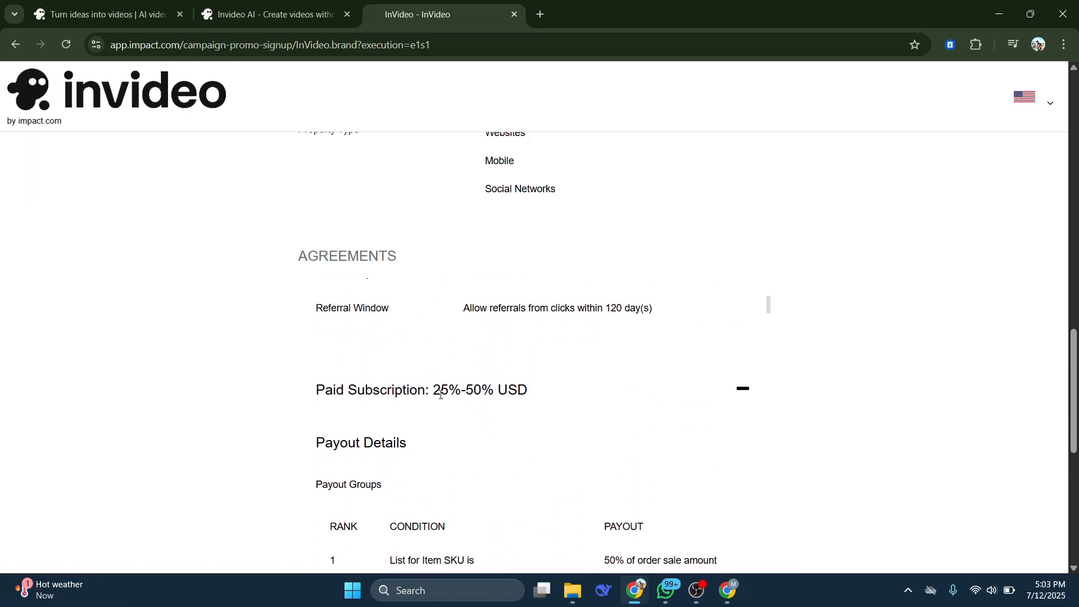
left_click_drag(434, 389, 527, 390)
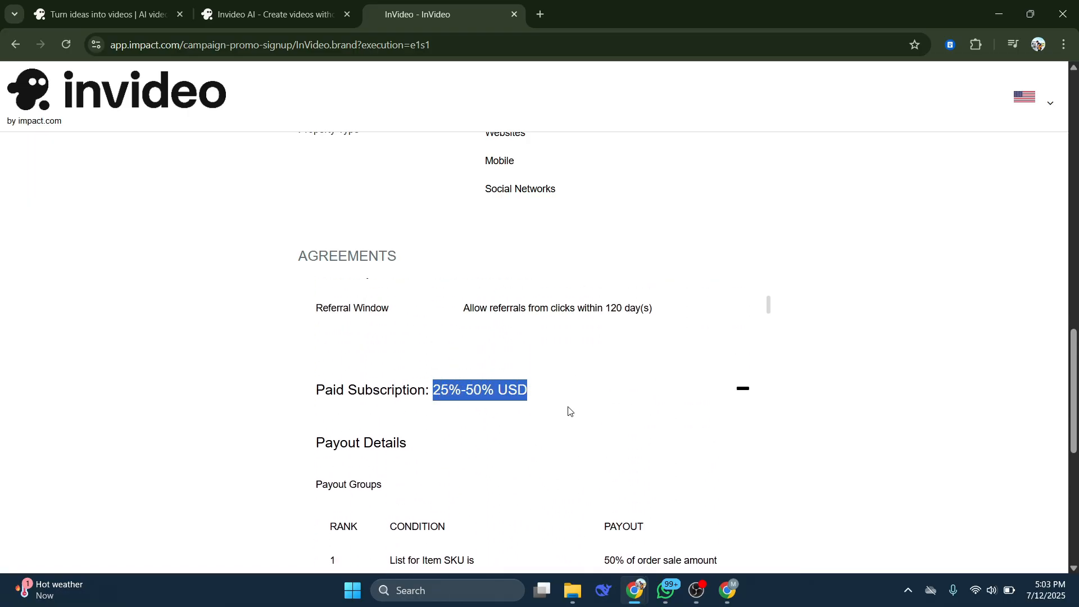
mouse_move(610, 410)
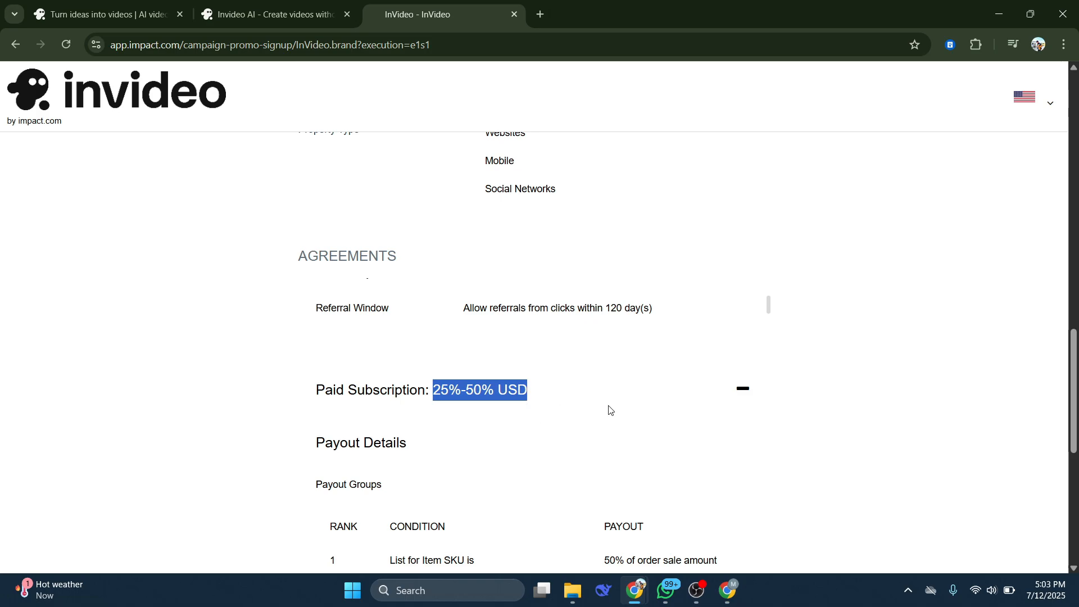
mouse_move(579, 417)
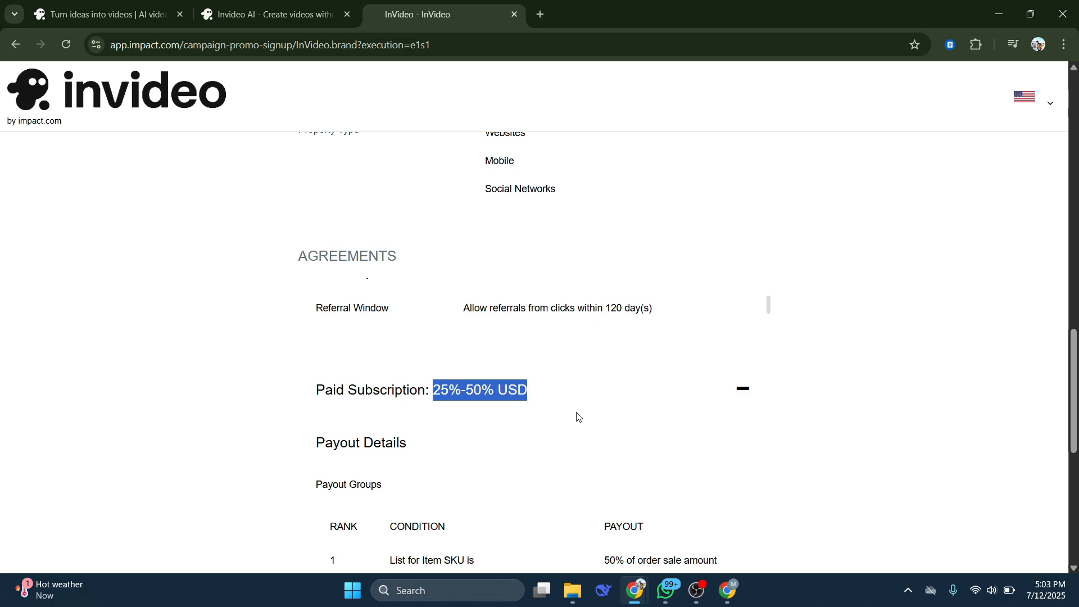
scroll("down", 3)
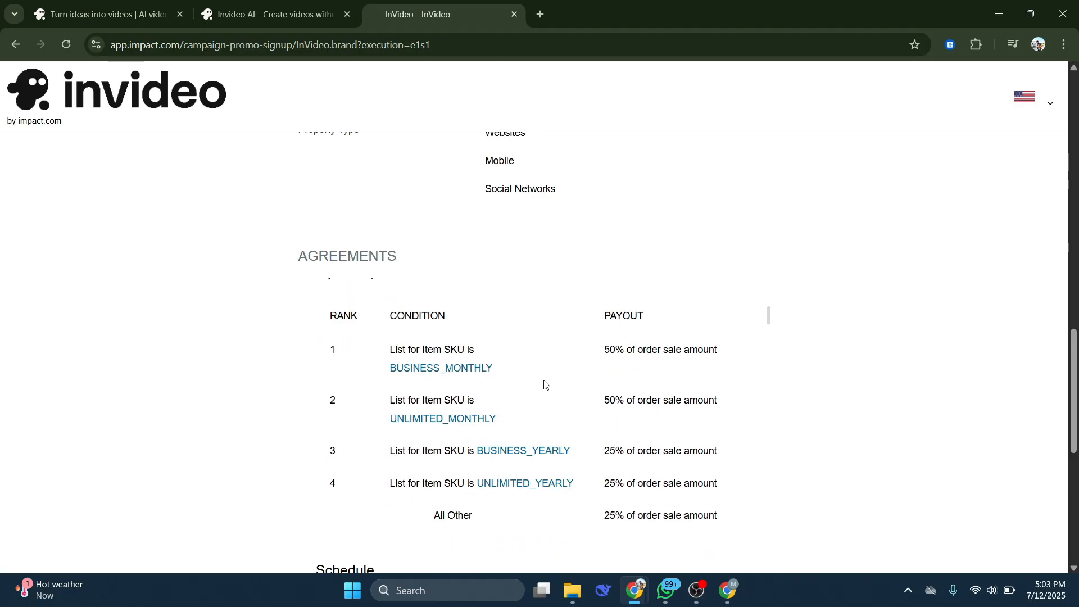
mouse_move(681, 349)
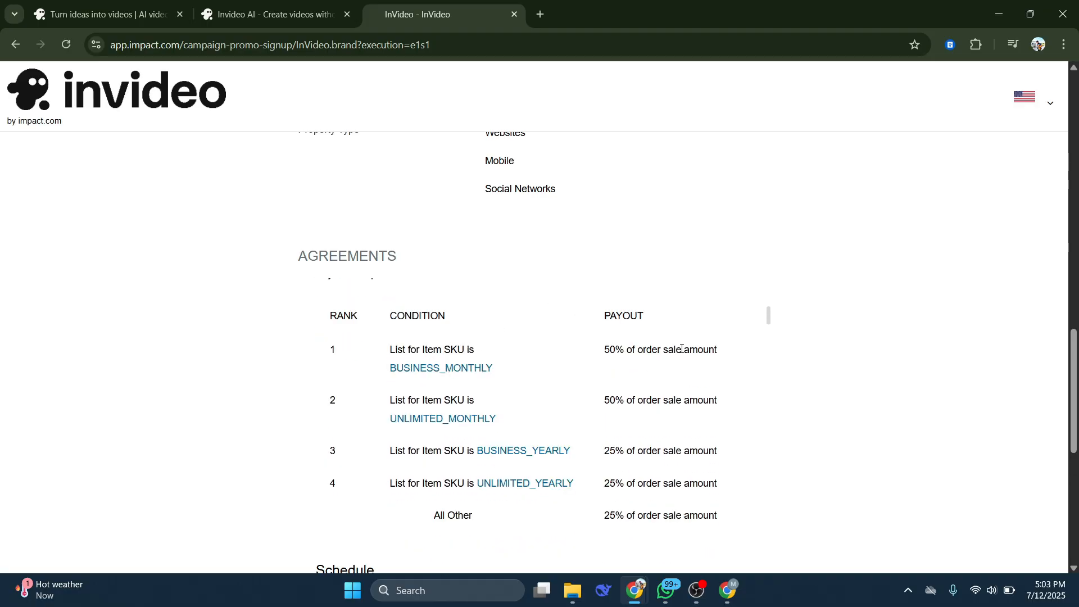
mouse_move(688, 384)
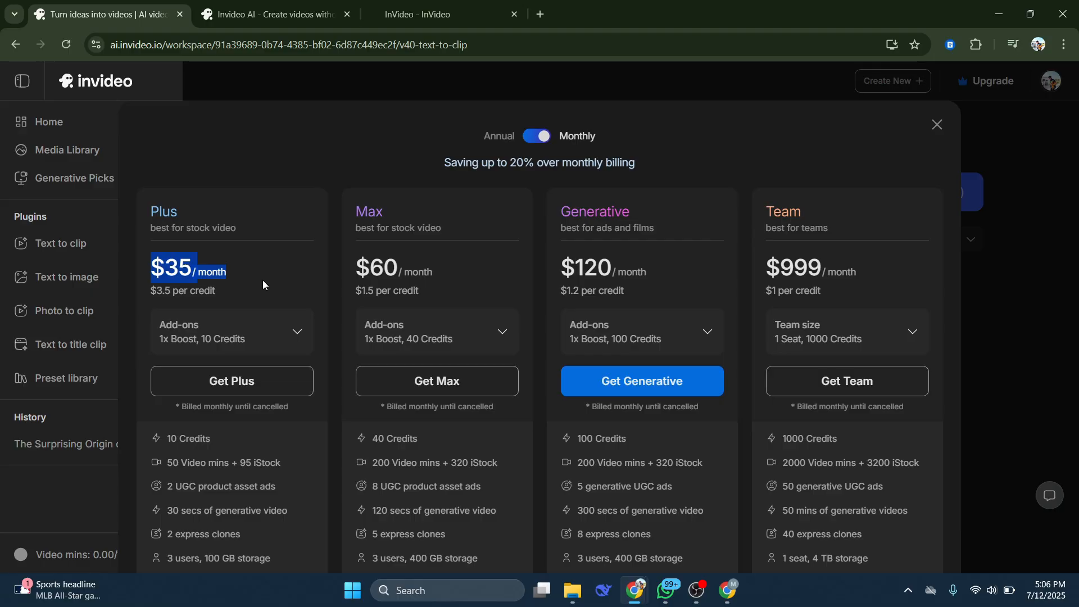
mouse_move(267, 269)
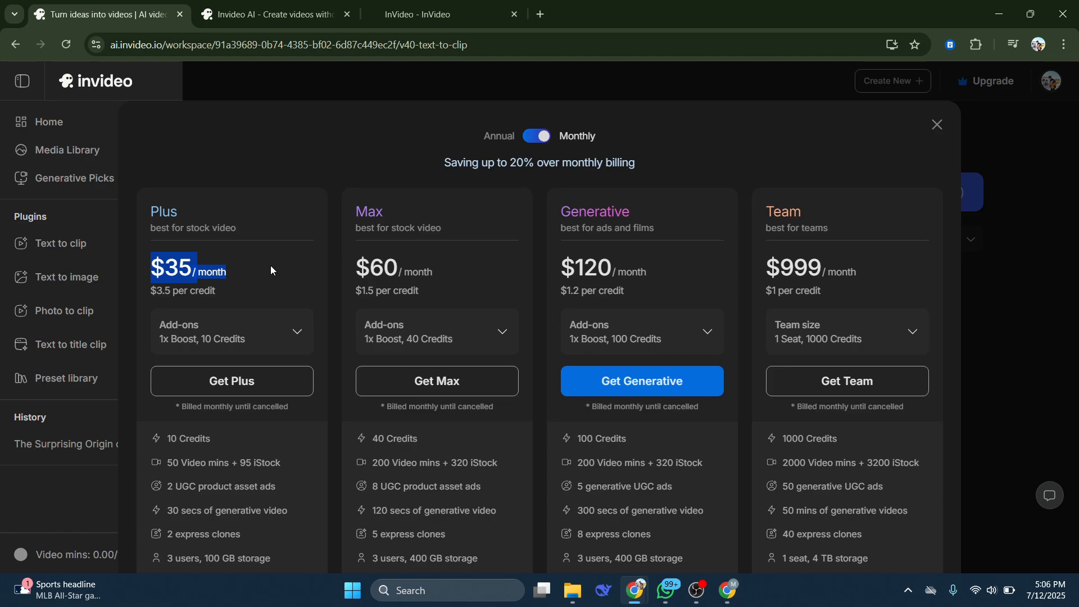
mouse_move(244, 289)
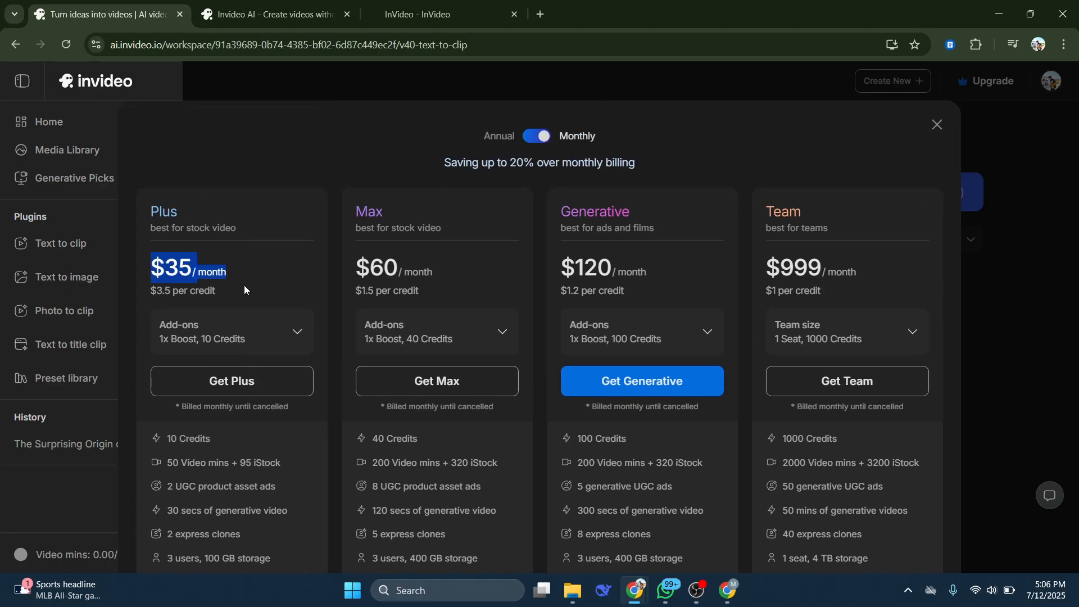
Switch browser tabs between the invideo AI plans and impact.com
left_click(426, 13)
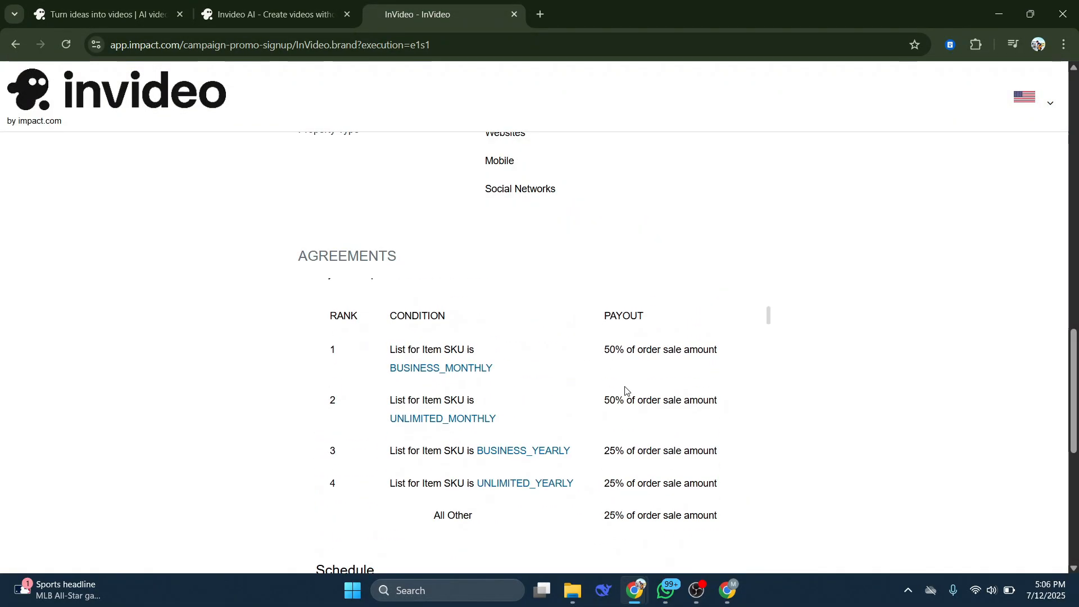
scroll("down", 3)
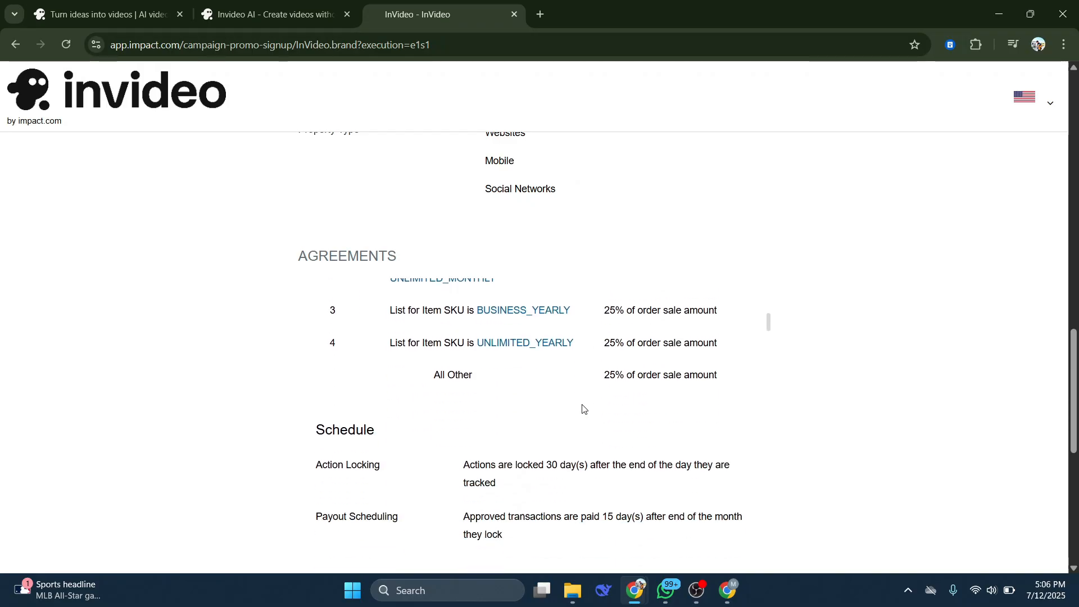
scroll("down", 3)
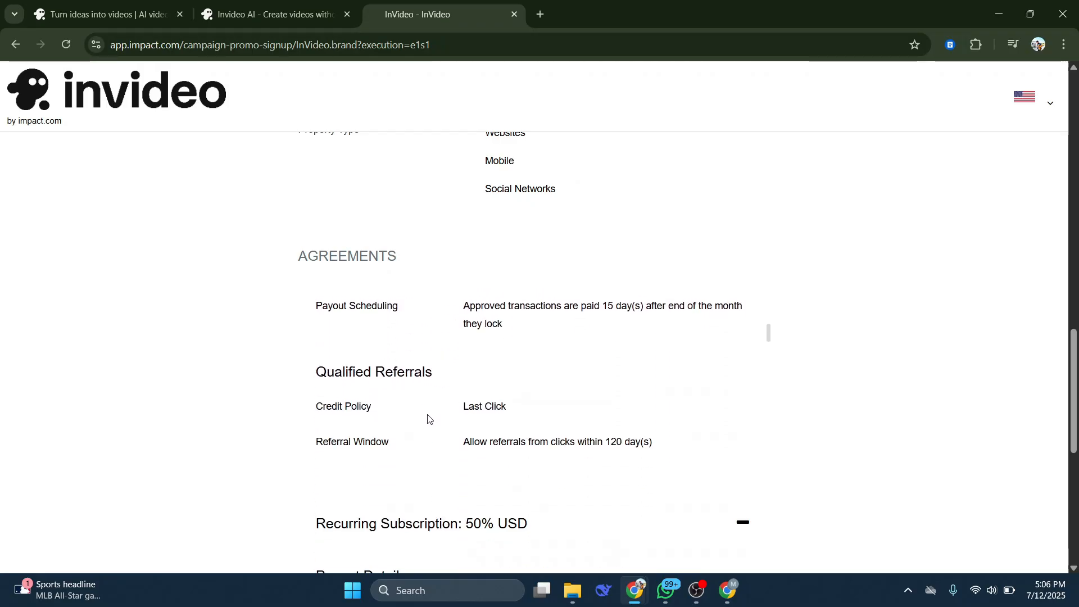
scroll("down", 3)
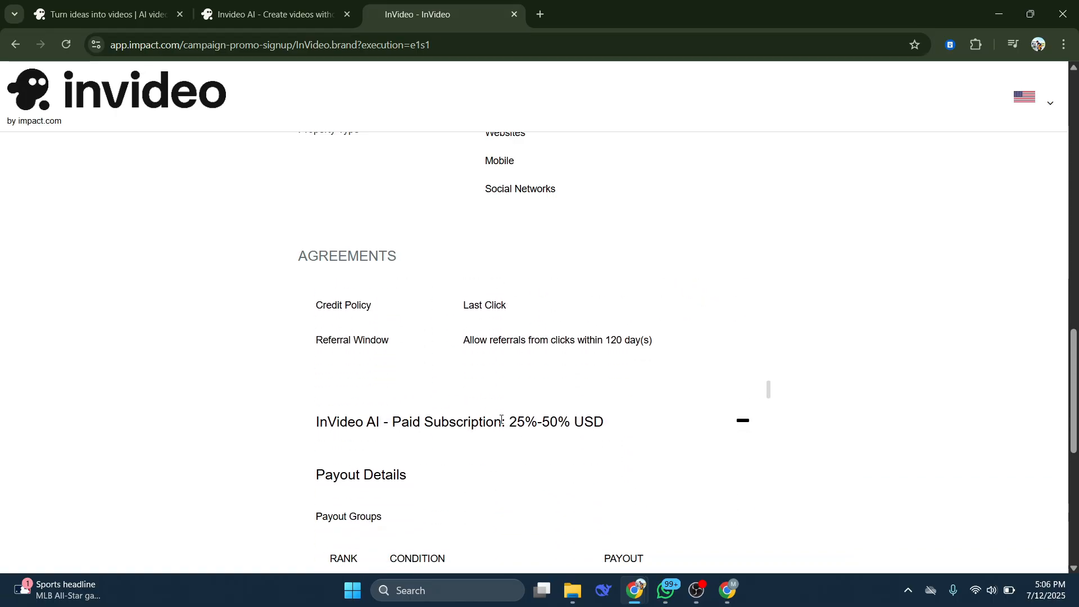
scroll("down", 3)
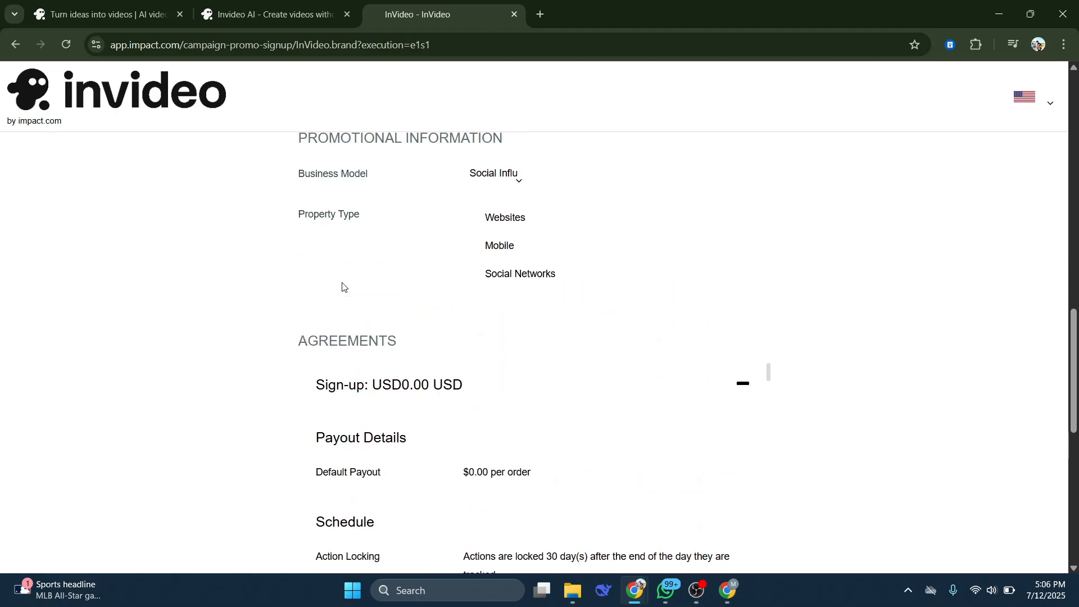
scroll("up", 3)
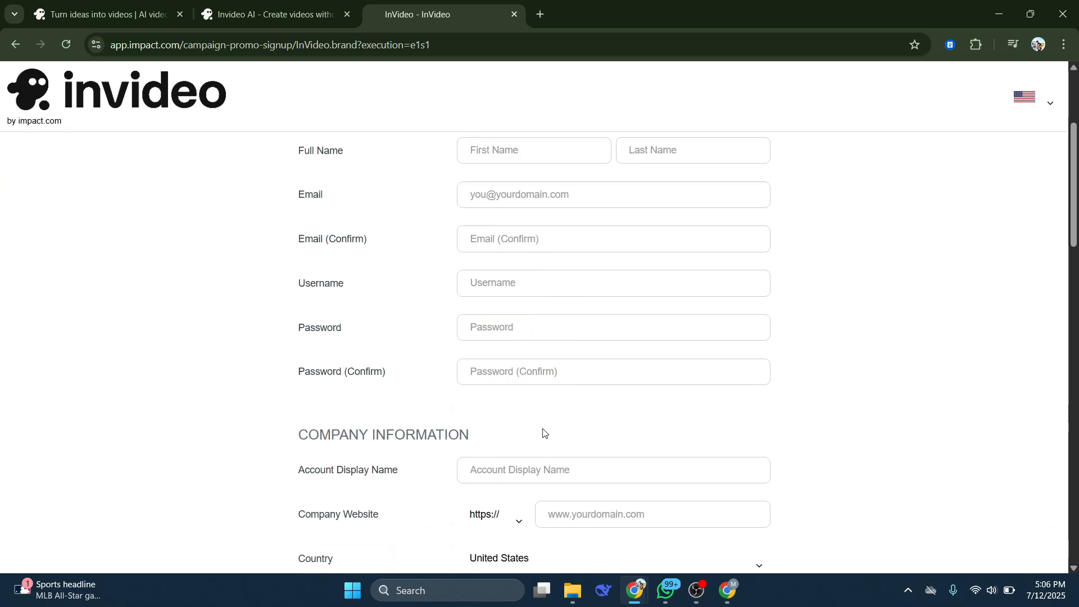
Return to the invideo AI tab, open the woman-walking clip, then go Home
left_click(103, 14)
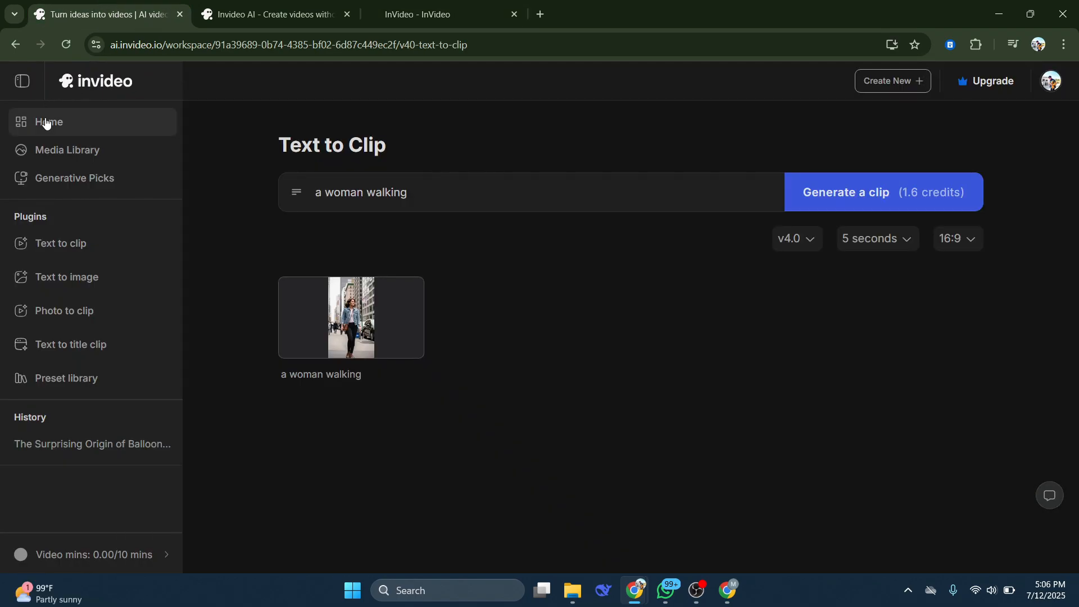
mouse_move(337, 338)
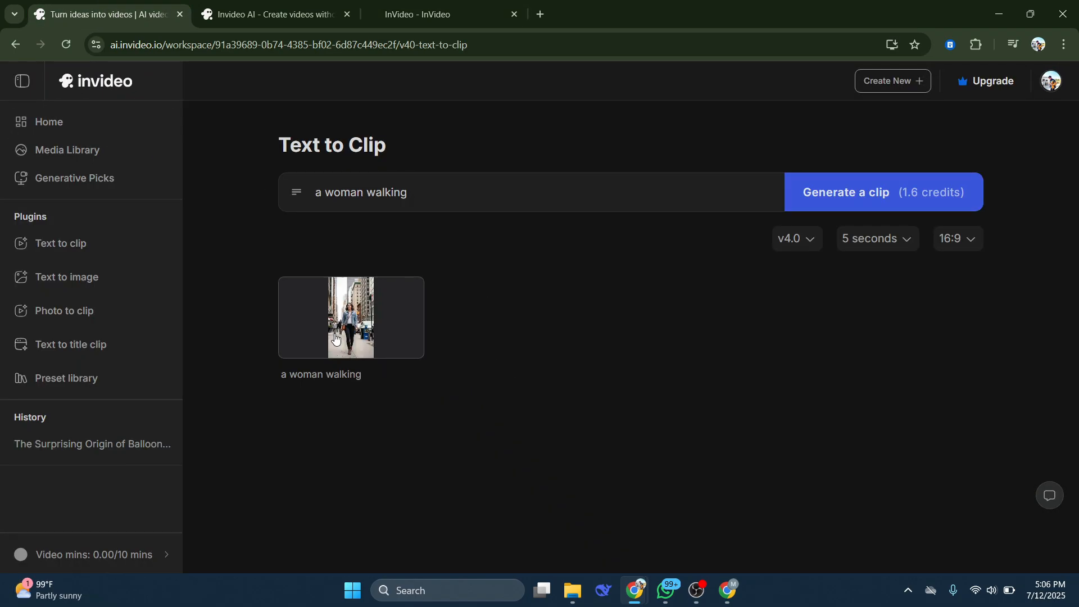
left_click(350, 317)
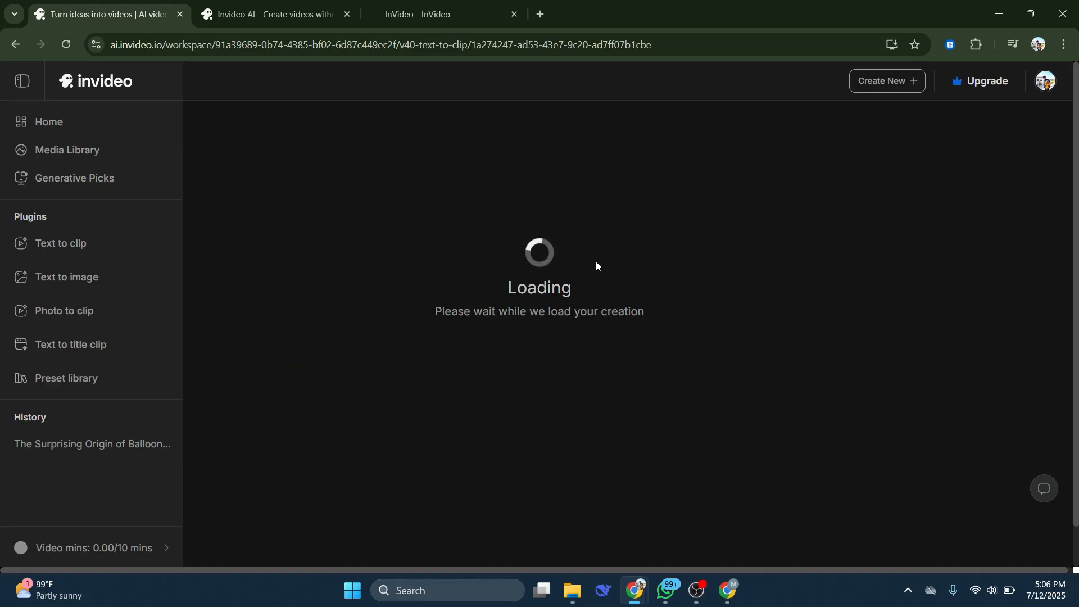
left_click(48, 122)
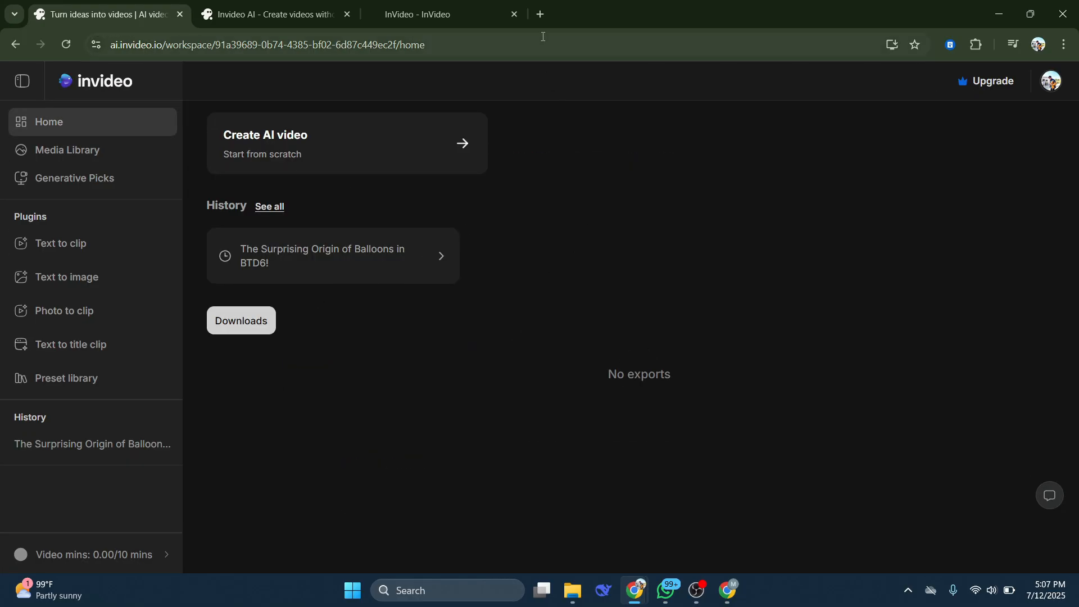
Search Google for 'pintrst' in a new tab and open the Pinterest site
left_click(540, 13)
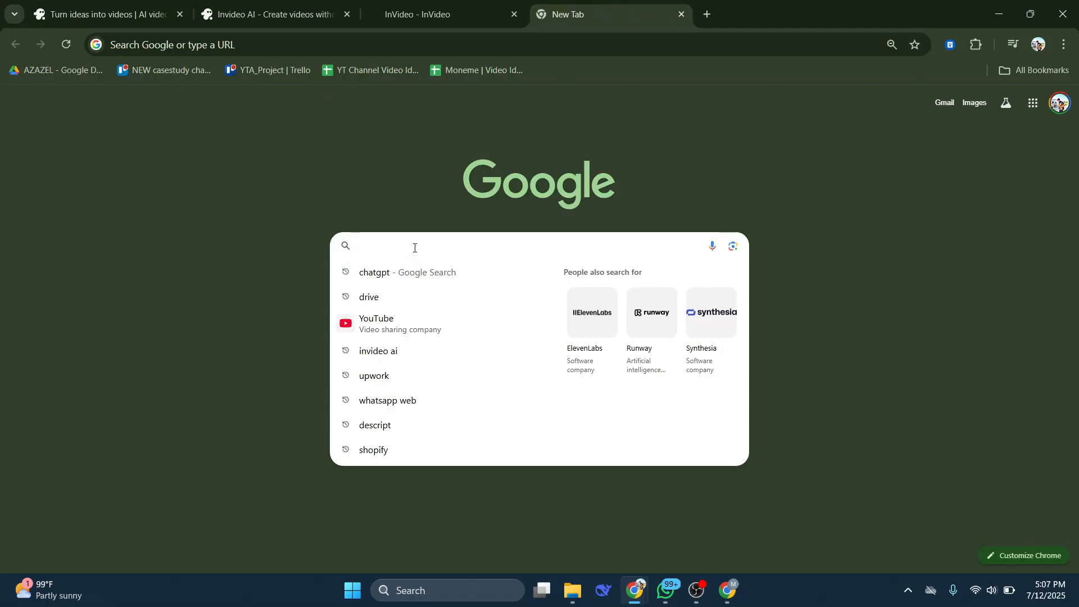
type("pintrst")
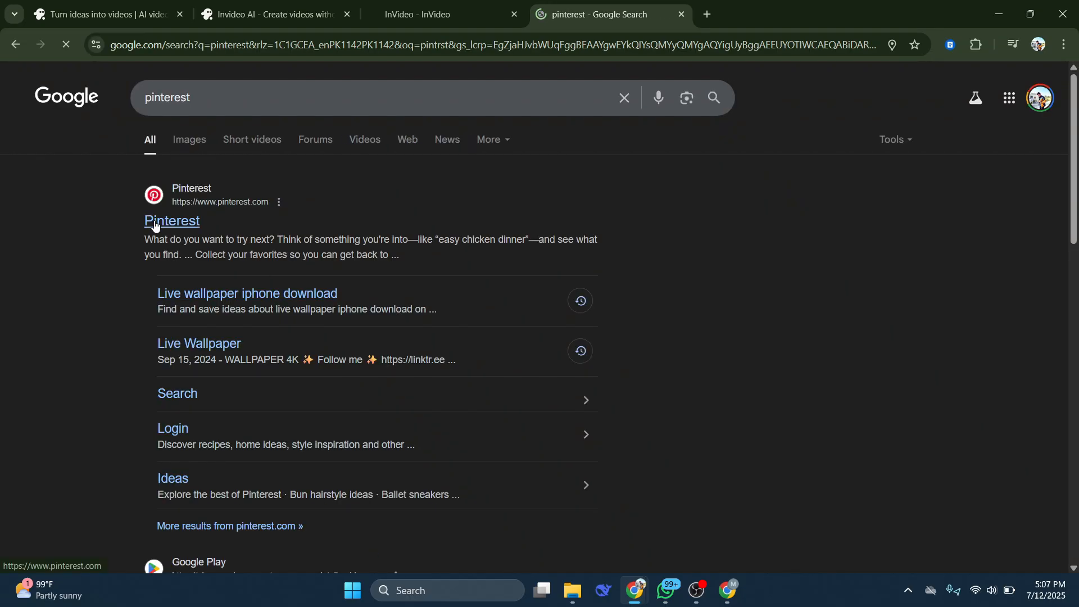
left_click(172, 221)
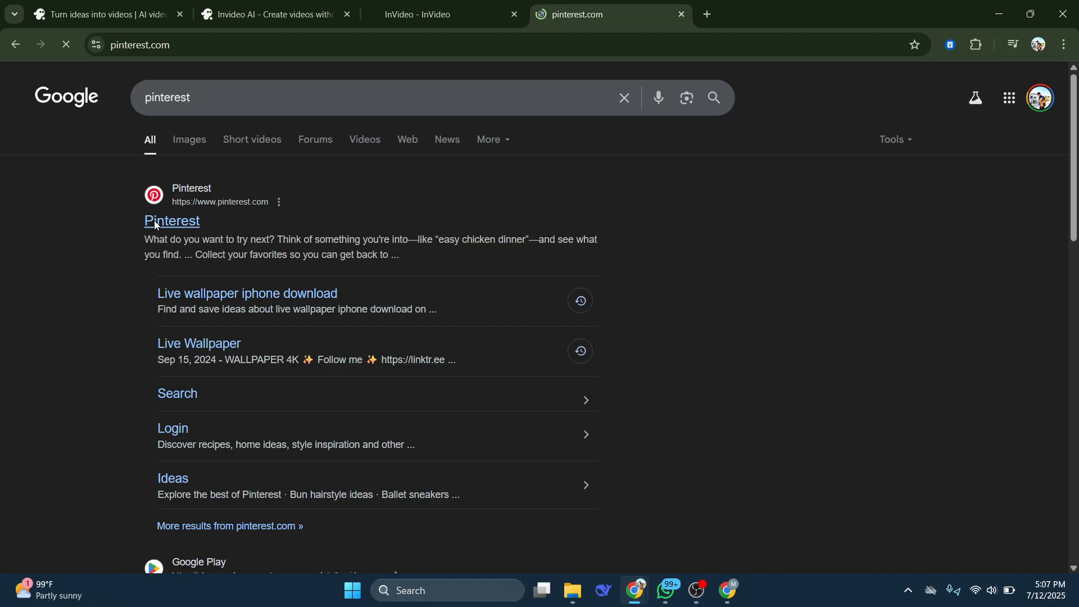
left_click(172, 221)
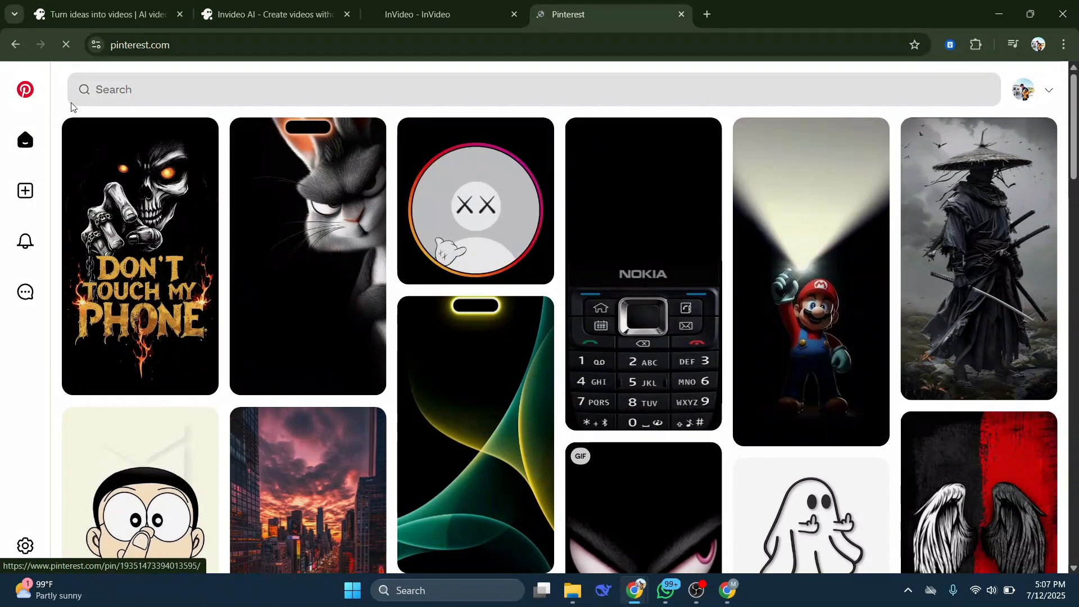
Open the 'Don't touch my phone' skull wallpaper pin on Pinterest and browse it
left_click(140, 254)
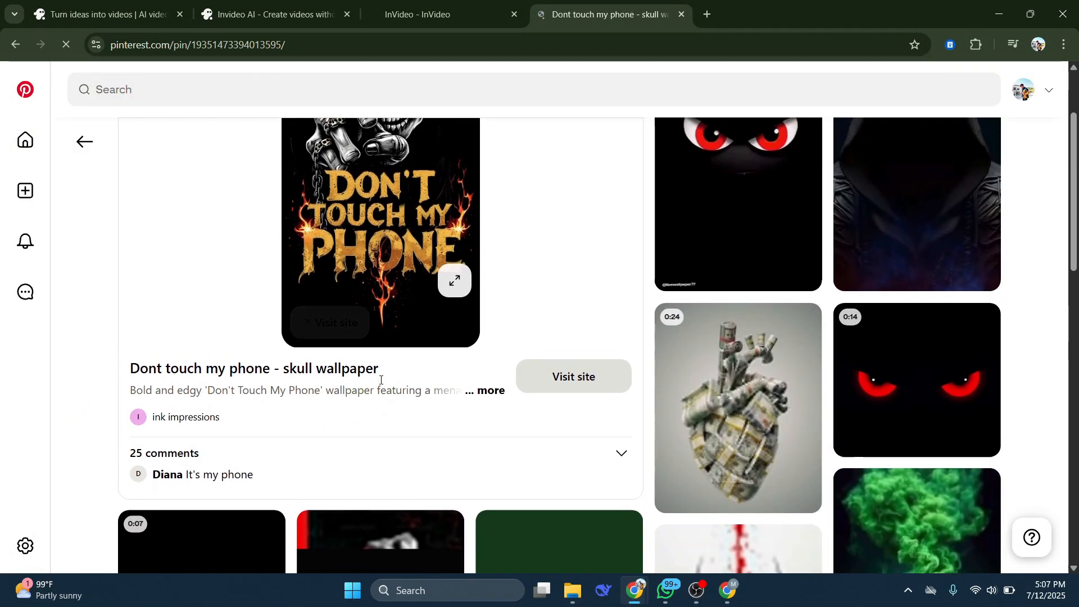
scroll("down", 3)
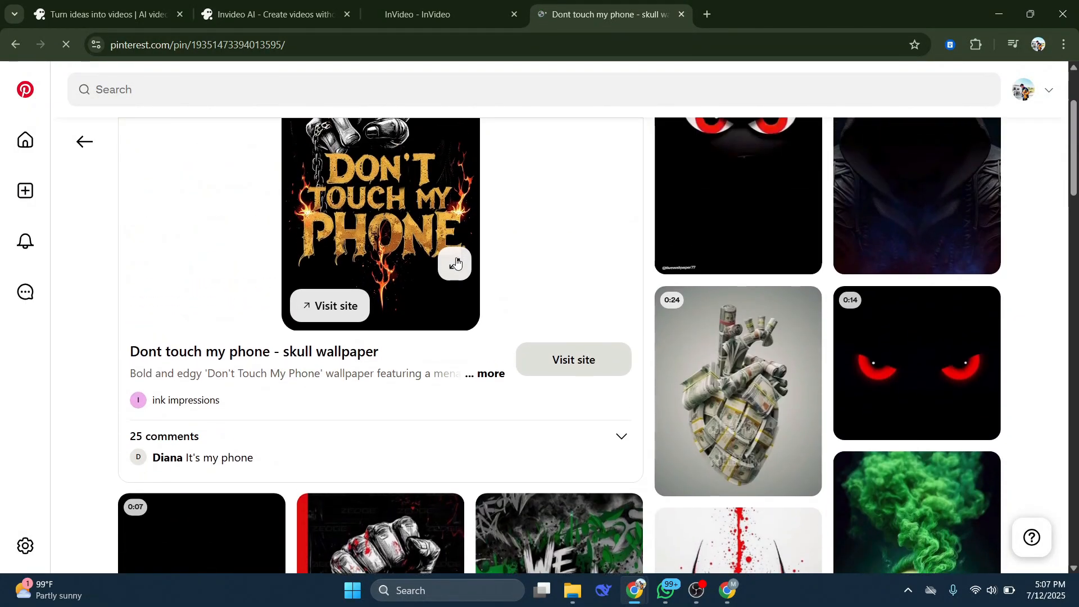
left_click(454, 263)
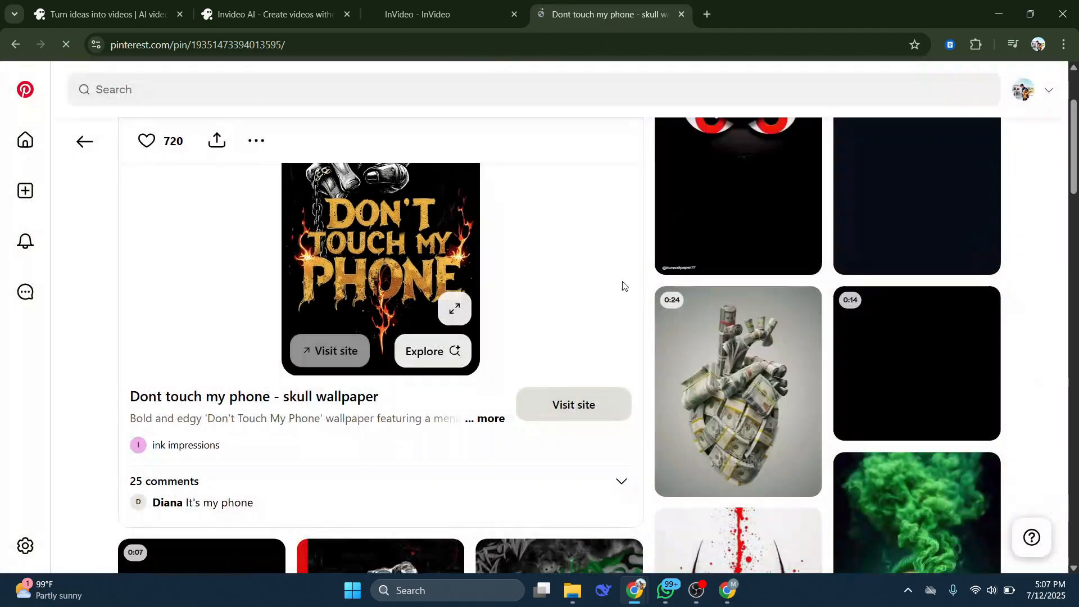
Return to the Pinterest feed, open the Krishna wallpaper pin, then go back to invideo AI
left_click(737, 193)
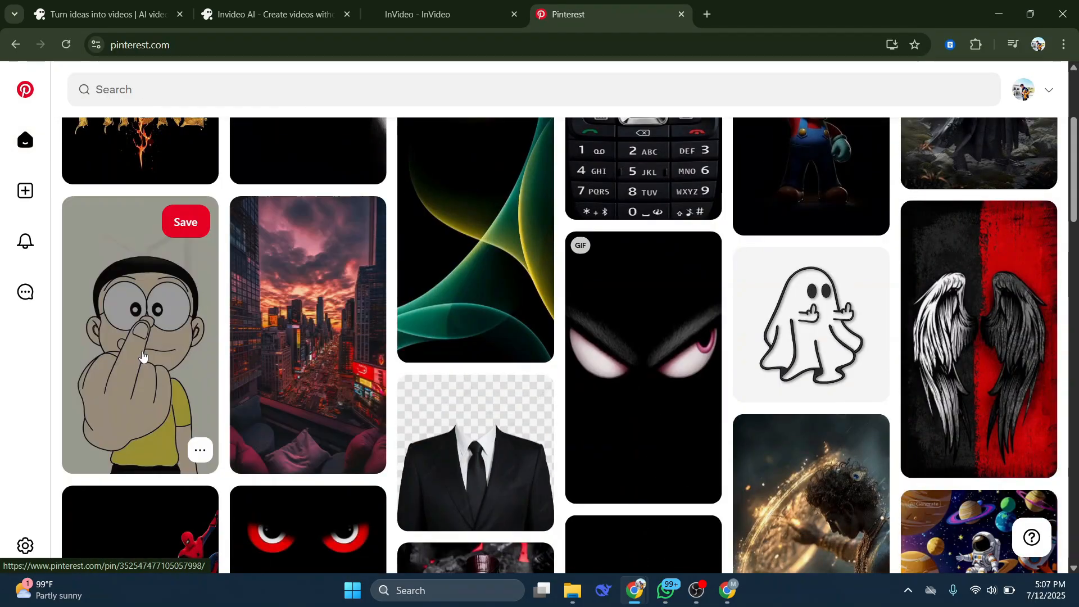
left_click(810, 493)
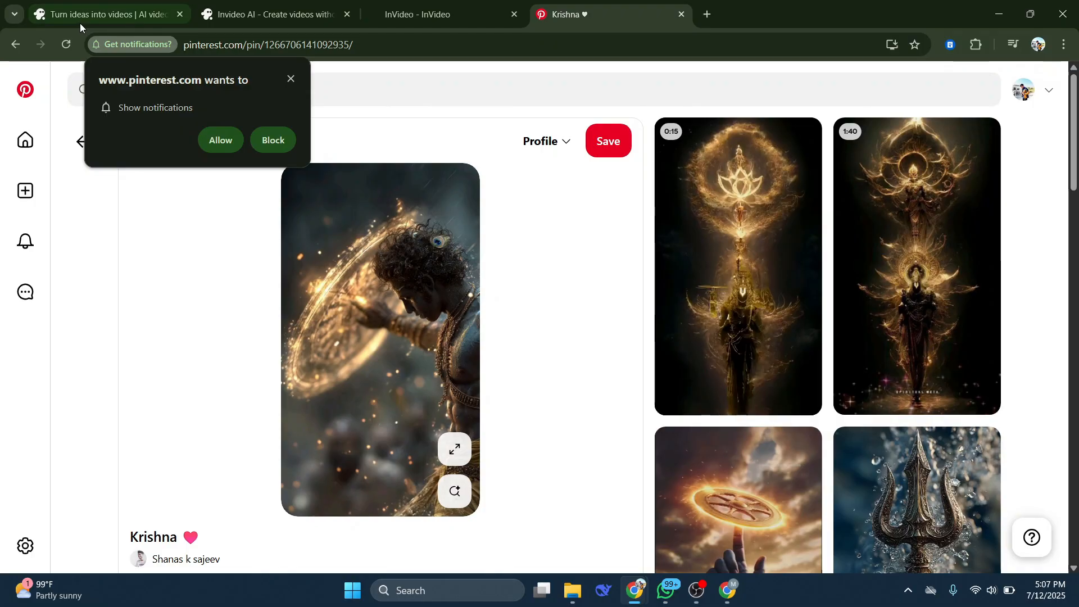
left_click(103, 14)
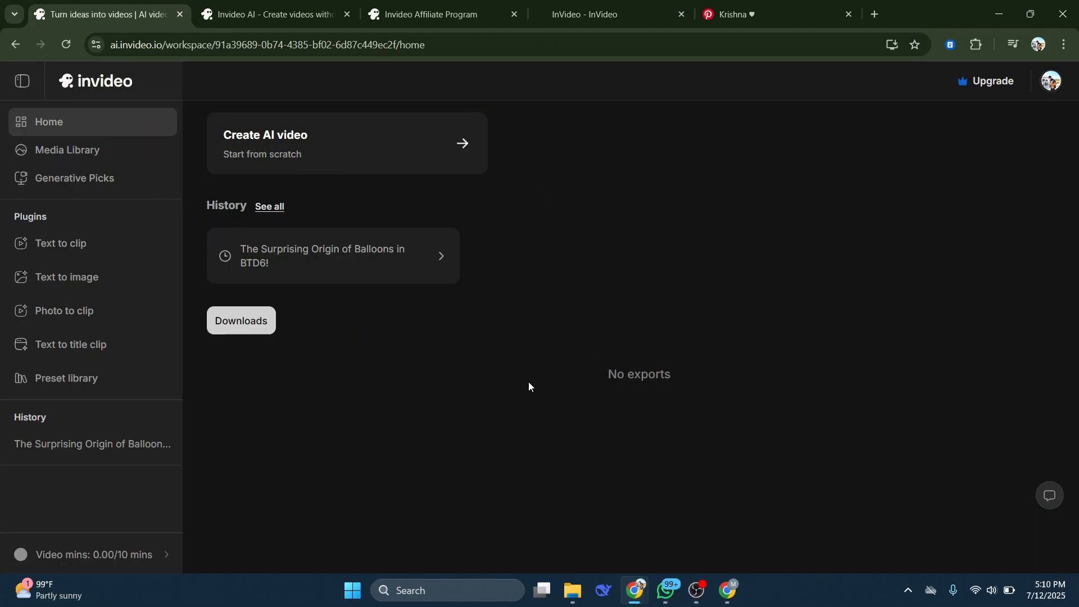
mouse_move(530, 356)
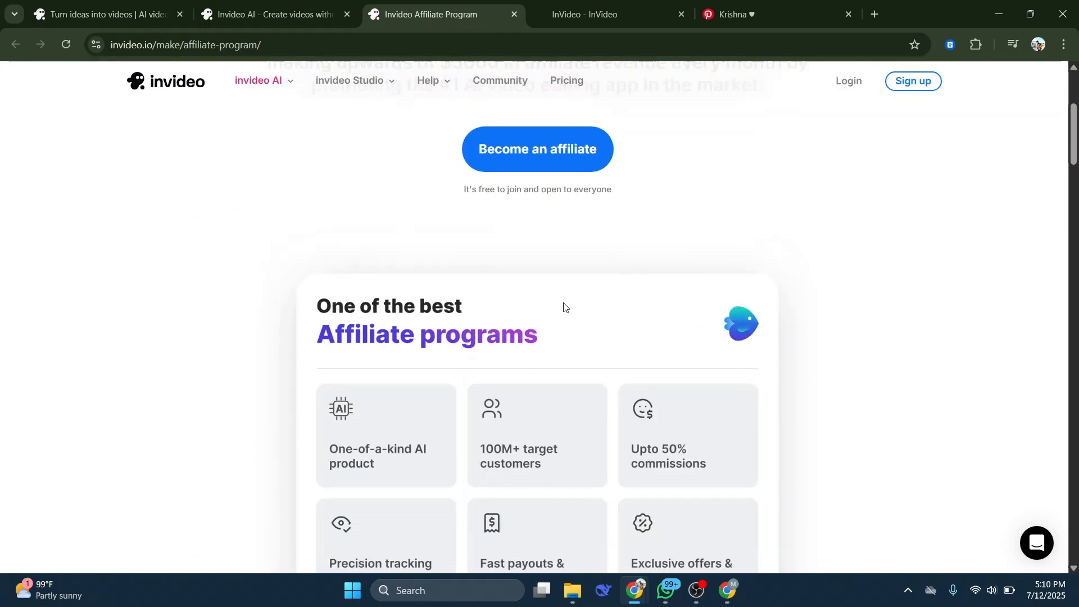
Scroll the affiliate program page past its highlights to the Free and Enterprise plans
scroll("down", 3)
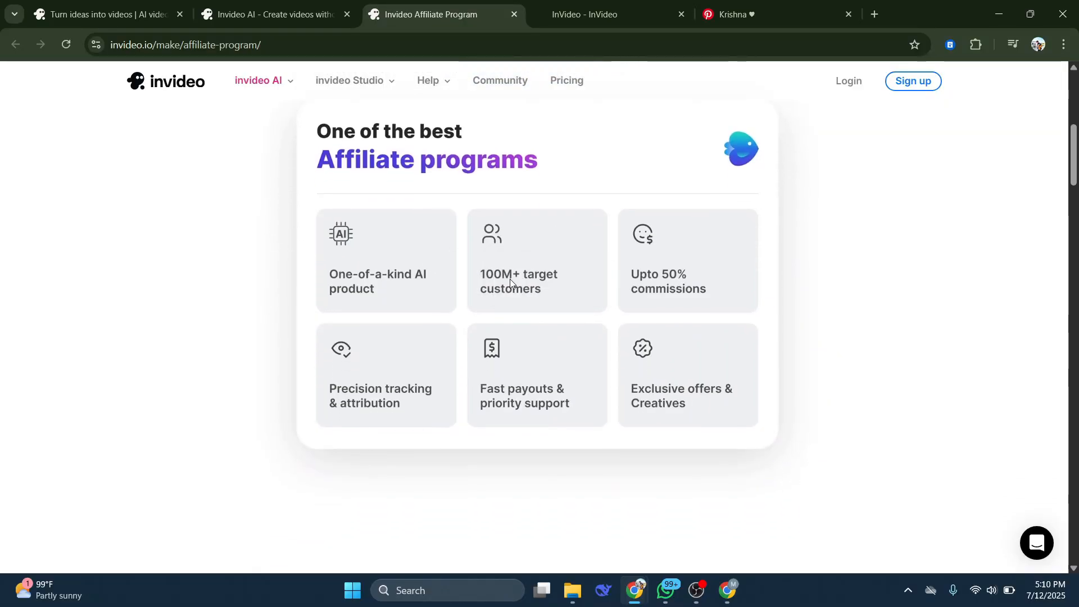
mouse_move(402, 406)
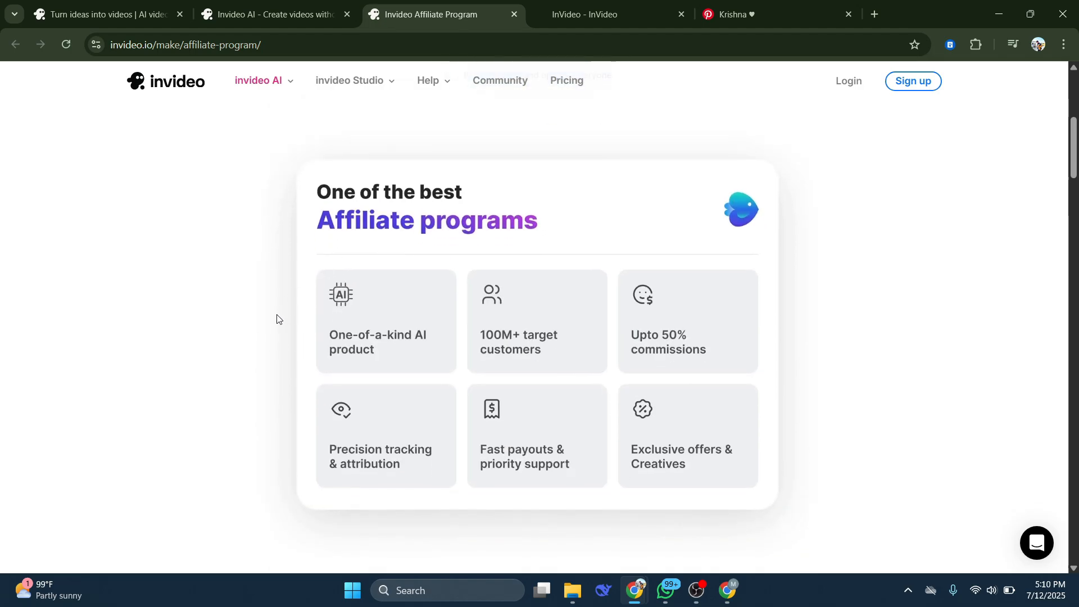
scroll("down", 3)
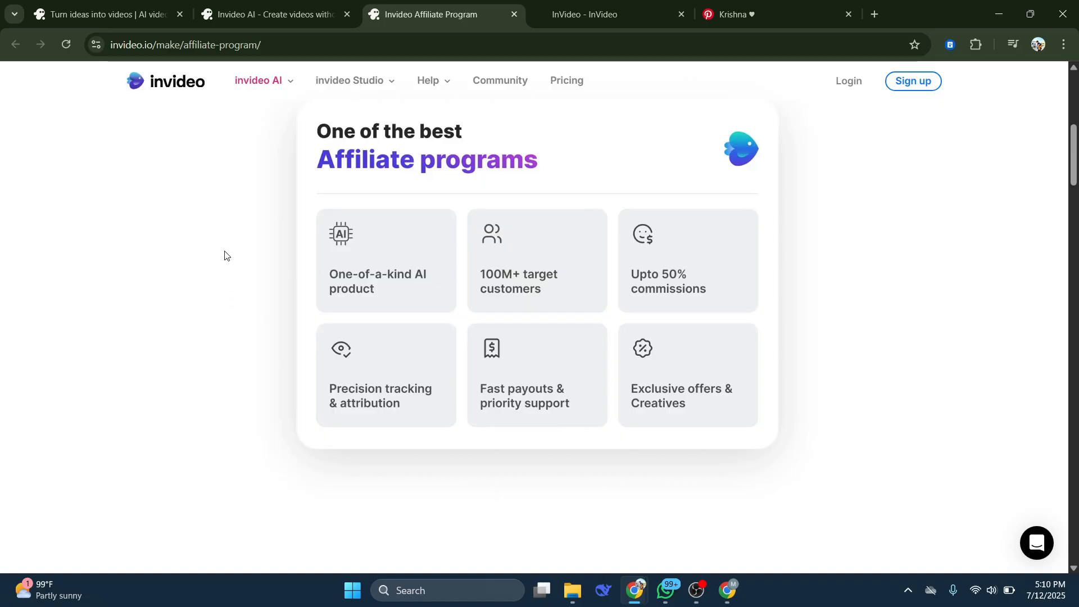
scroll("down", 3)
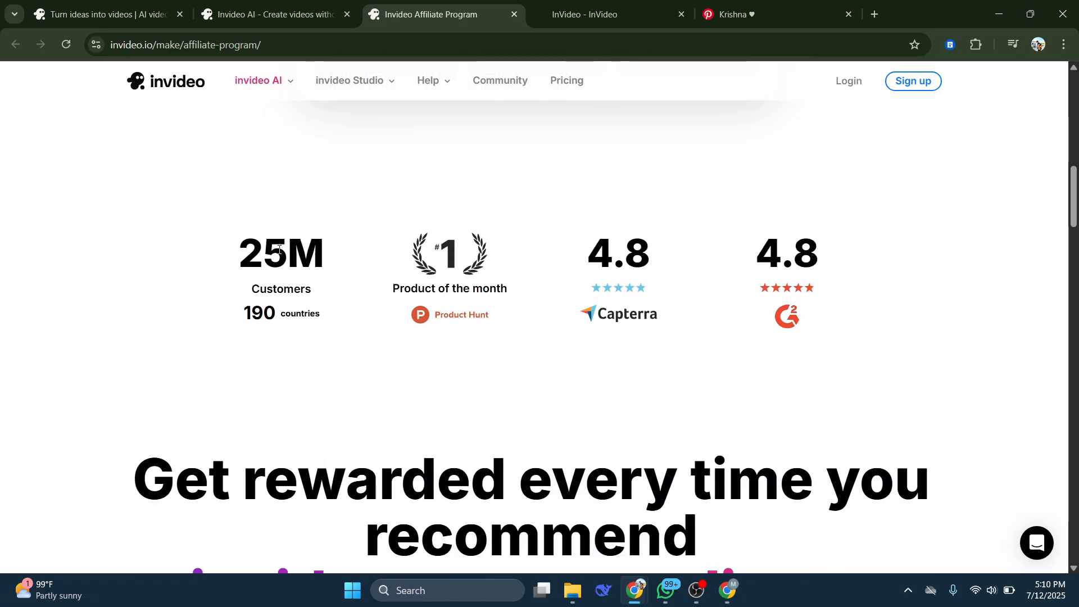
scroll("down", 3)
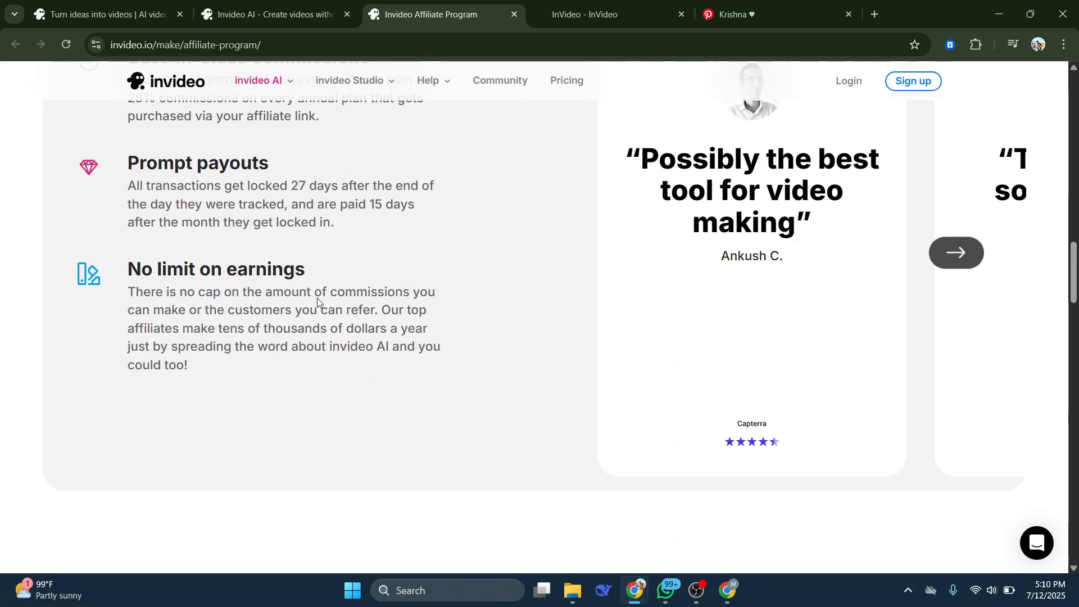
scroll("down", 3)
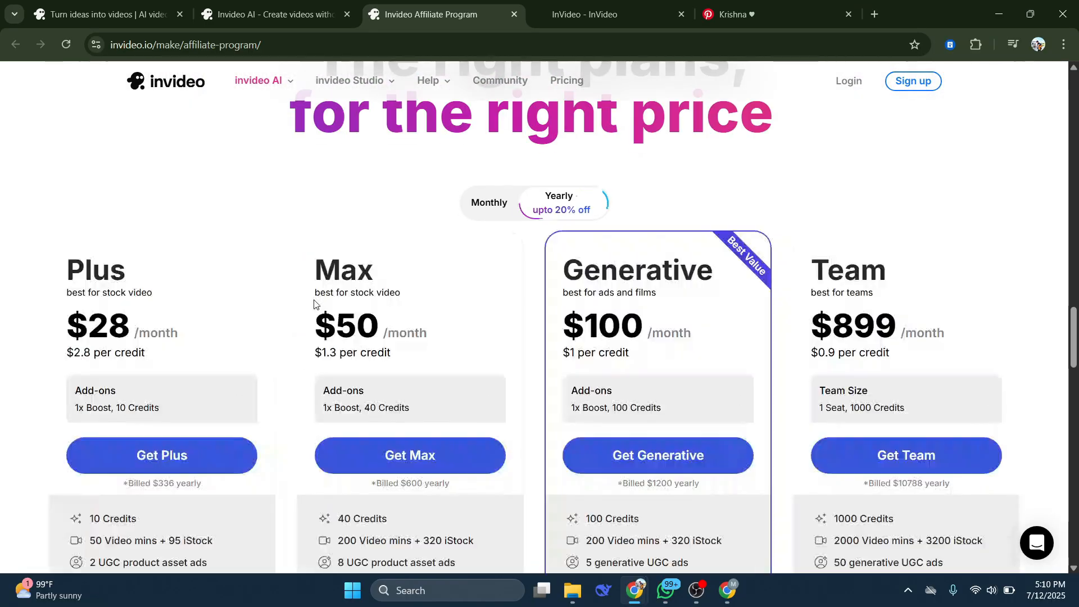
scroll("down", 3)
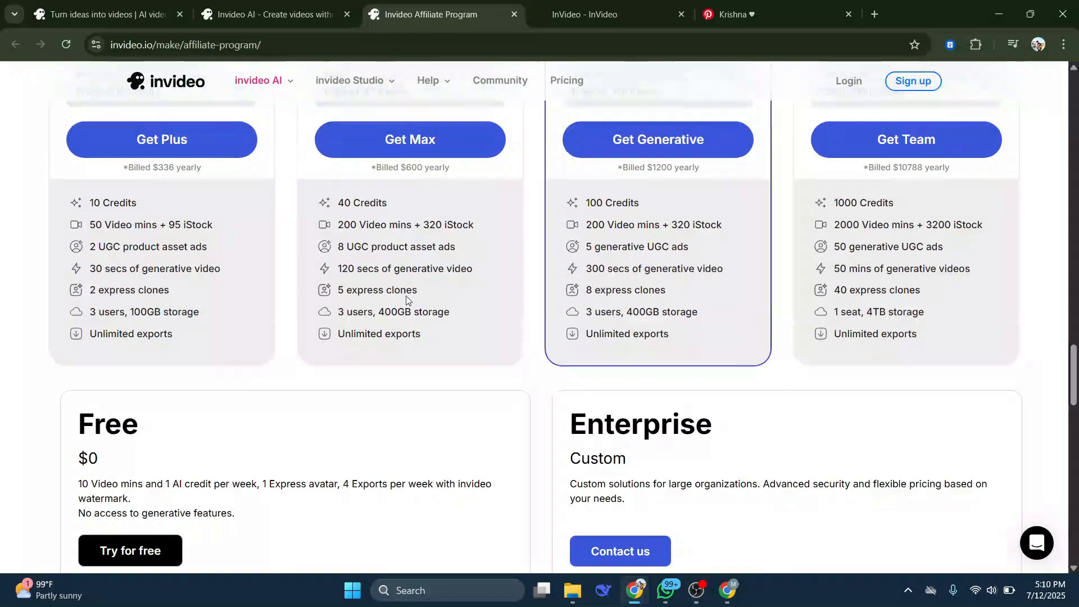
scroll("down", 3)
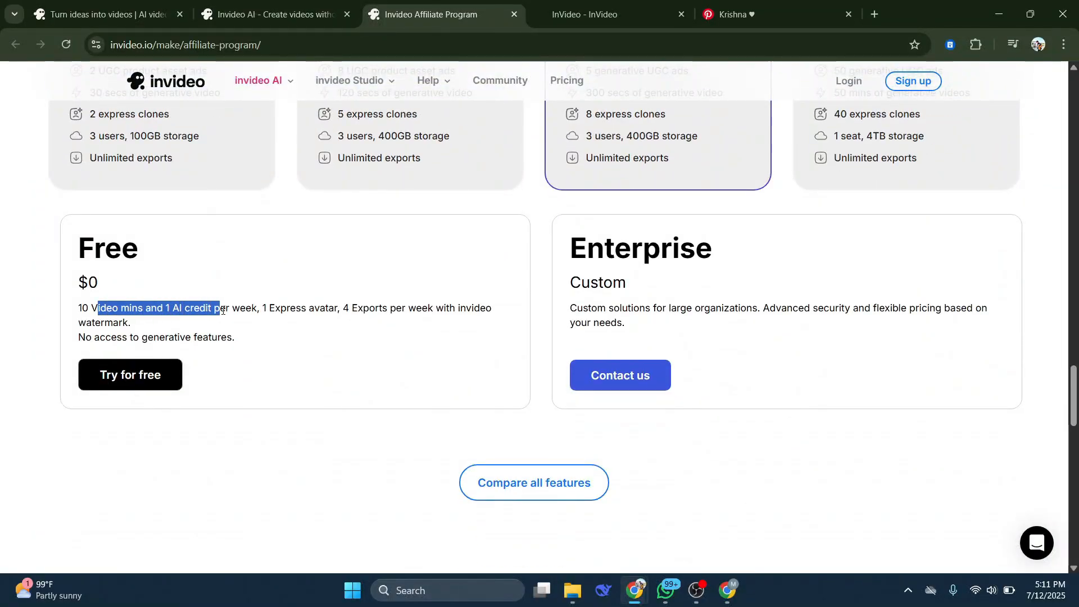
Review the yearly plan cards, from Plus at $28/month to Team at $899/month
left_click(153, 324)
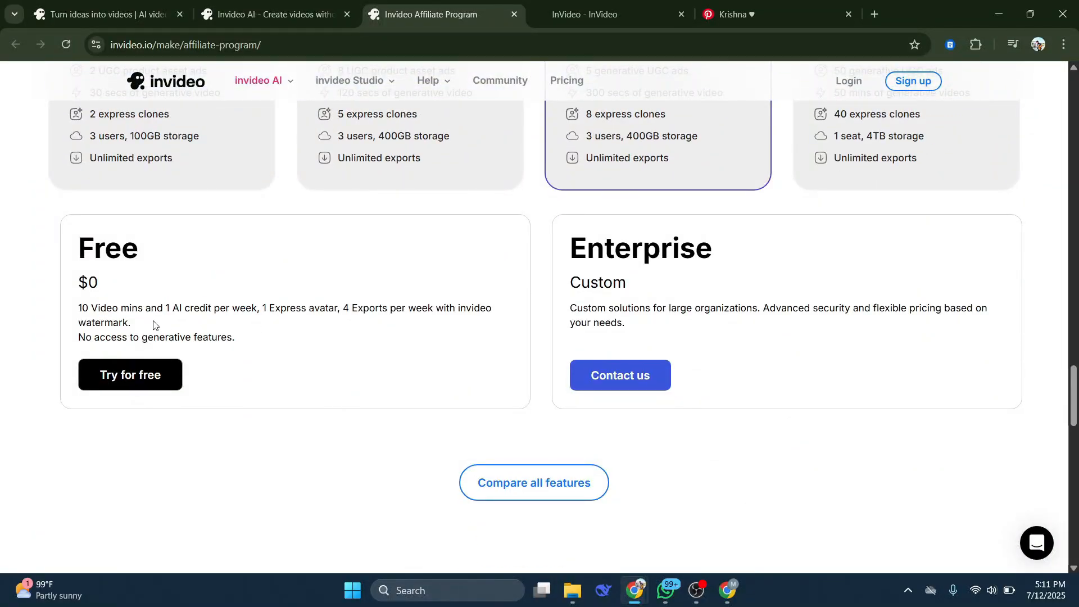
mouse_move(260, 324)
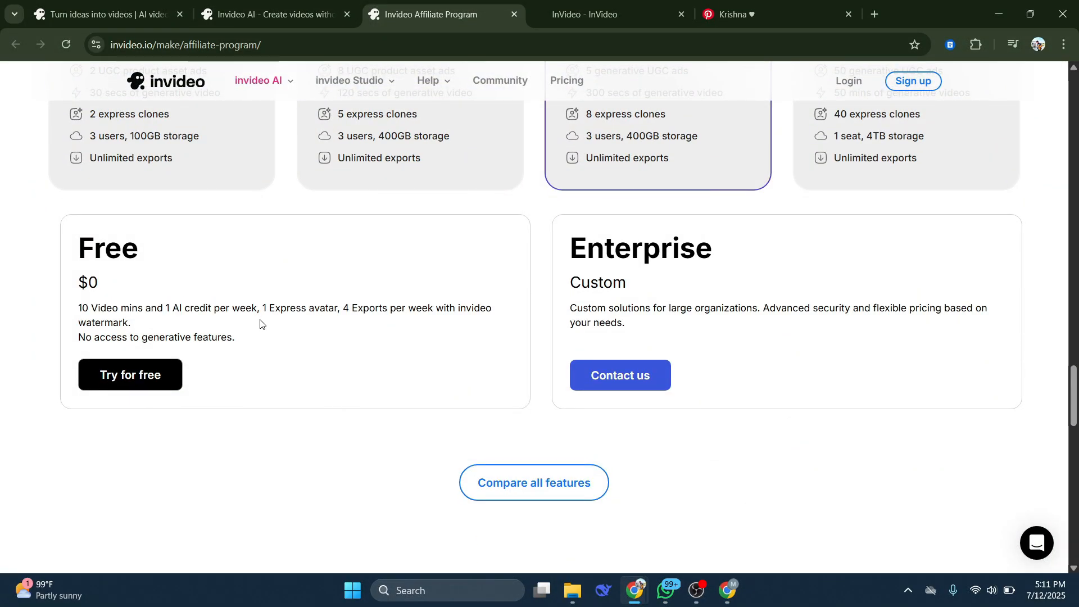
mouse_move(338, 342)
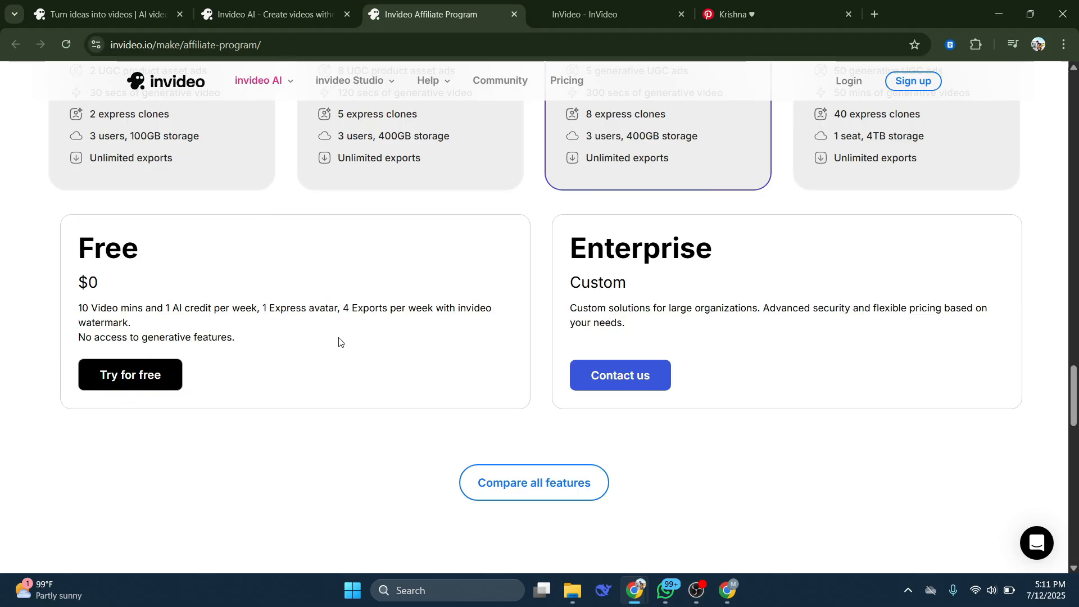
left_click_drag(351, 307, 480, 307)
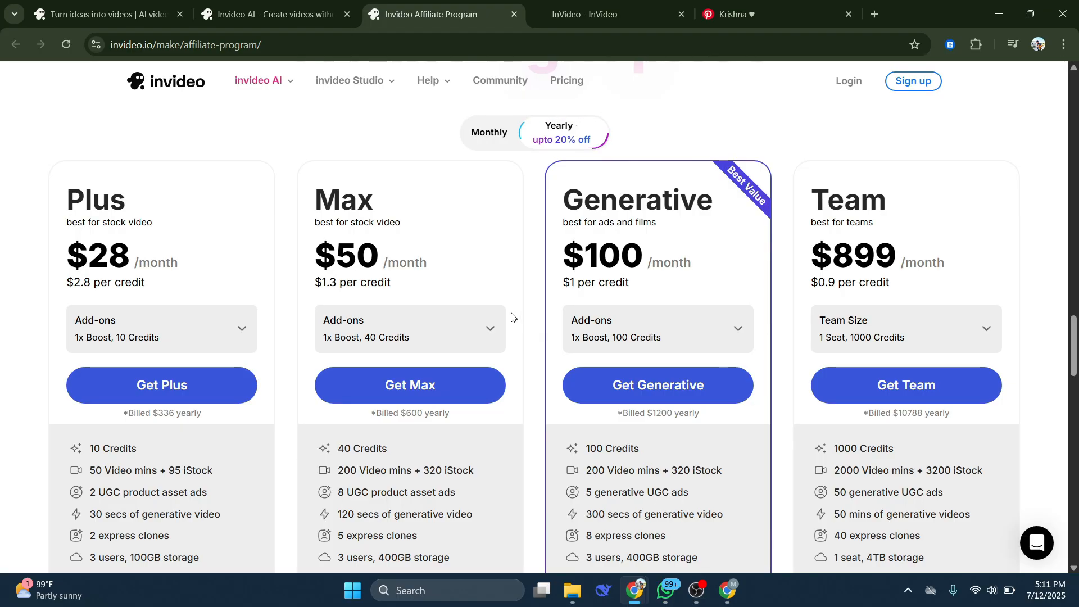
left_click(559, 131)
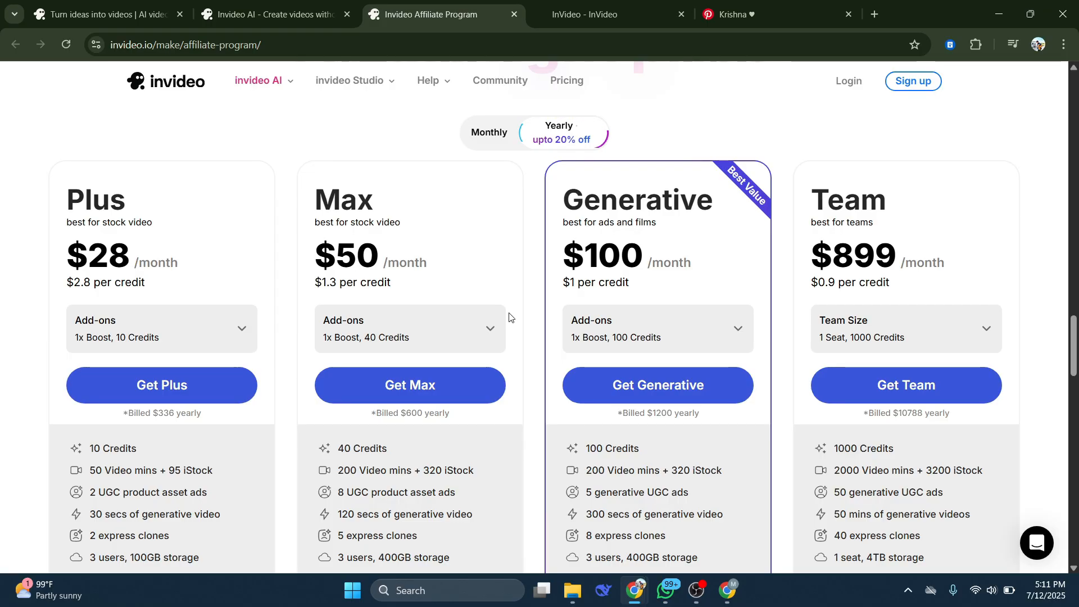
left_click(558, 132)
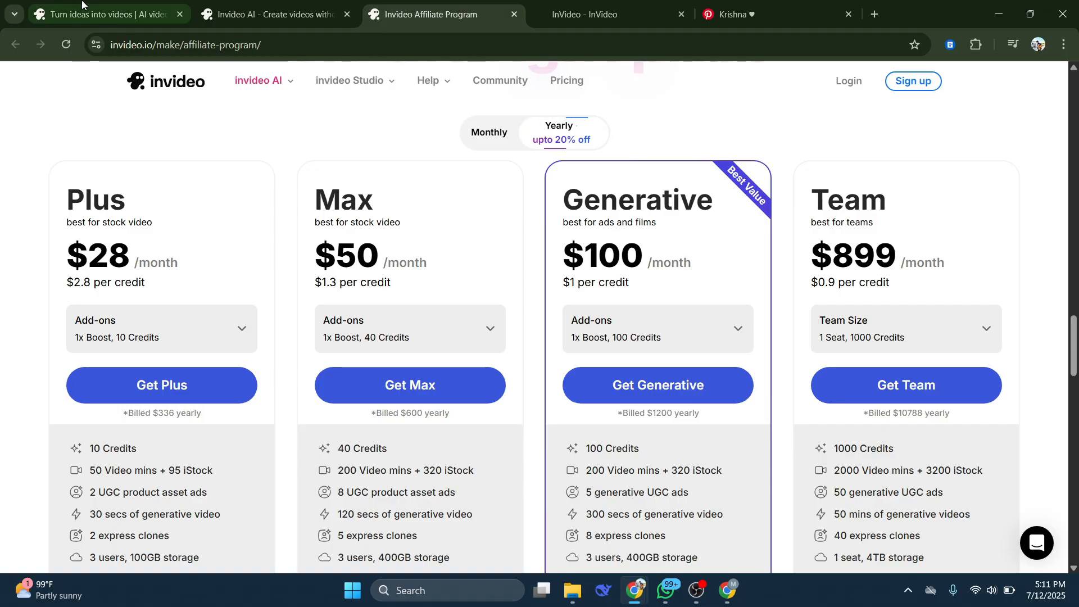
Return to the invideo AI tab and open the Text to image plugin
left_click(104, 13)
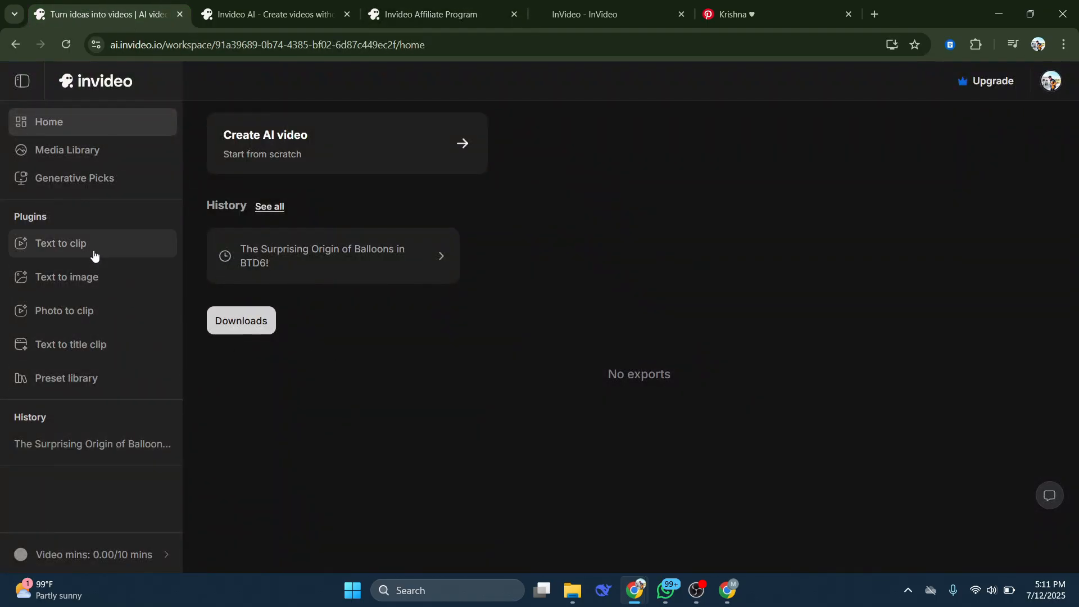
left_click(67, 277)
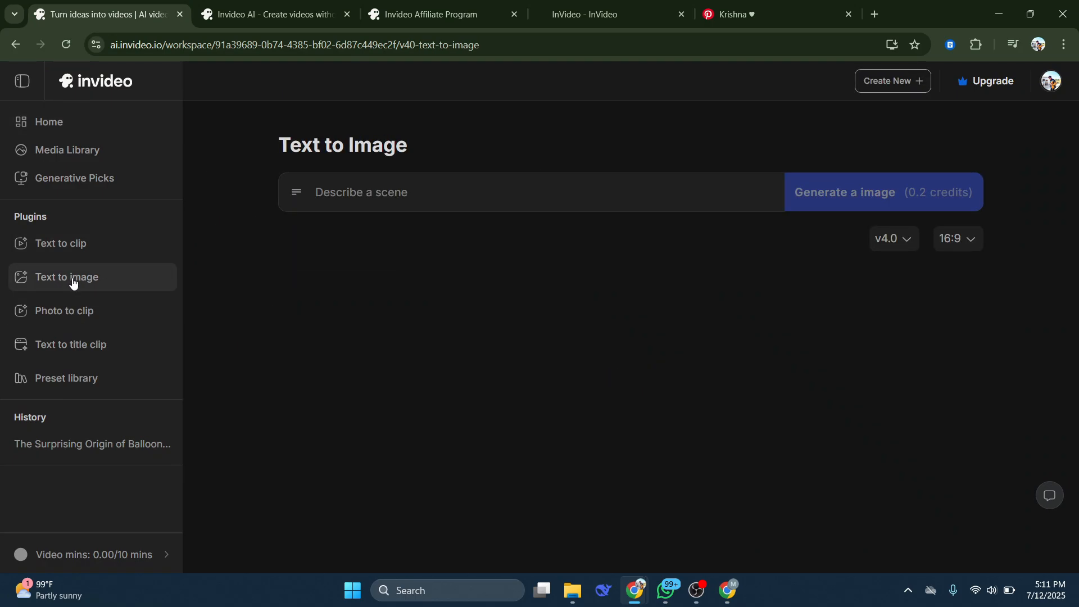
mouse_move(392, 314)
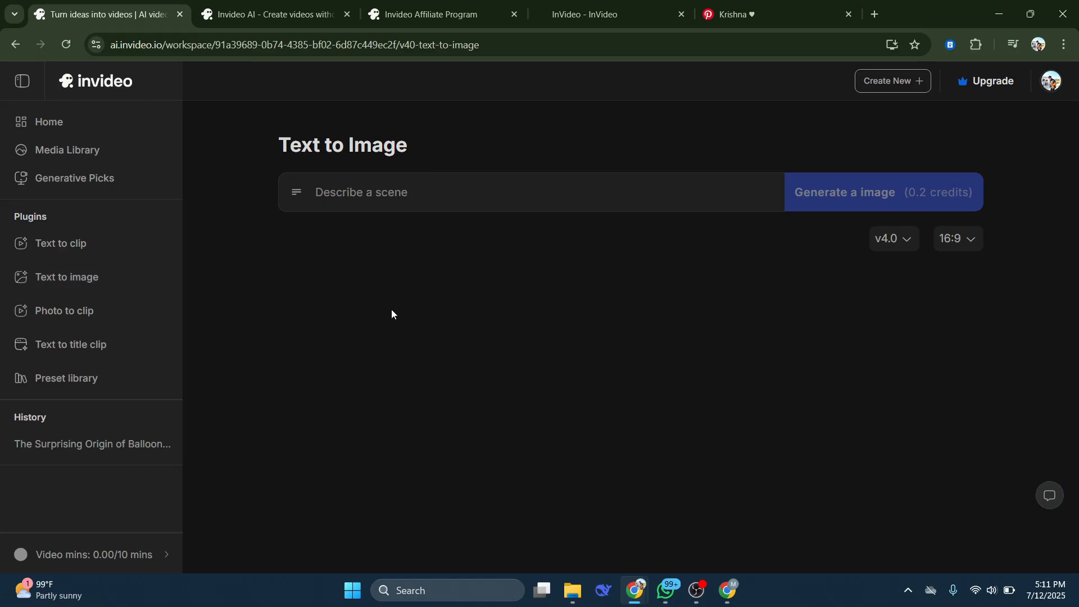
mouse_move(438, 248)
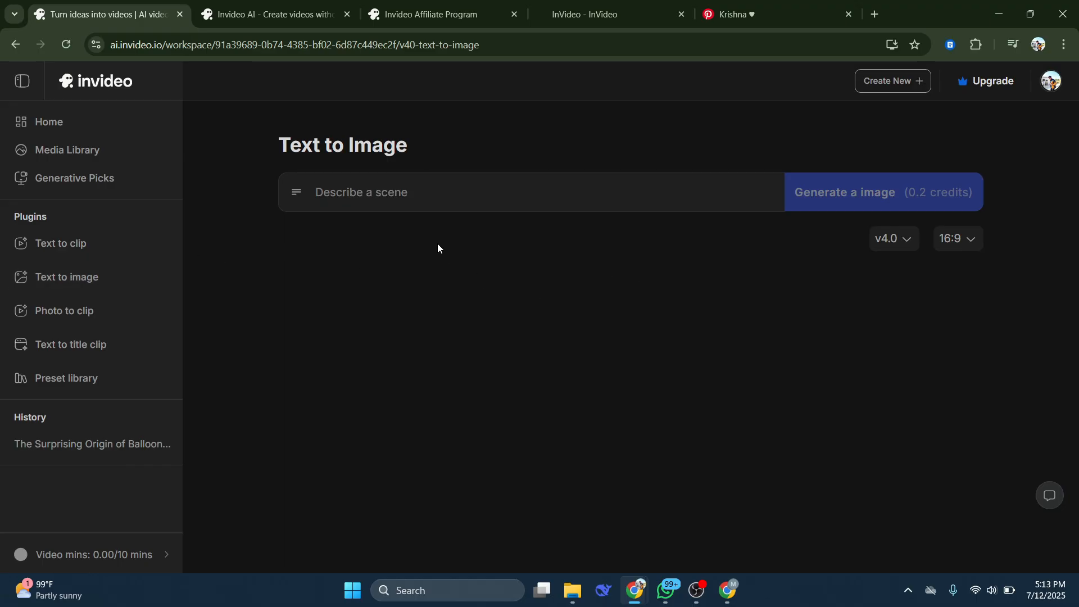
mouse_move(535, 254)
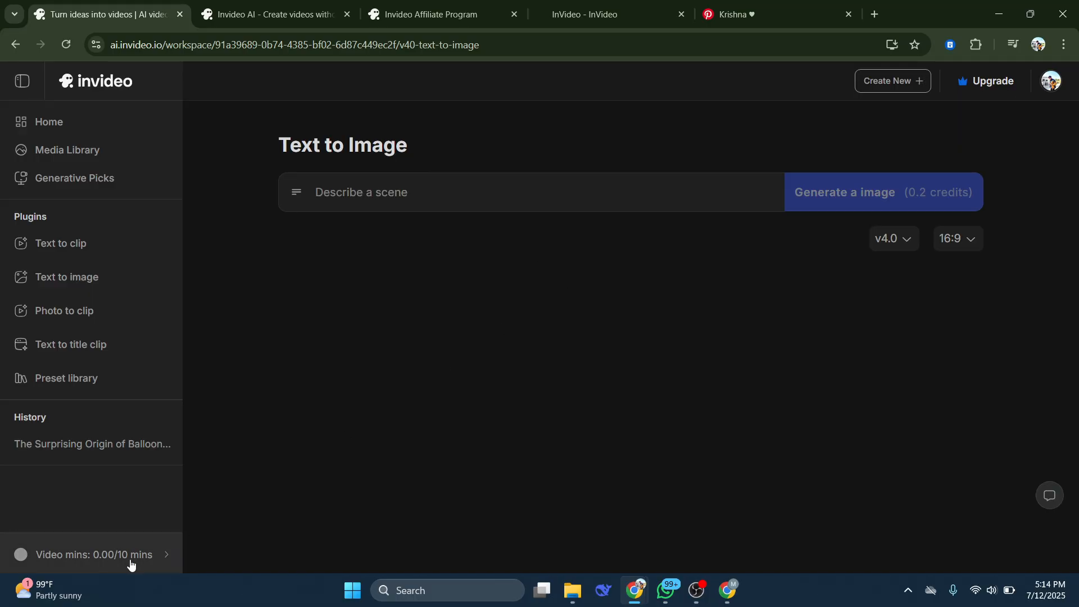
Open the Usage page from the Video mins indicator in the sidebar
left_click(92, 555)
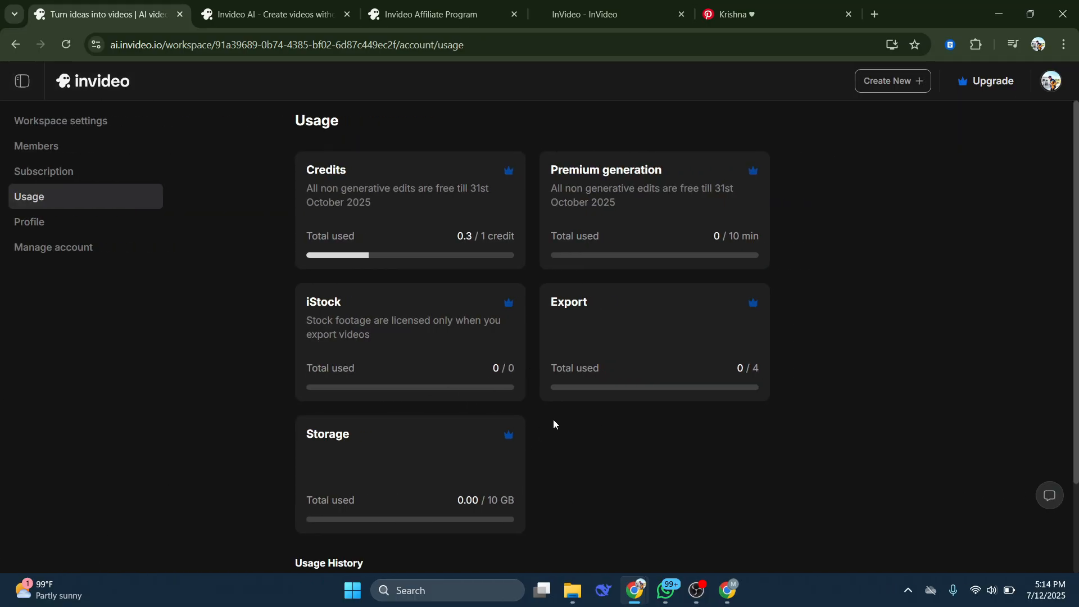
mouse_move(386, 189)
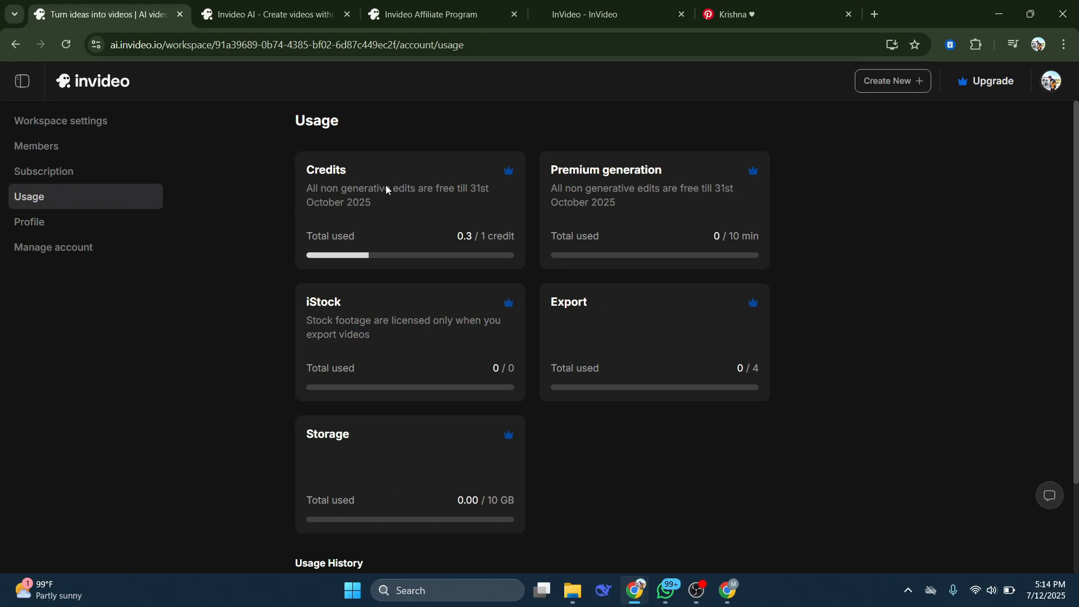
mouse_move(690, 208)
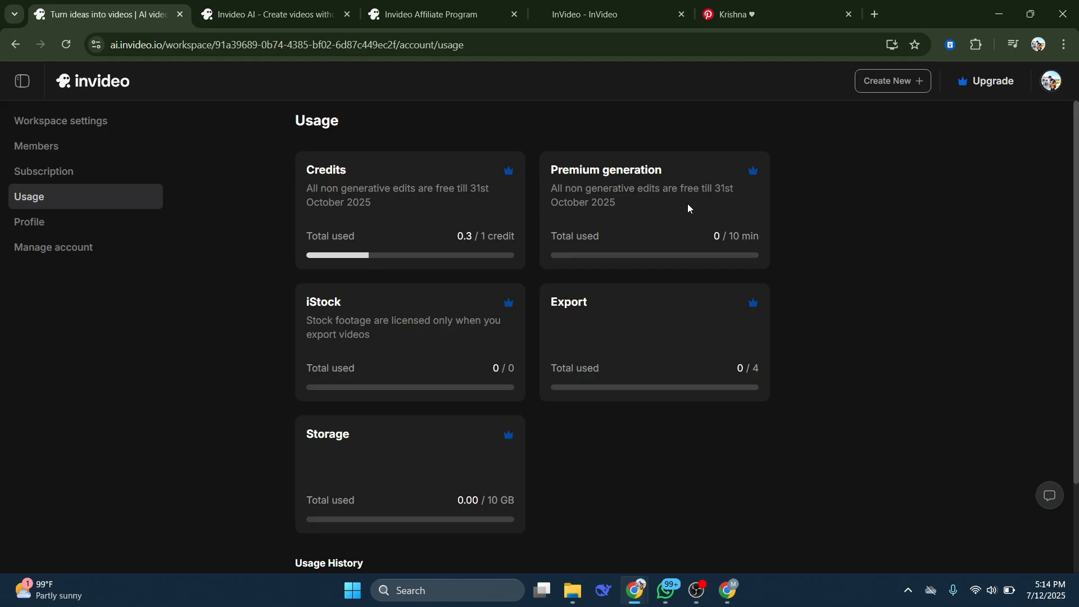
mouse_move(586, 200)
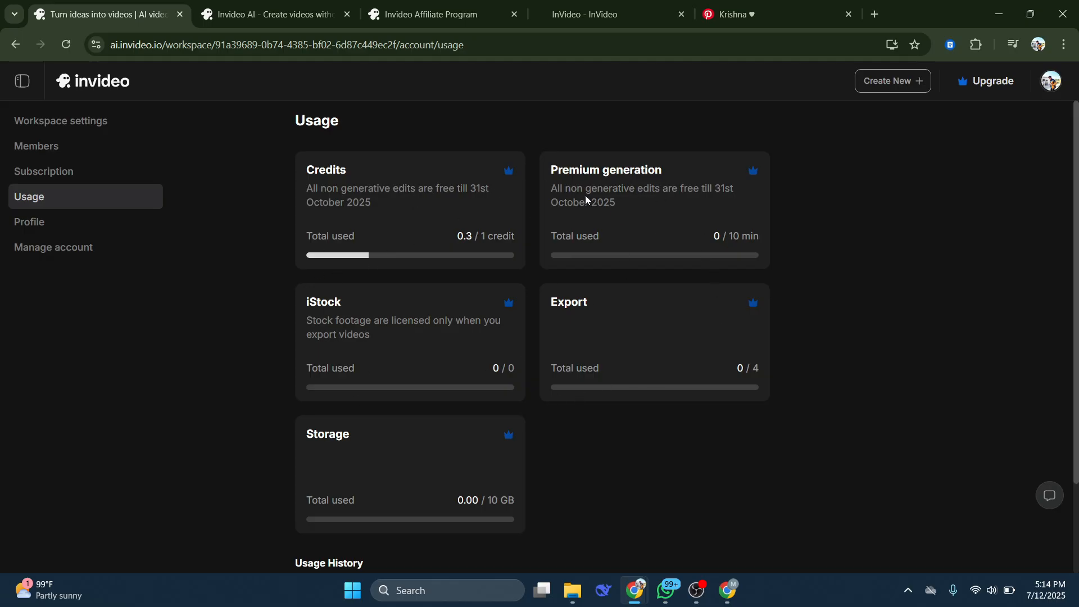
mouse_move(210, 267)
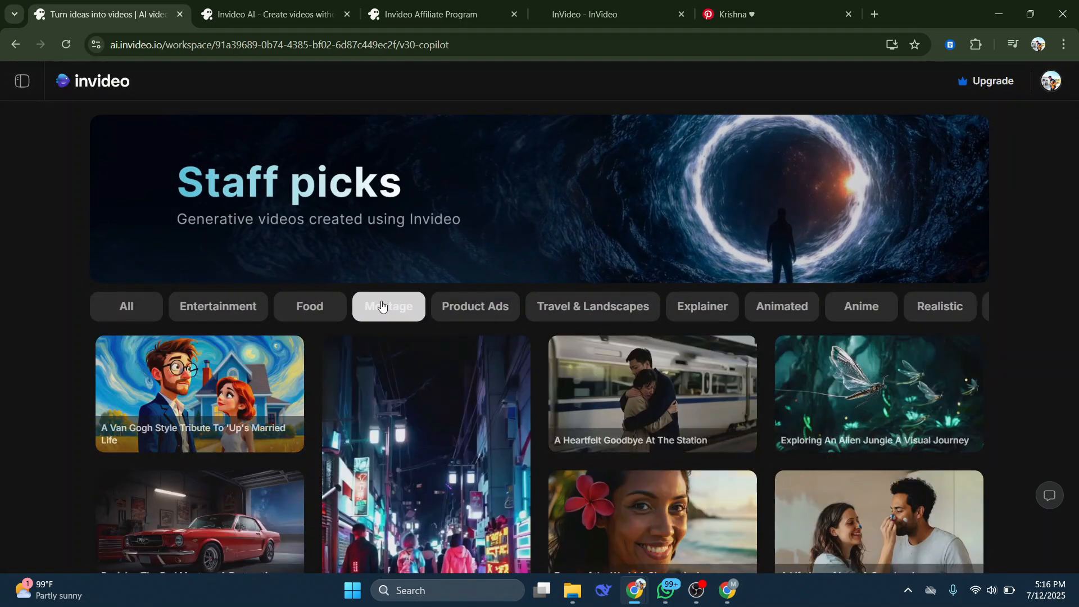
Scroll through the Generative Picks staff picks gallery
scroll("down", 3)
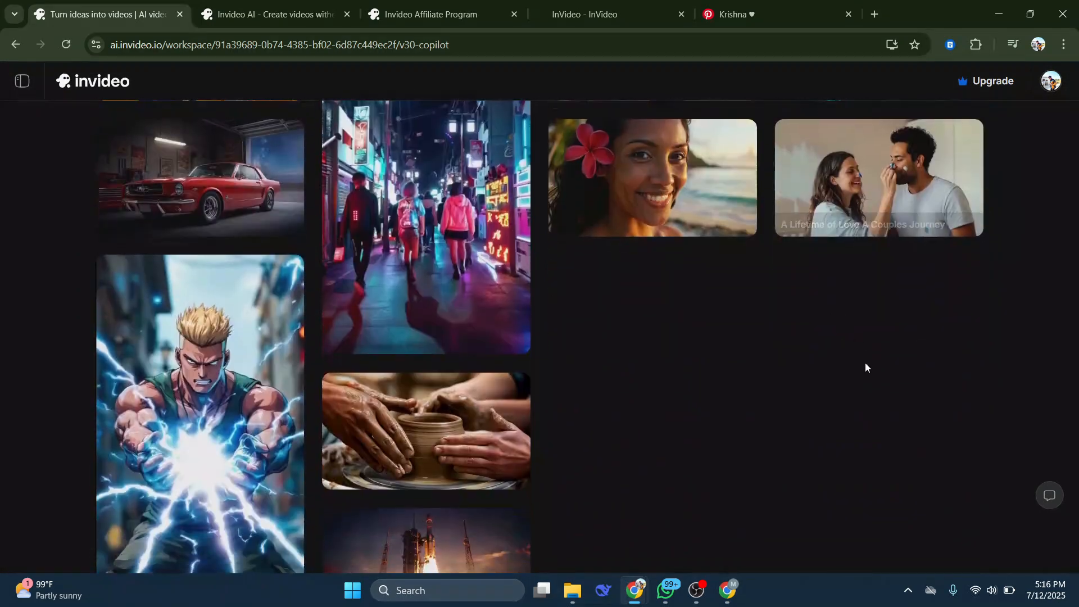
scroll("up", 3)
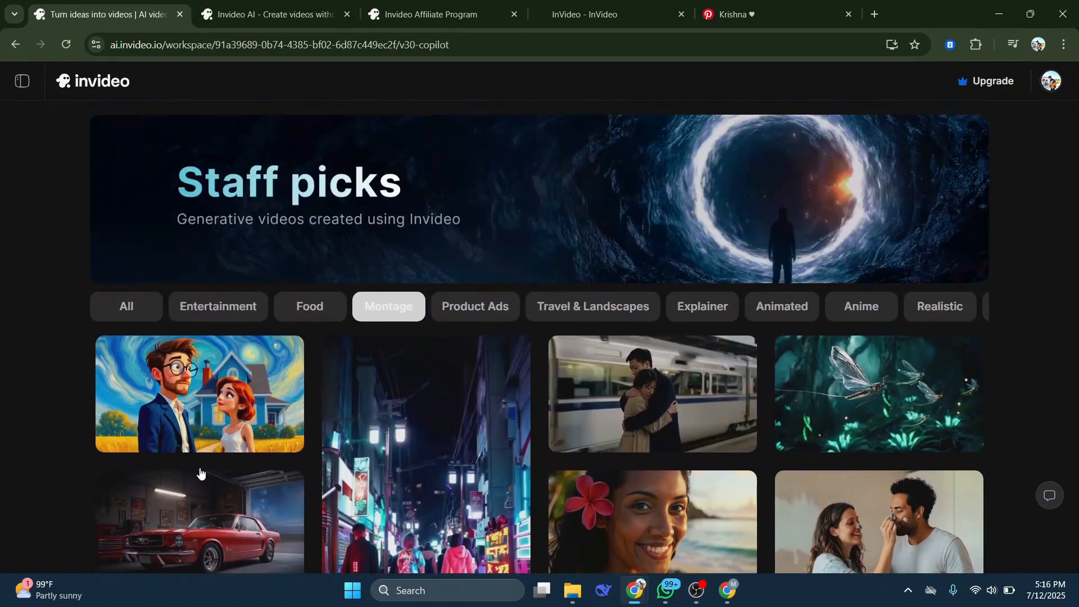
scroll("down", 3)
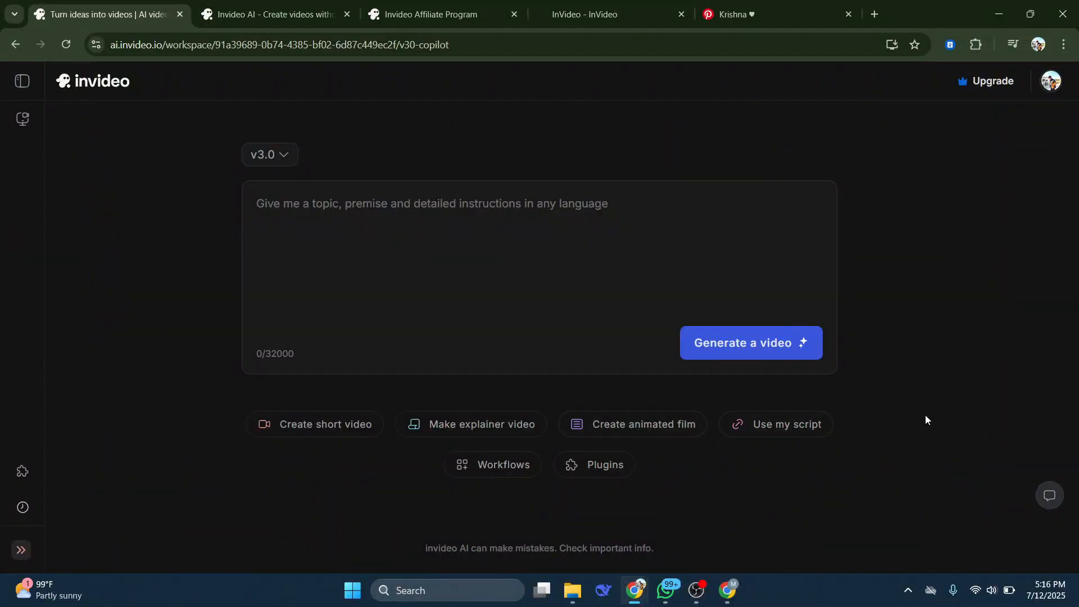
mouse_move(909, 394)
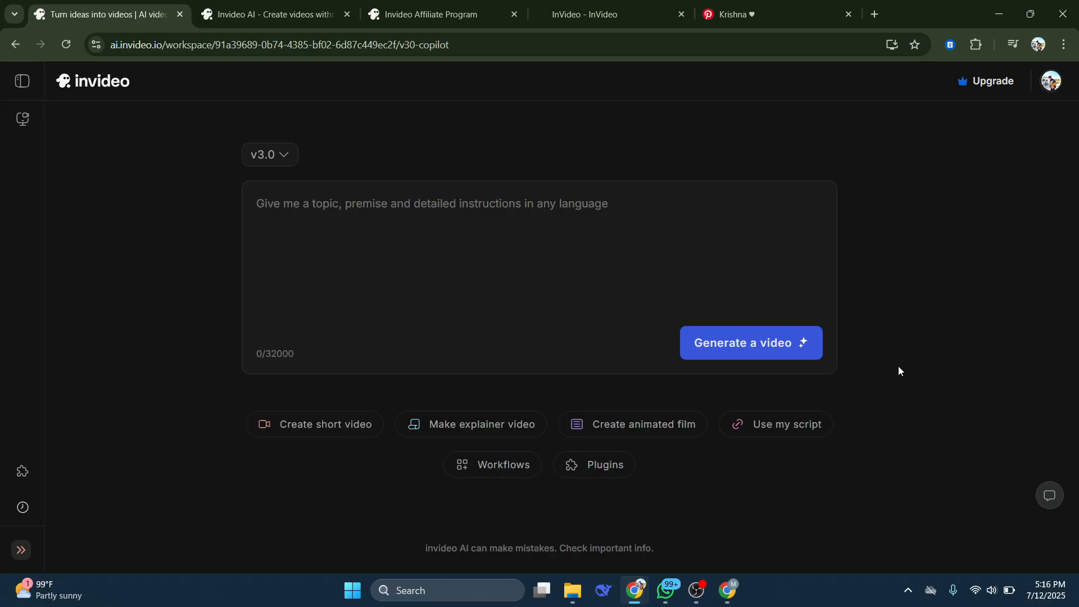
mouse_move(674, 523)
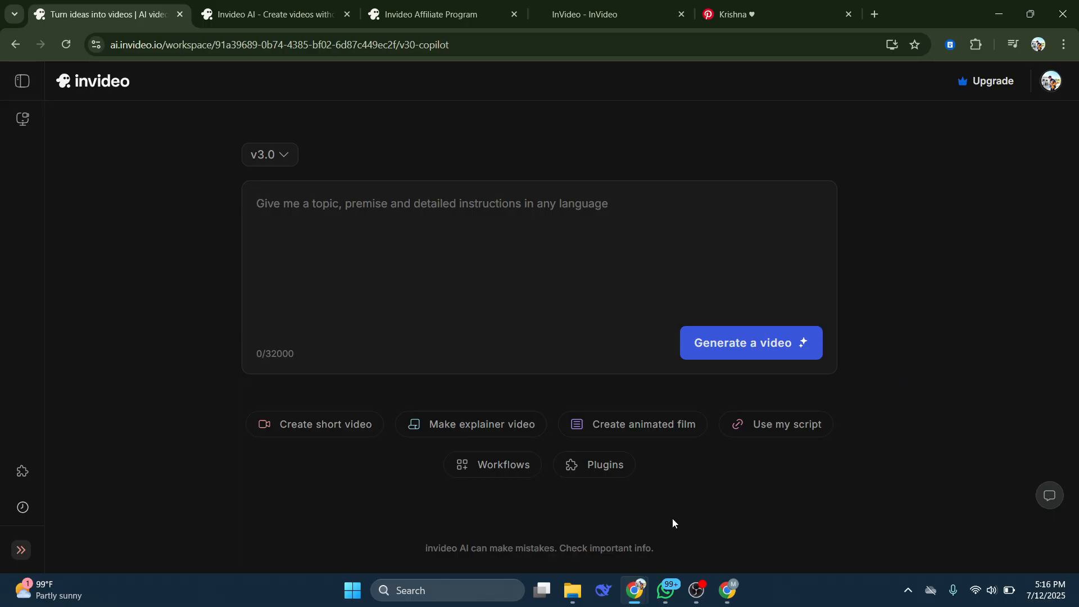
Run the Short video workflow with topic 'sports' and stock media only
left_click(493, 465)
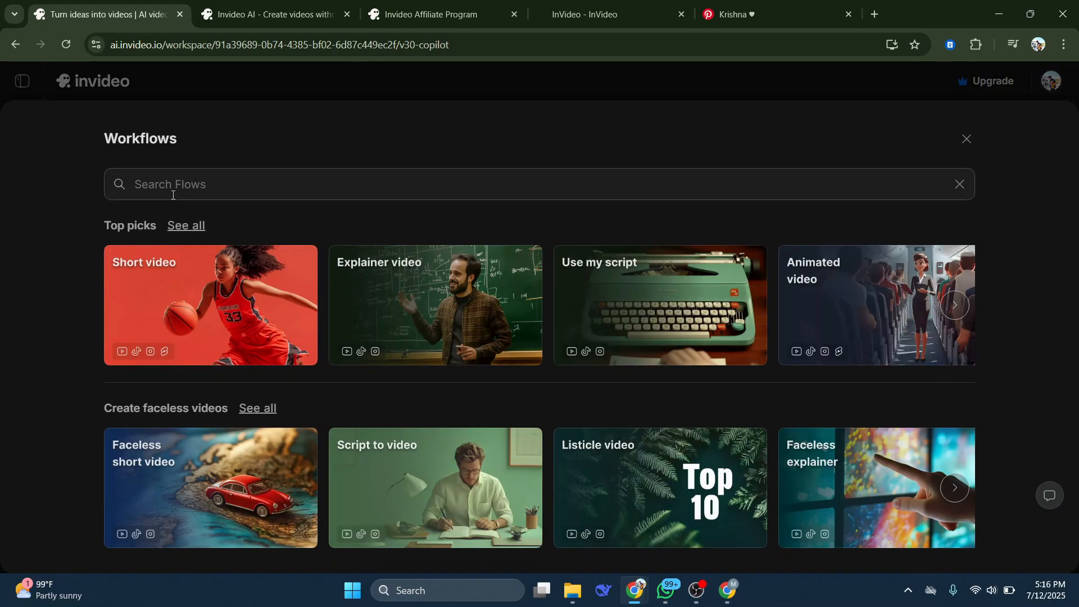
left_click(210, 304)
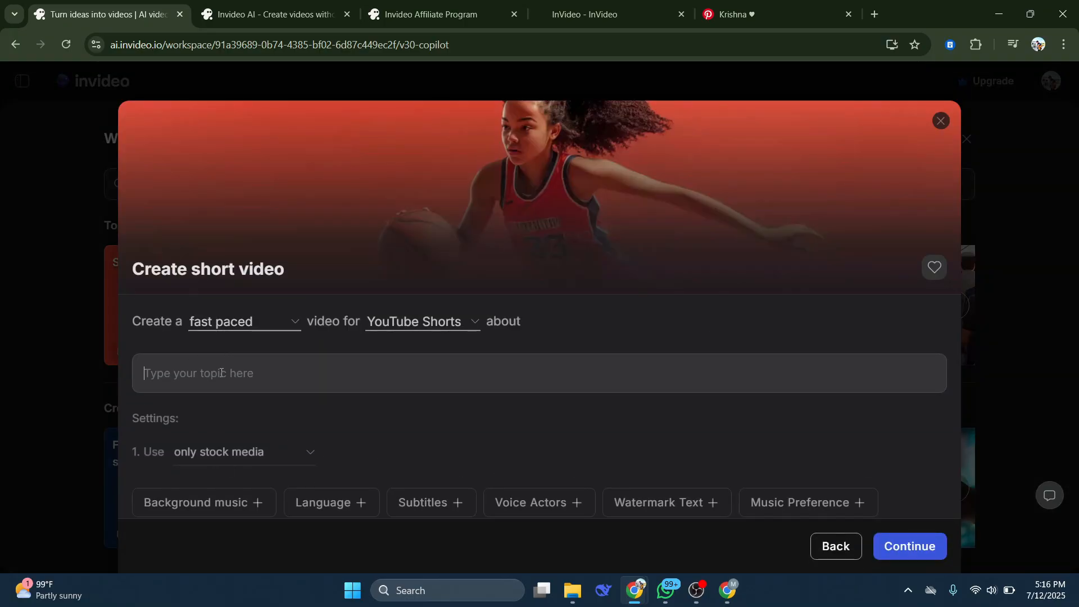
type("spot")
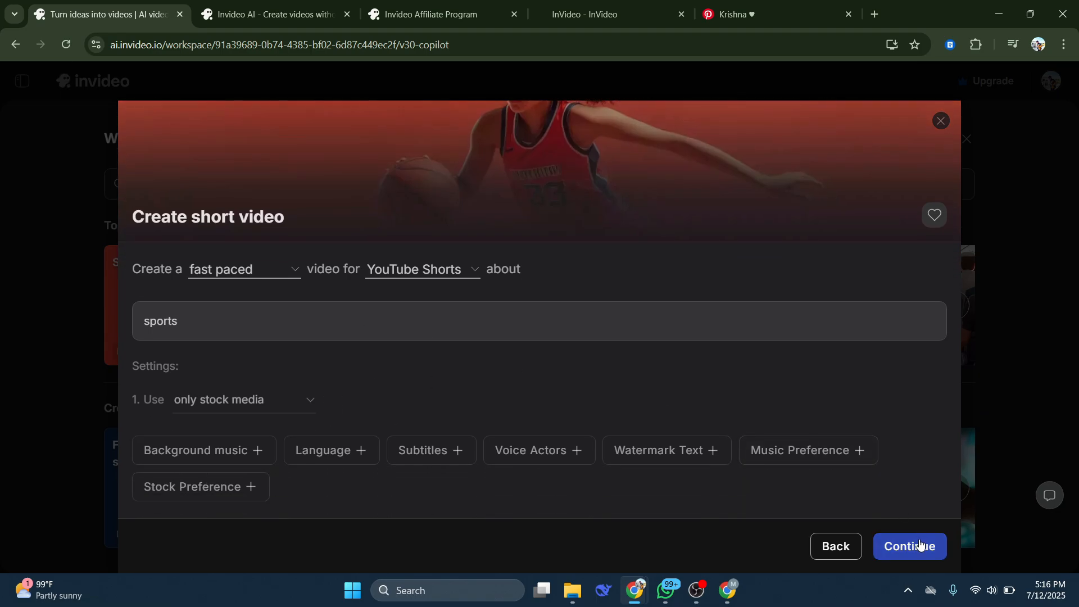
left_click(908, 546)
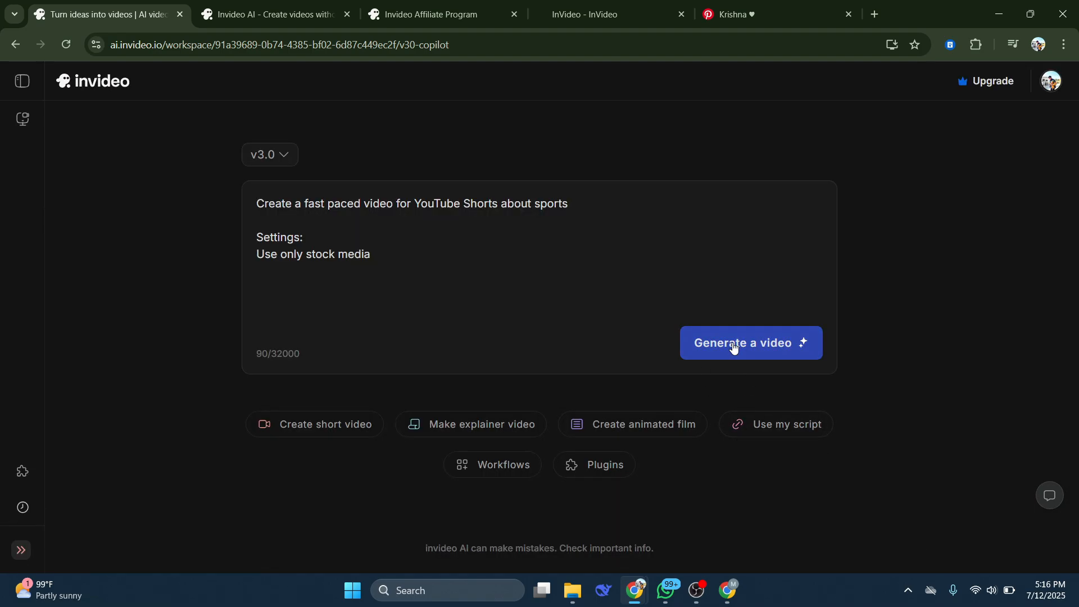
Generate the 'Epic Sports Moments in 60 Seconds!' video, then switch to another tab
left_click(749, 343)
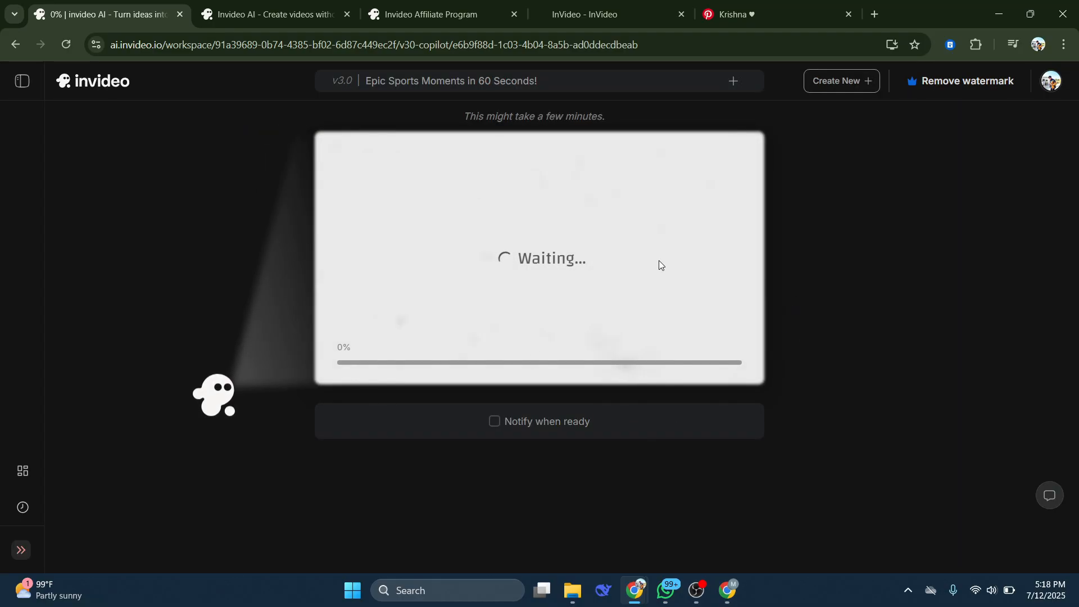
mouse_move(818, 347)
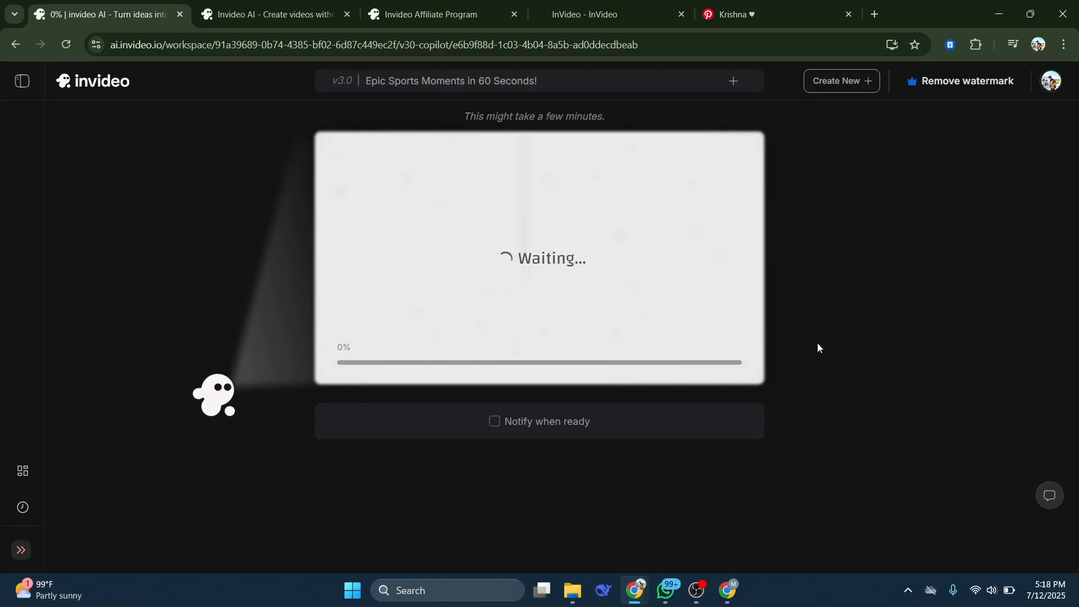
left_click(430, 14)
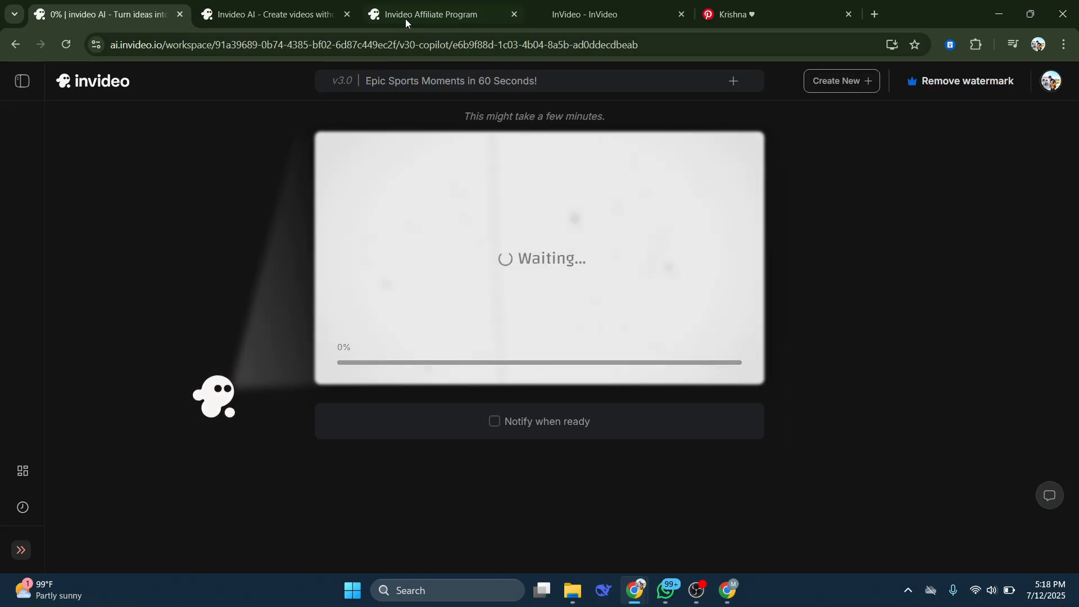
Scroll the affiliate program tab, then return to the video generating at 12%
left_click(429, 14)
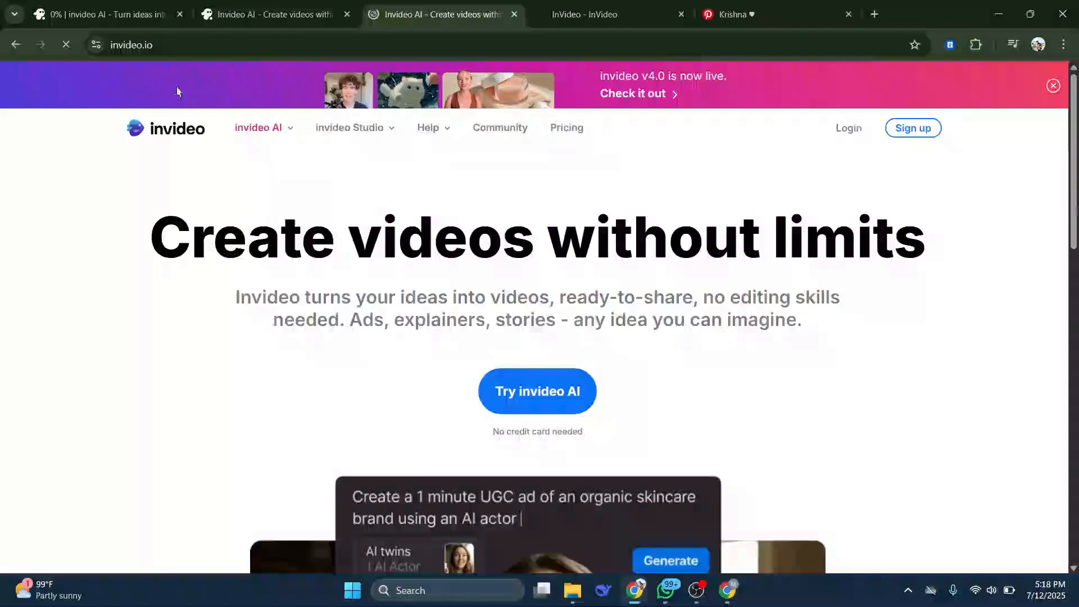
scroll("down", 3)
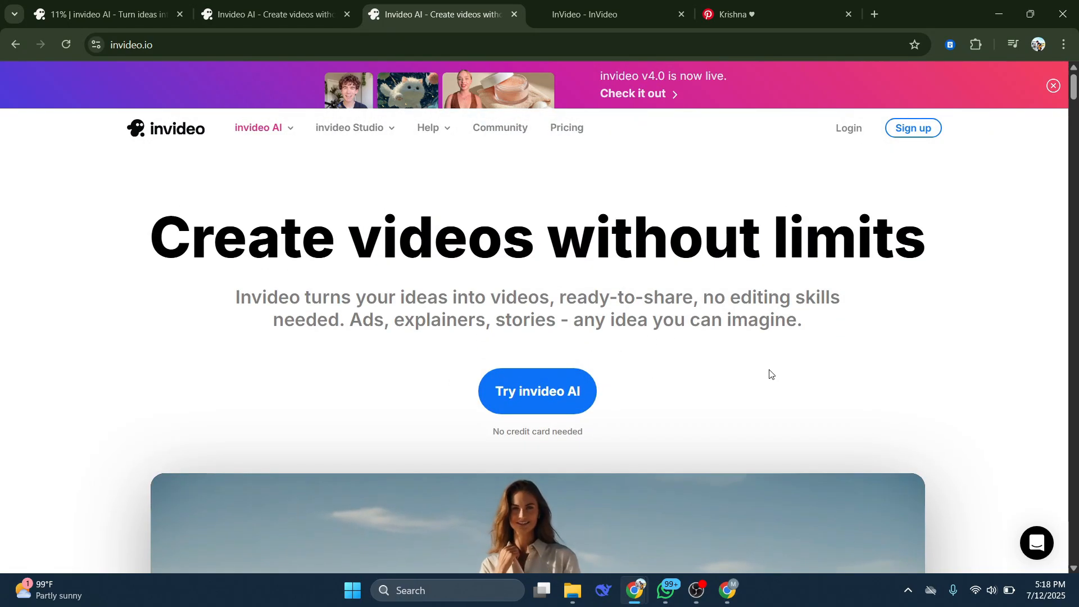
scroll("down", 3)
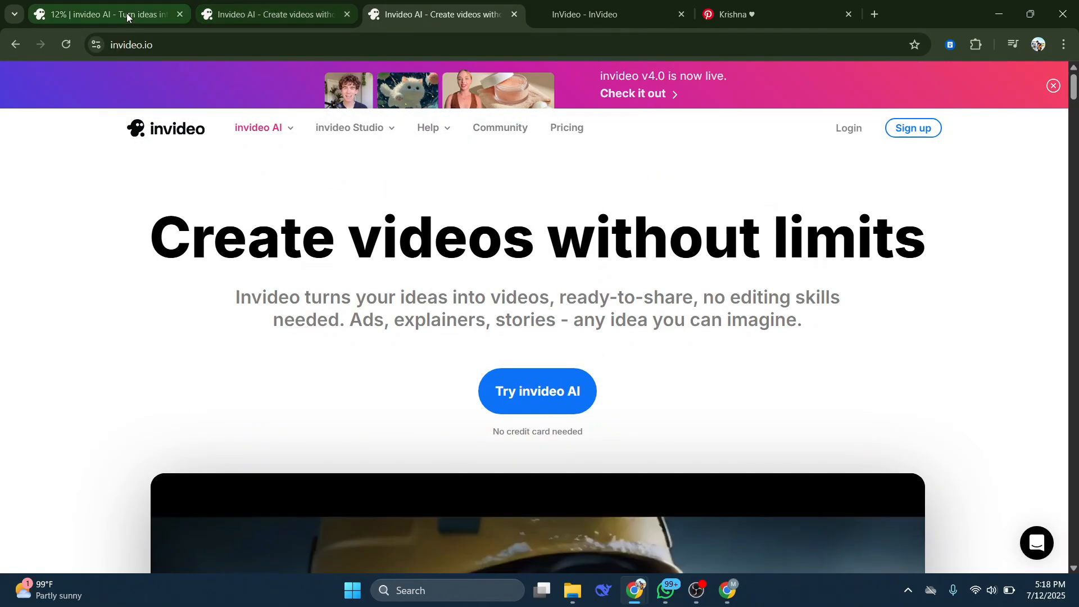
left_click(103, 13)
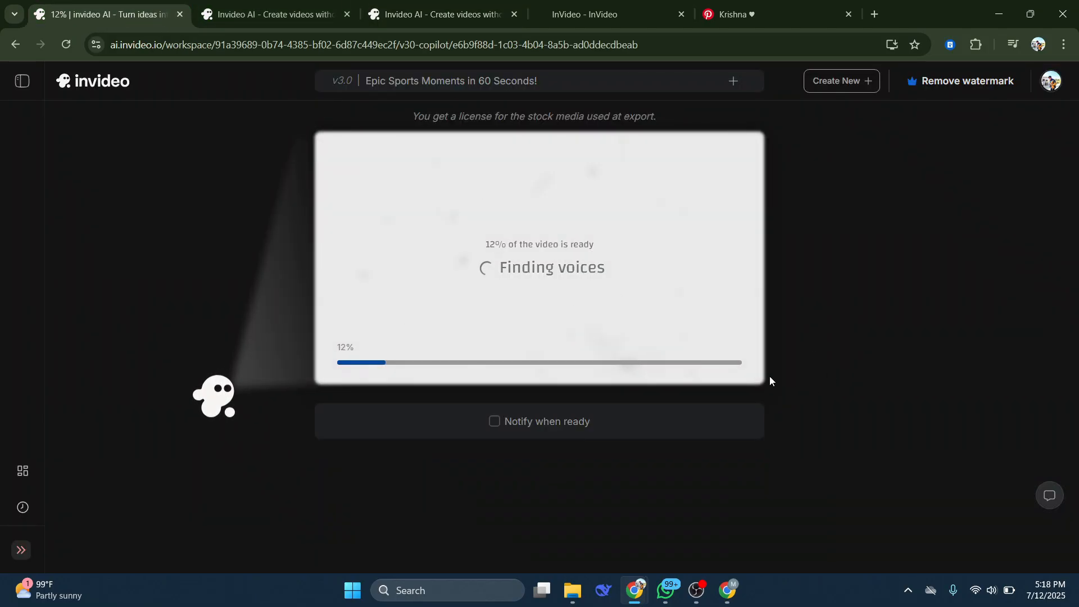